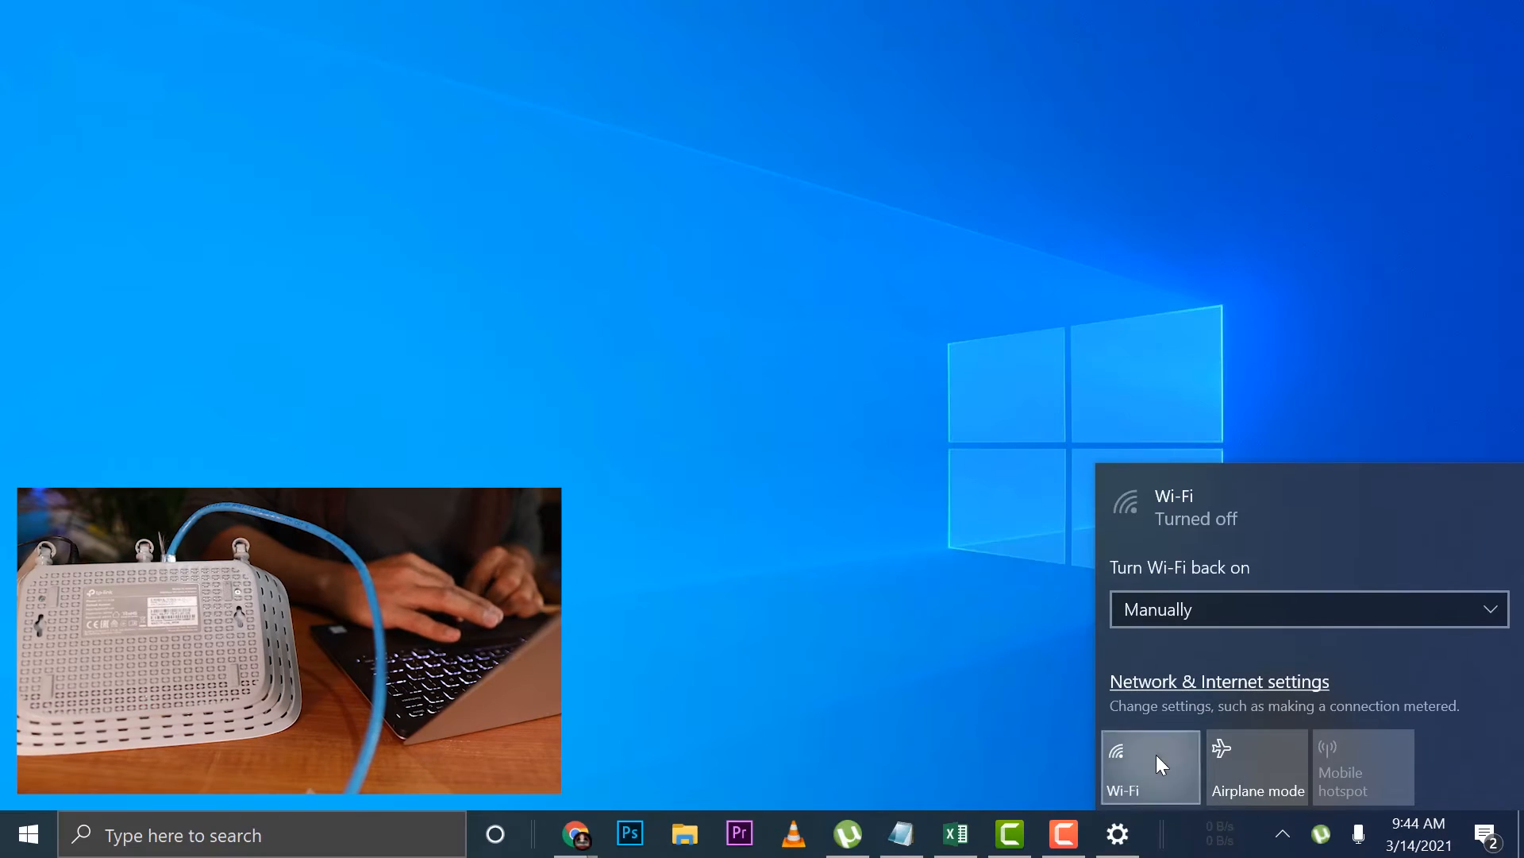
# Turn Wi-Fi on and join TP-Link_9FD6 by submitting its security key.
pyautogui.click(1151, 766)
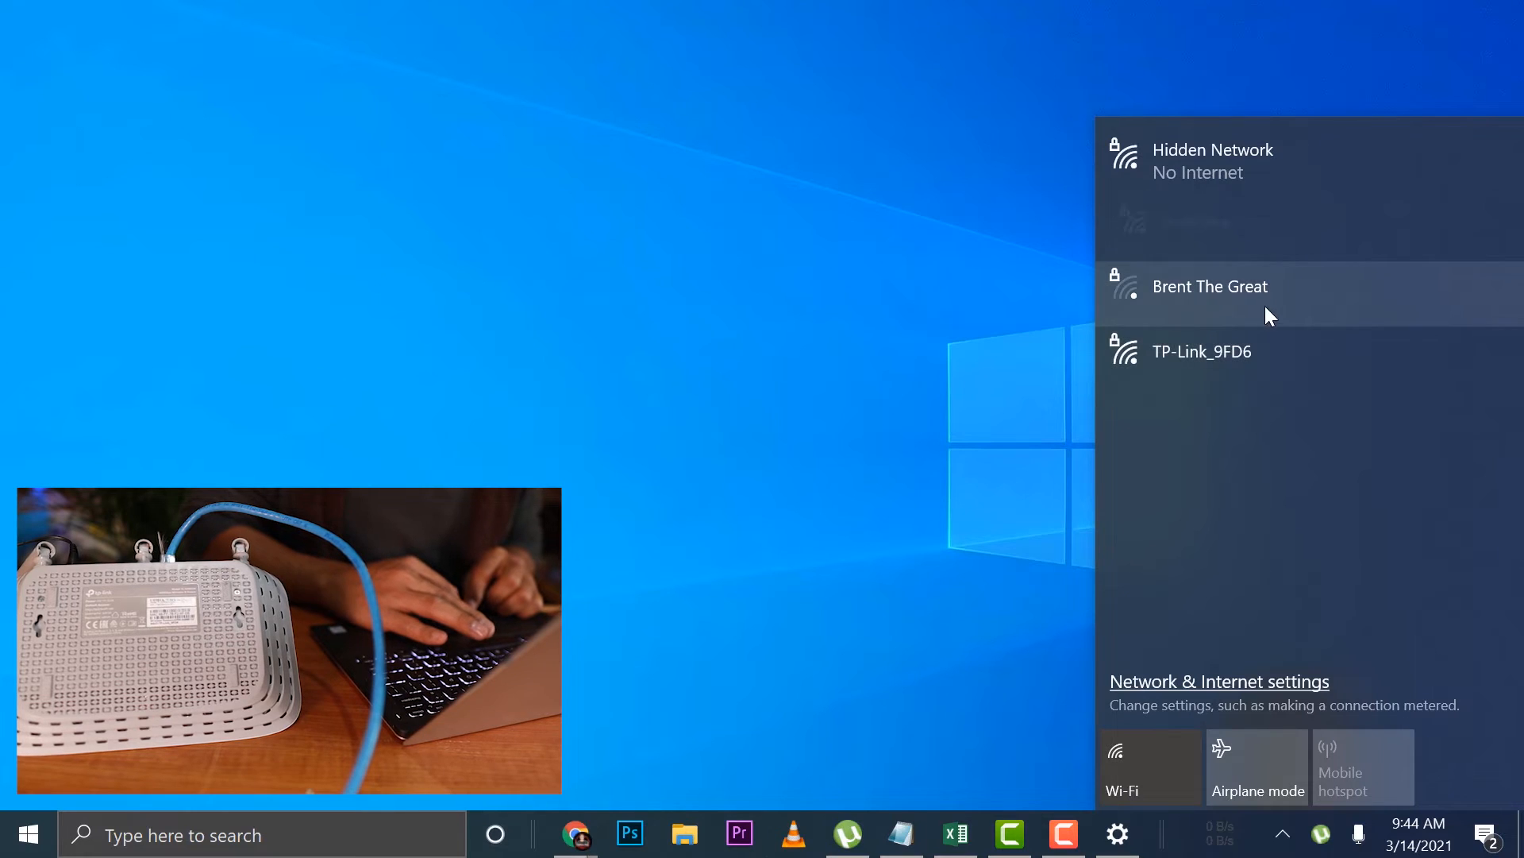
pyautogui.click(1201, 351)
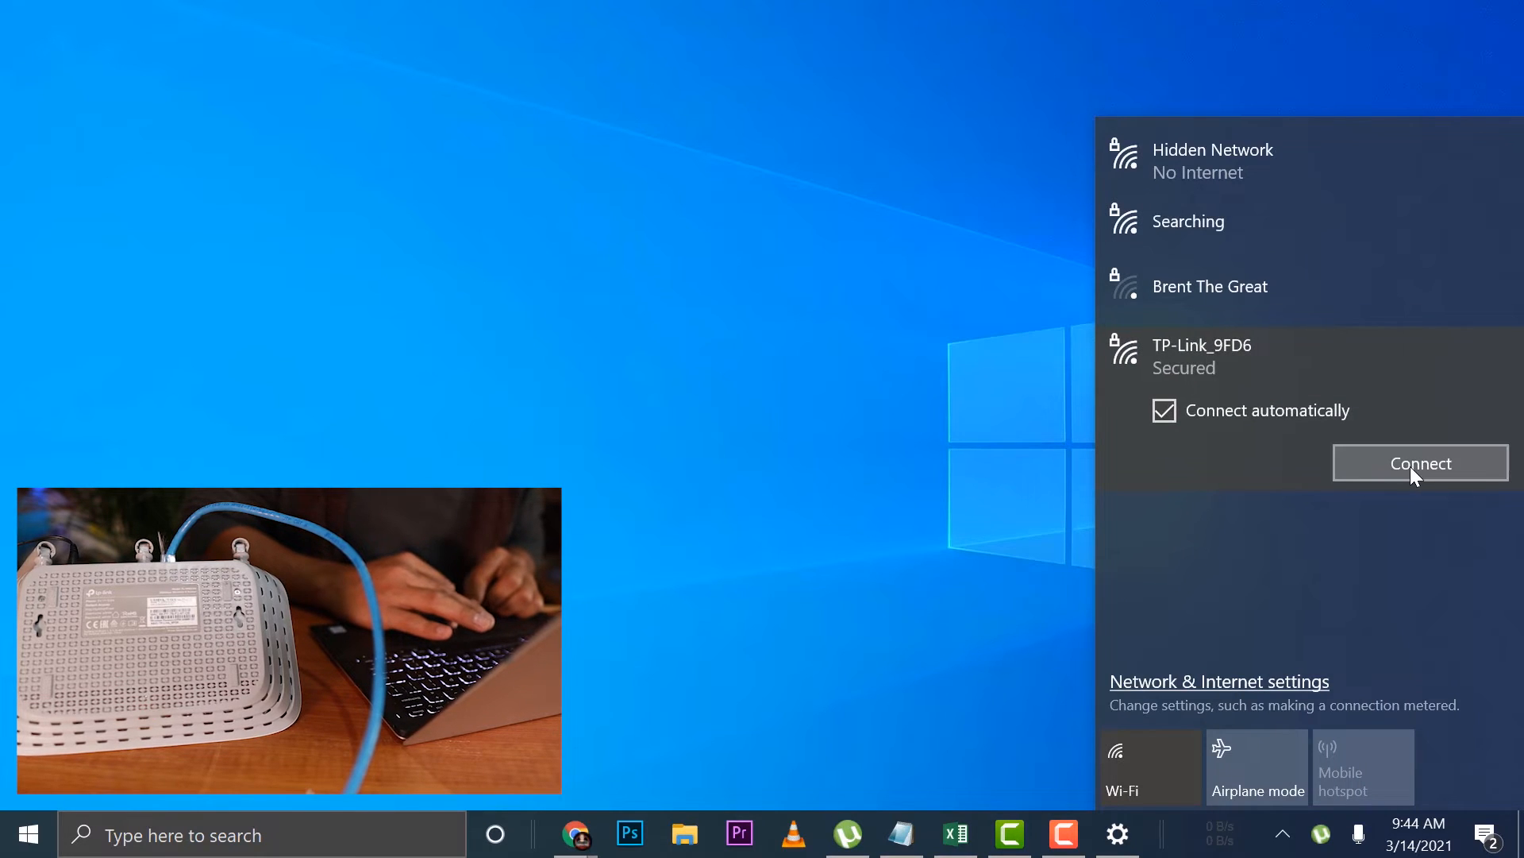
pyautogui.click(1419, 463)
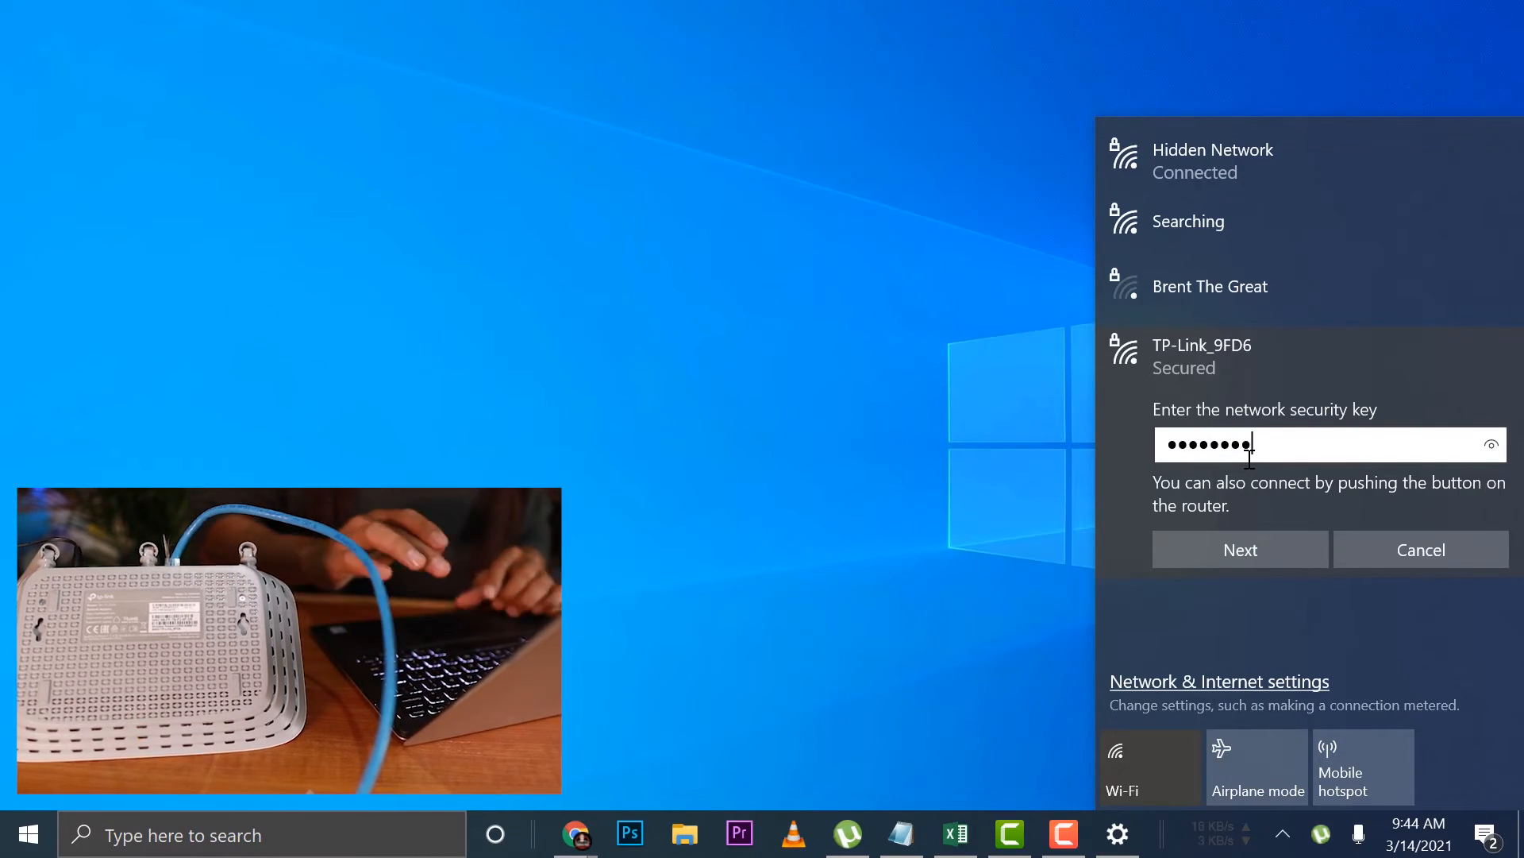
pyautogui.click(1238, 549)
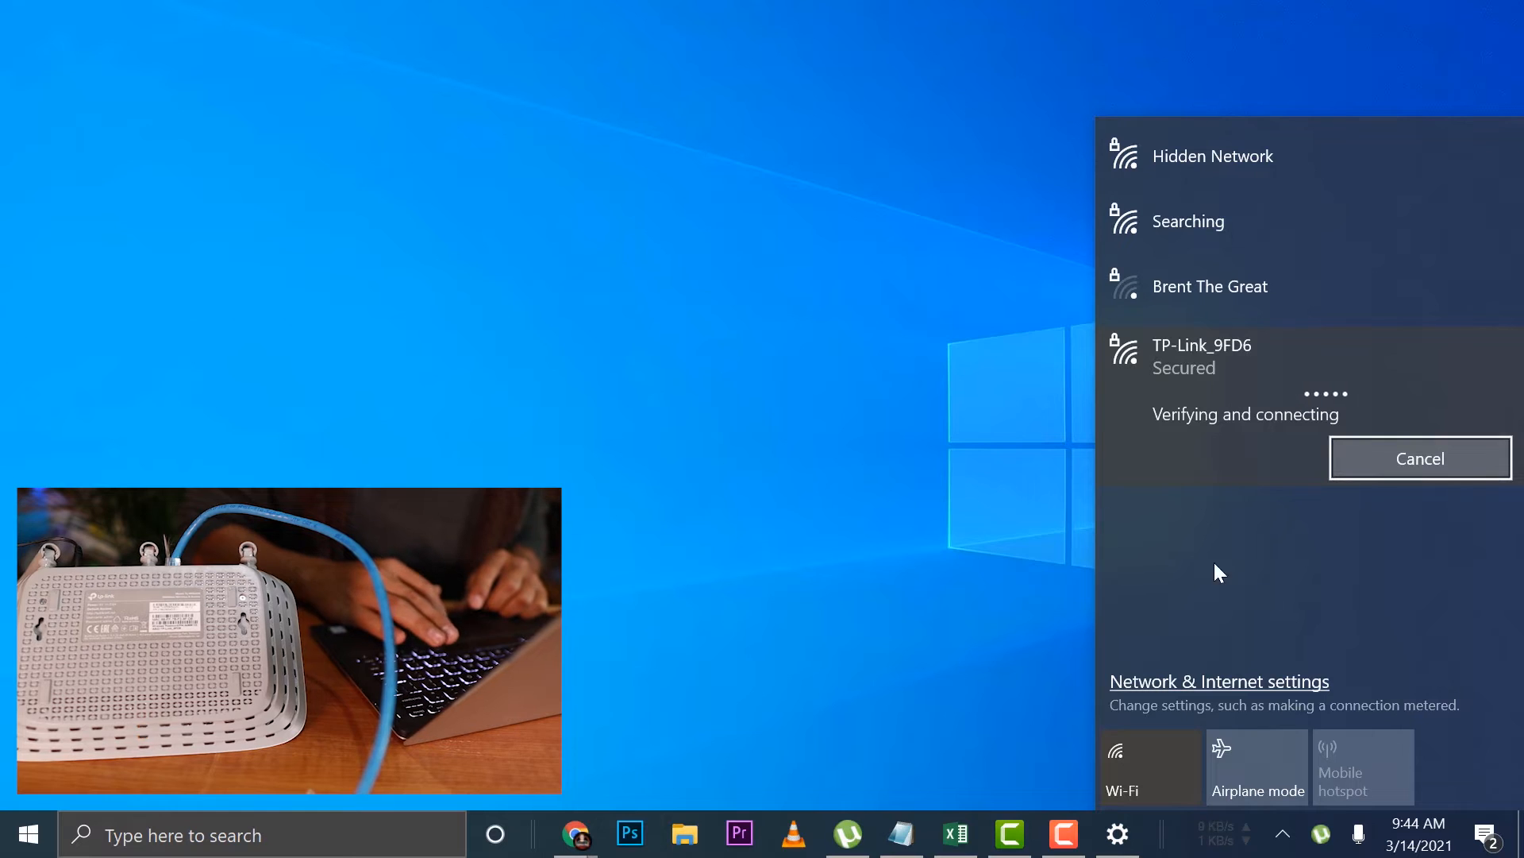
pyautogui.moveTo(1366, 493)
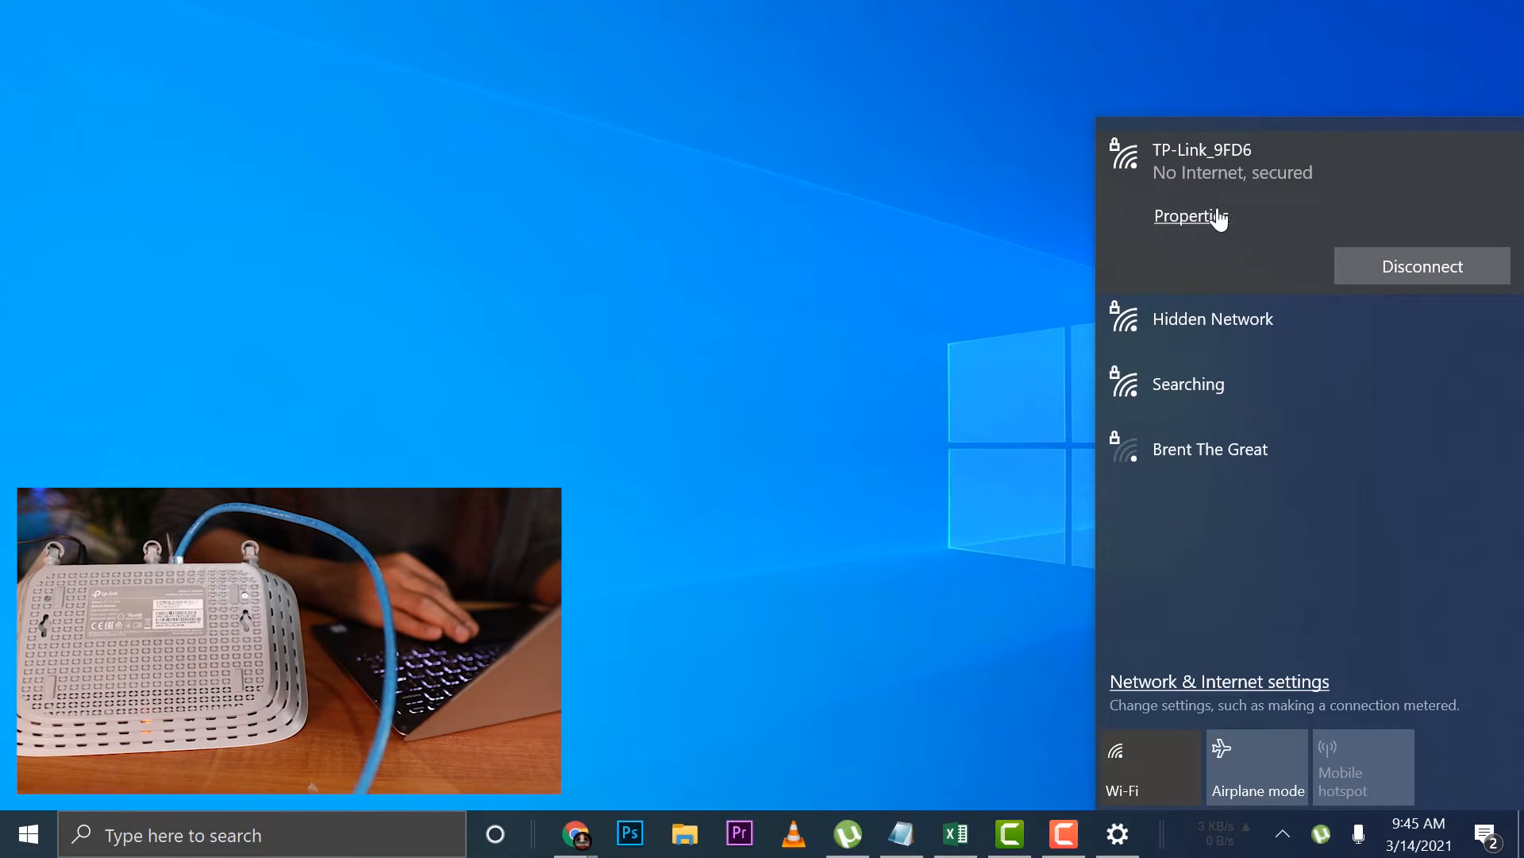
pyautogui.moveTo(1289, 276)
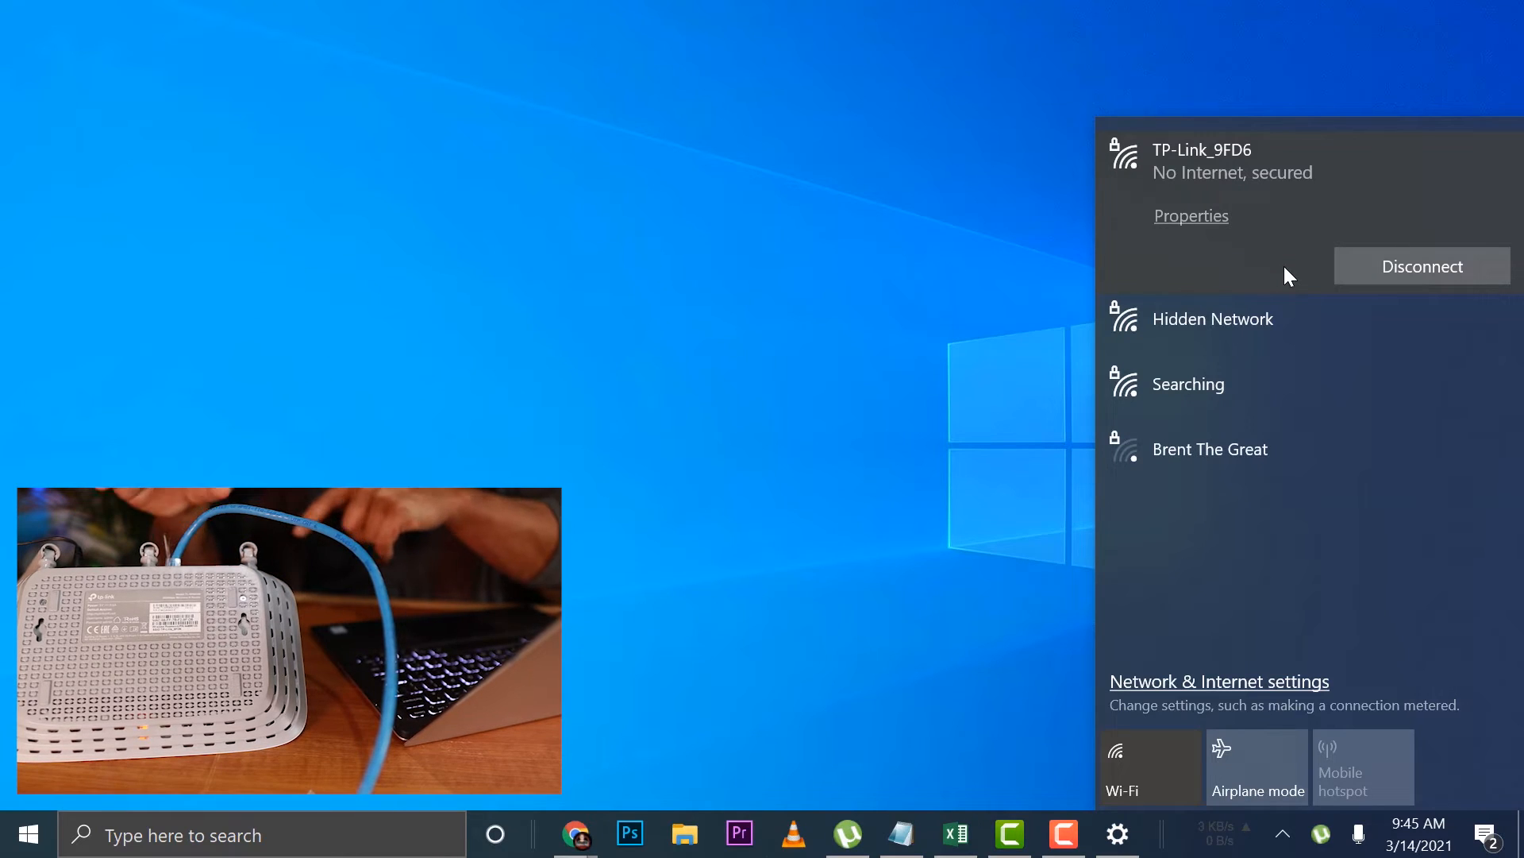
pyautogui.moveTo(841, 807)
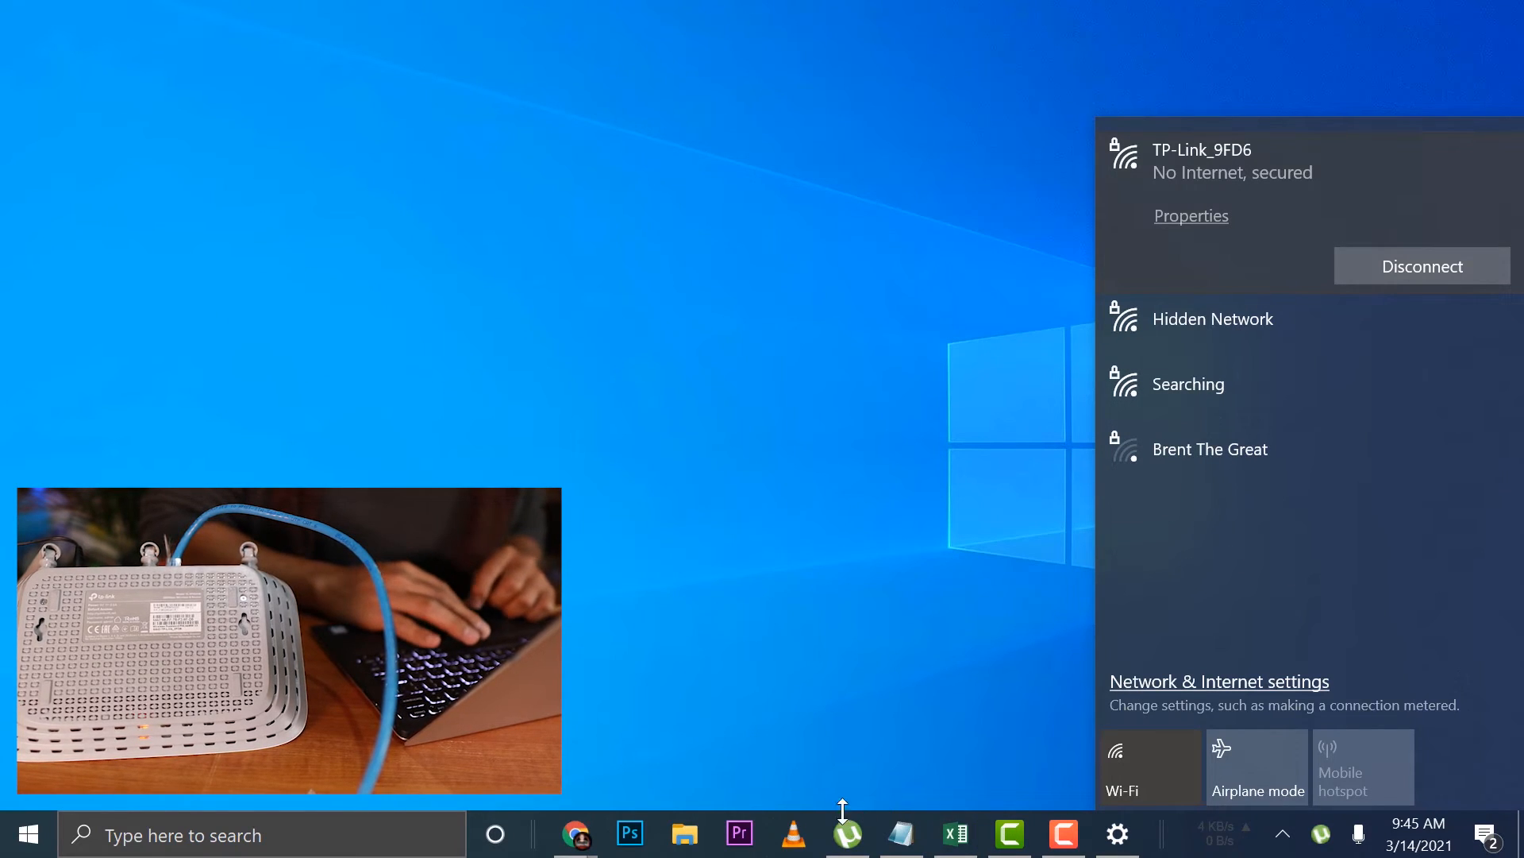
pyautogui.moveTo(579, 834)
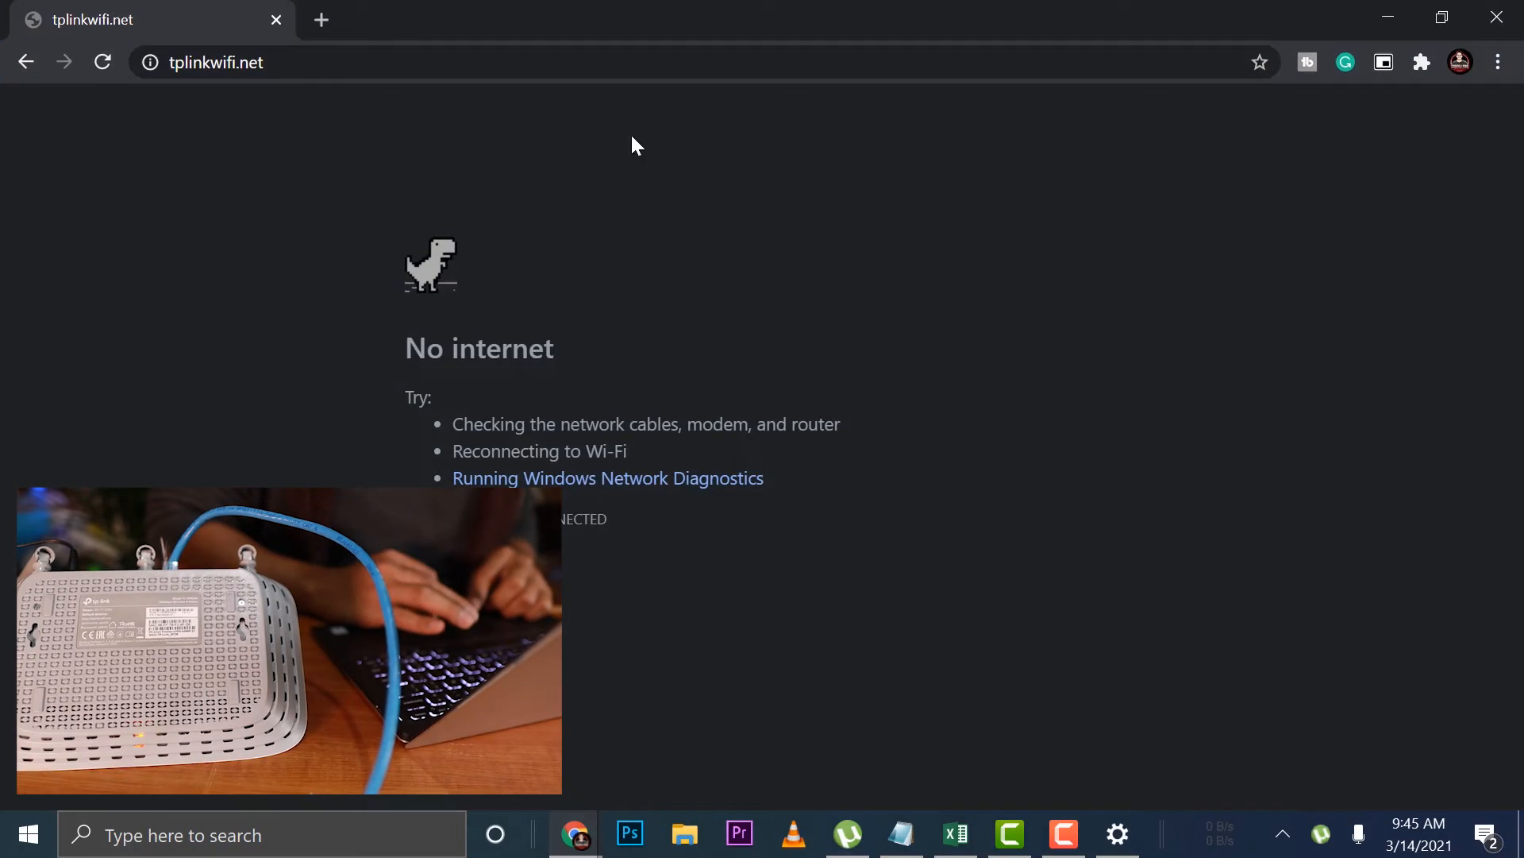
# Log in at tplinkwifi.net as admin to reach the Quick Setup page.
pyautogui.click(103, 62)
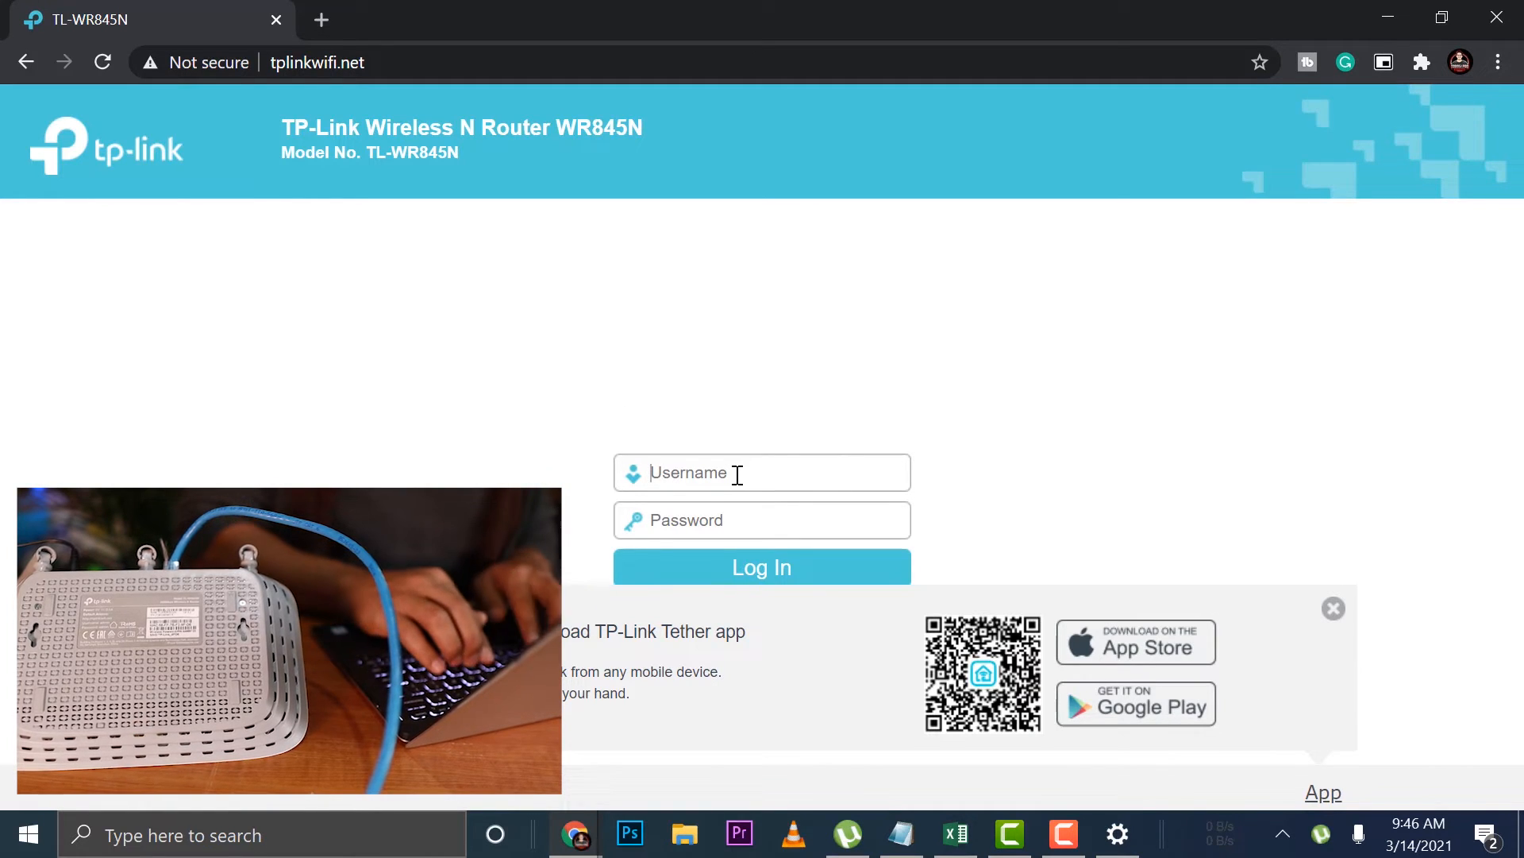
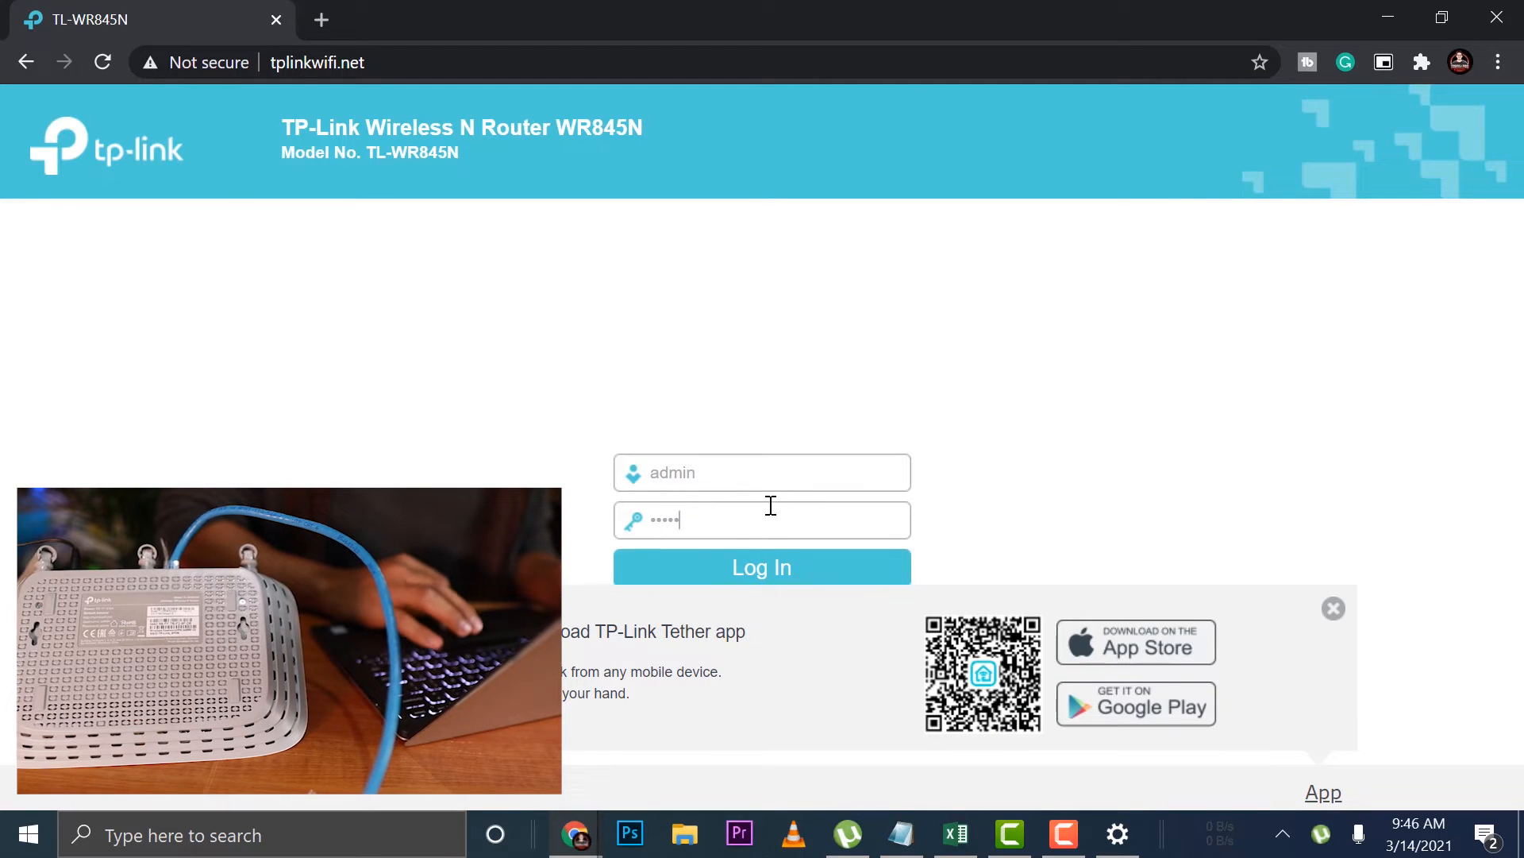
pyautogui.click(762, 567)
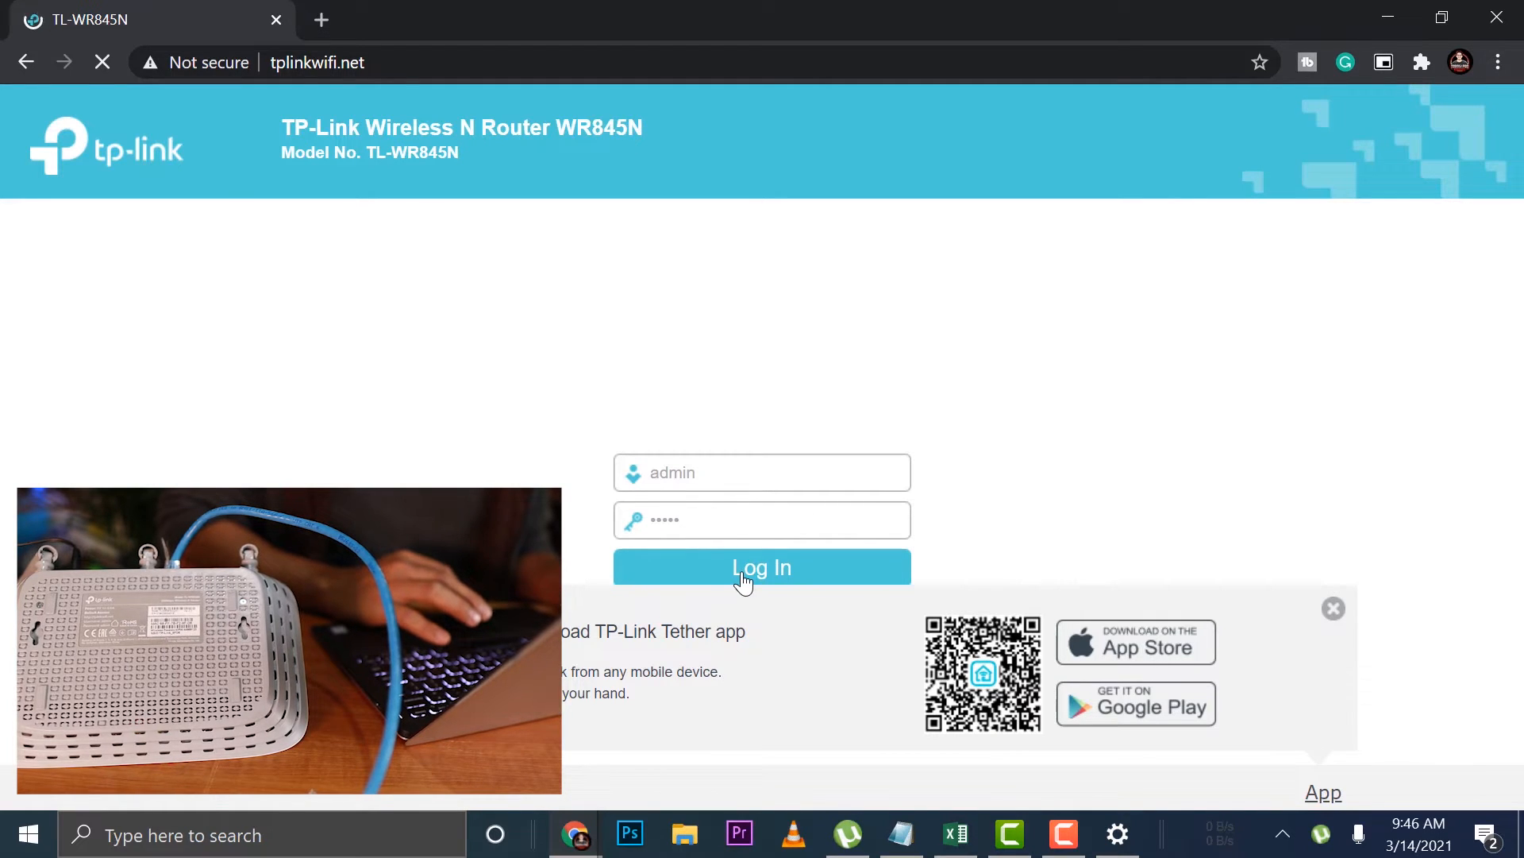
pyautogui.click(762, 567)
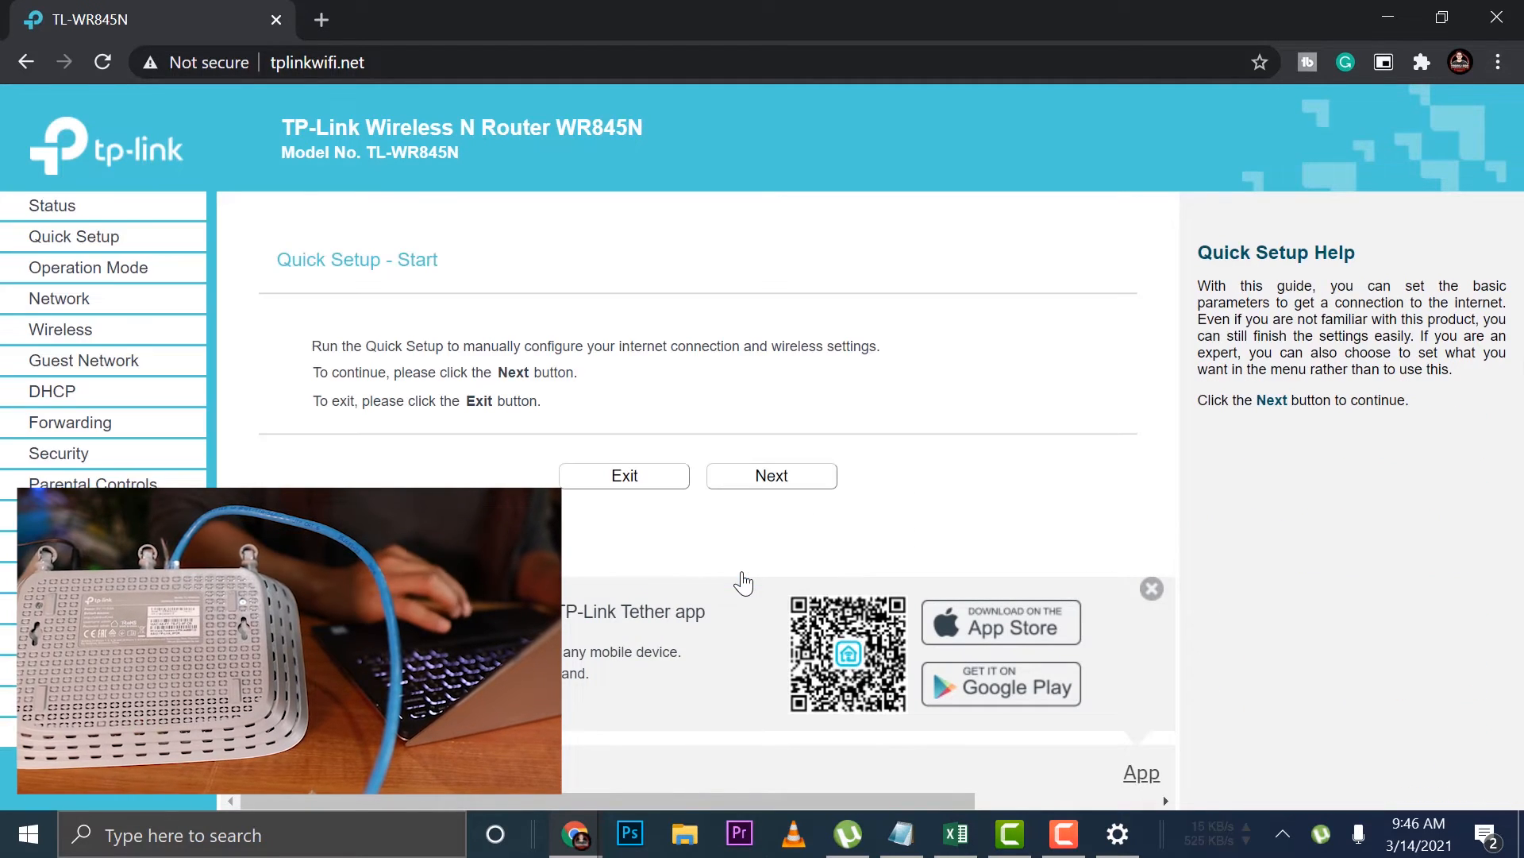
pyautogui.moveTo(651, 407)
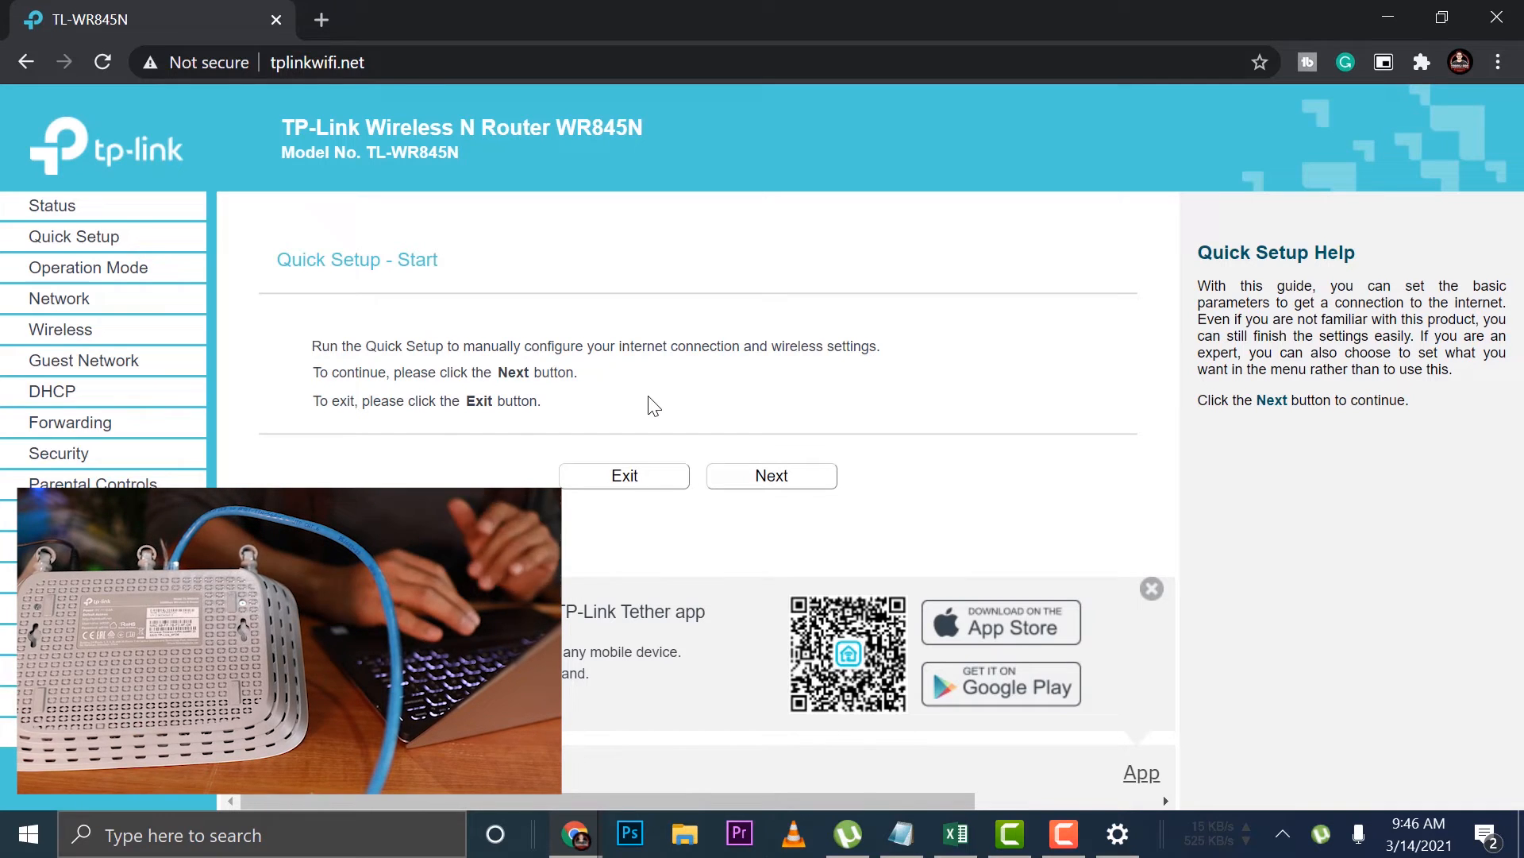
pyautogui.moveTo(58, 298)
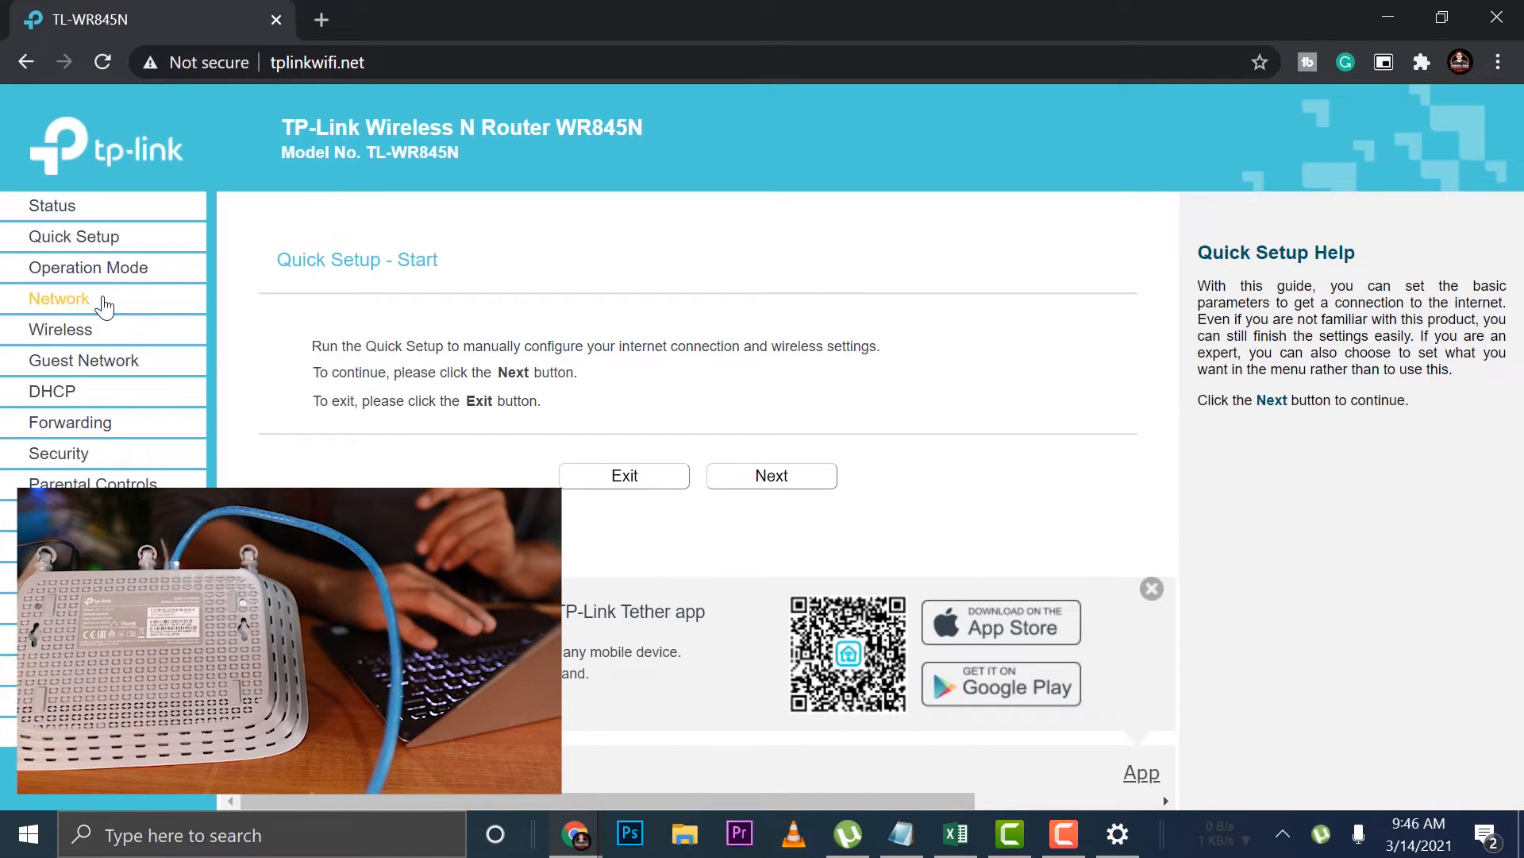
pyautogui.moveTo(60, 329)
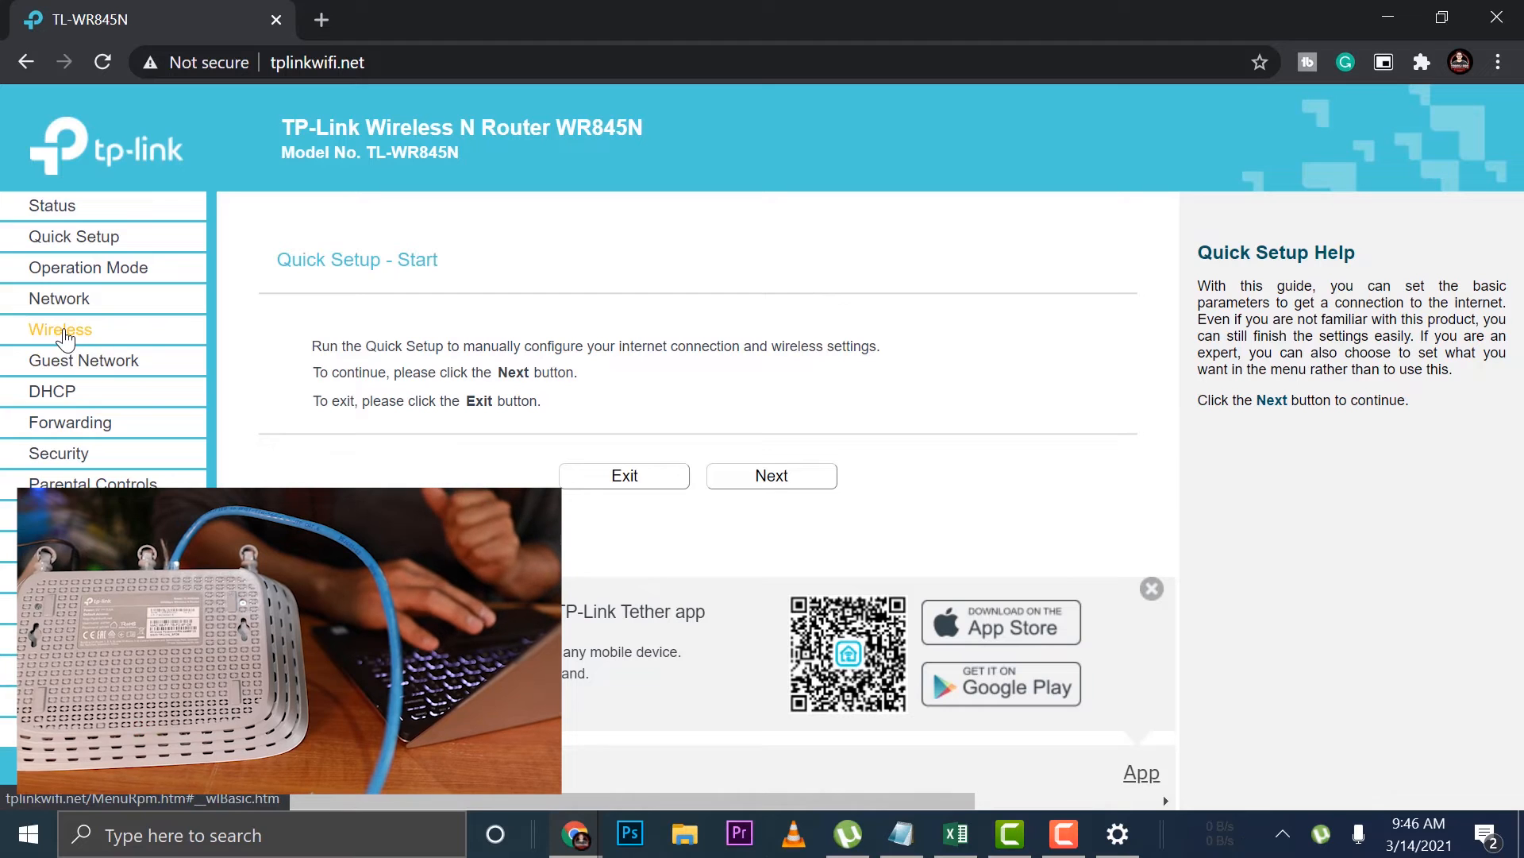
# Set the wireless network name to TorogiPro with region Philippines, and save.
pyautogui.click(60, 329)
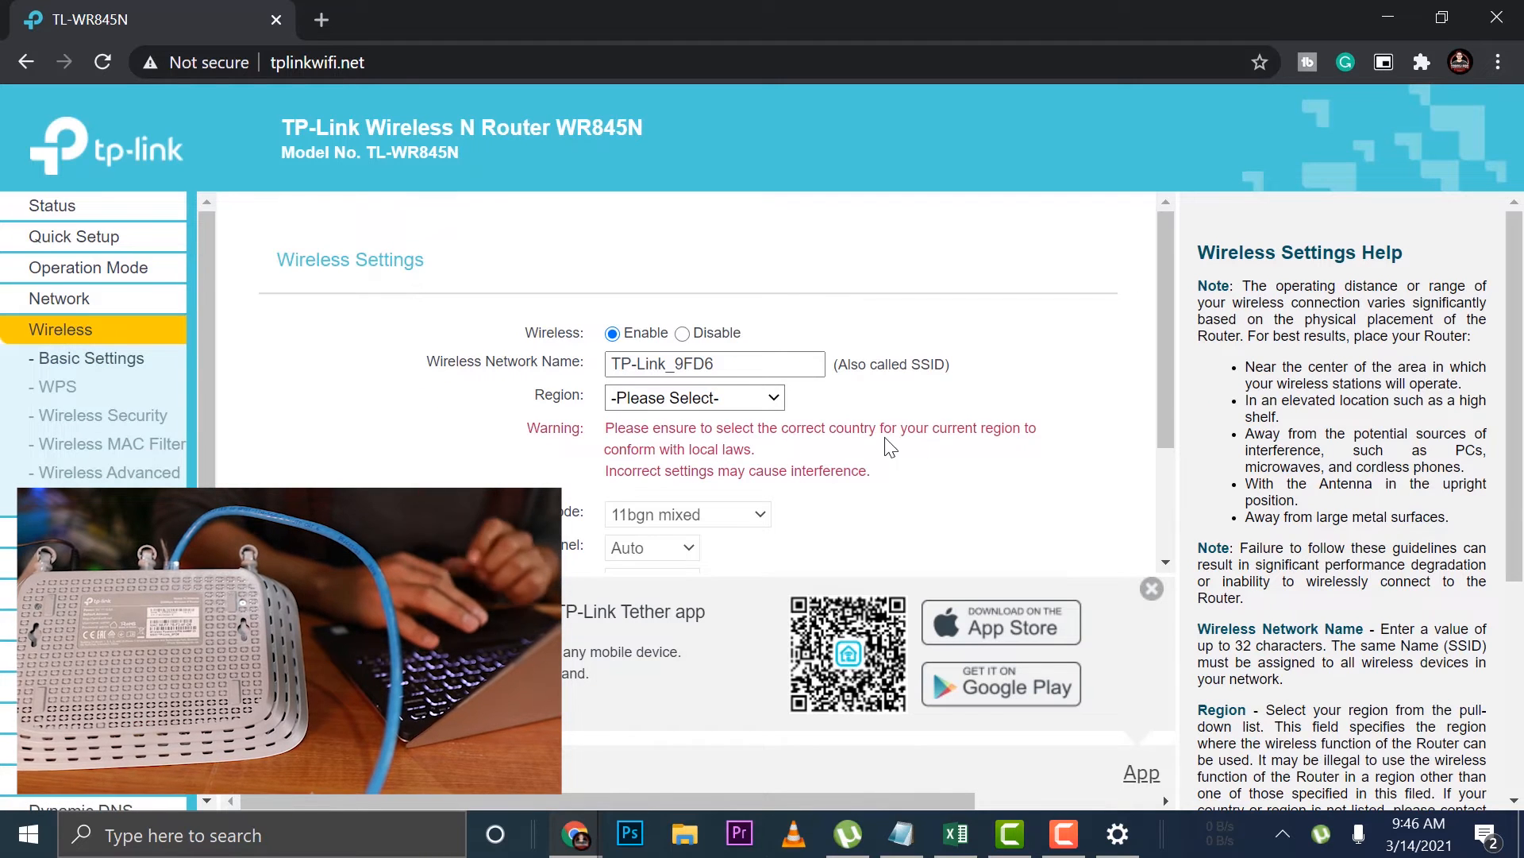
pyautogui.click(697, 364)
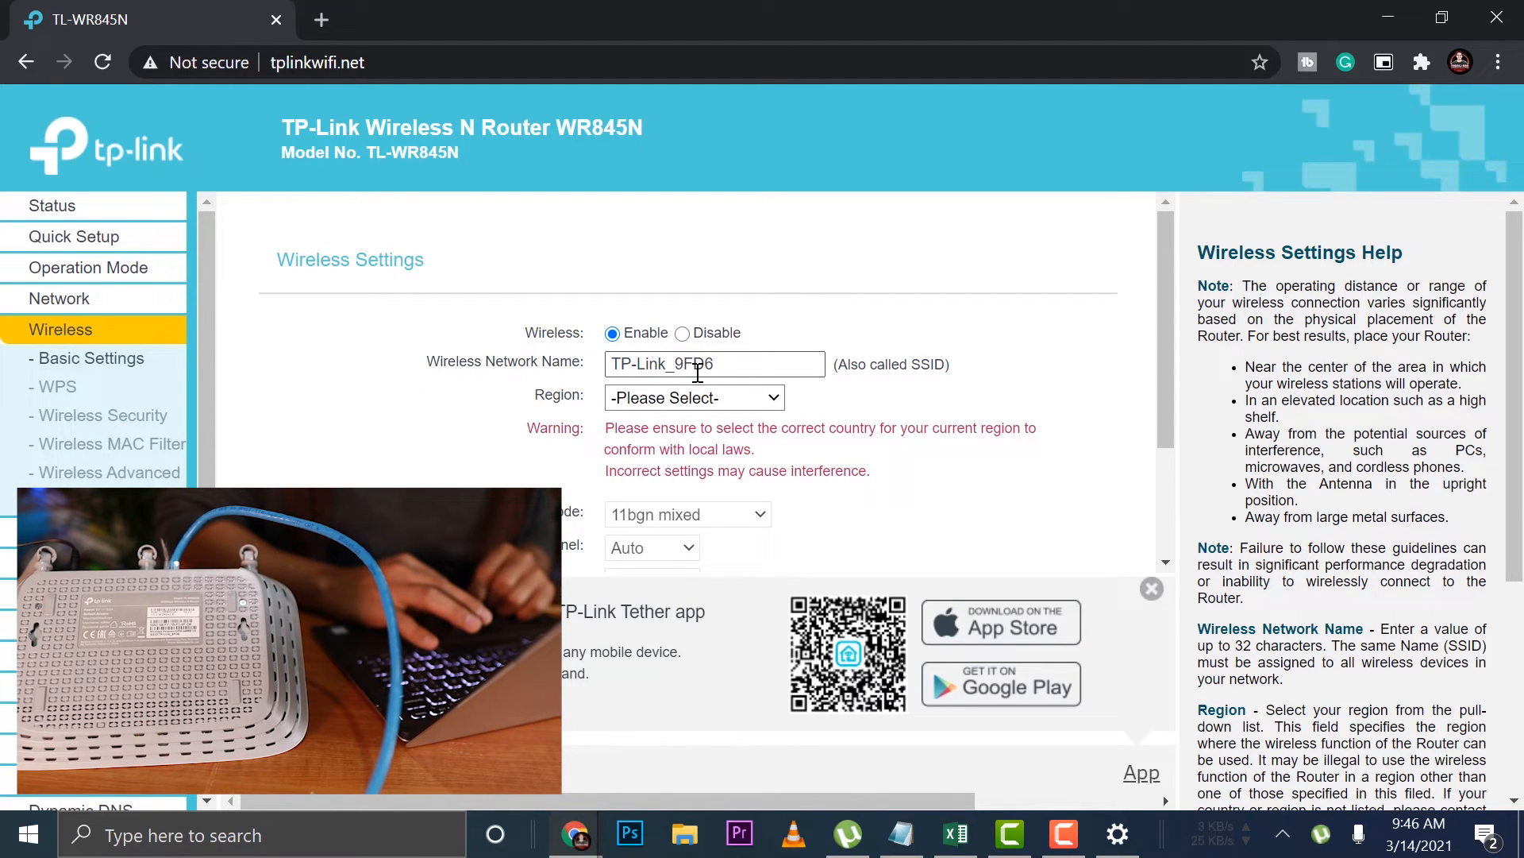
pyautogui.tripleClick(714, 364)
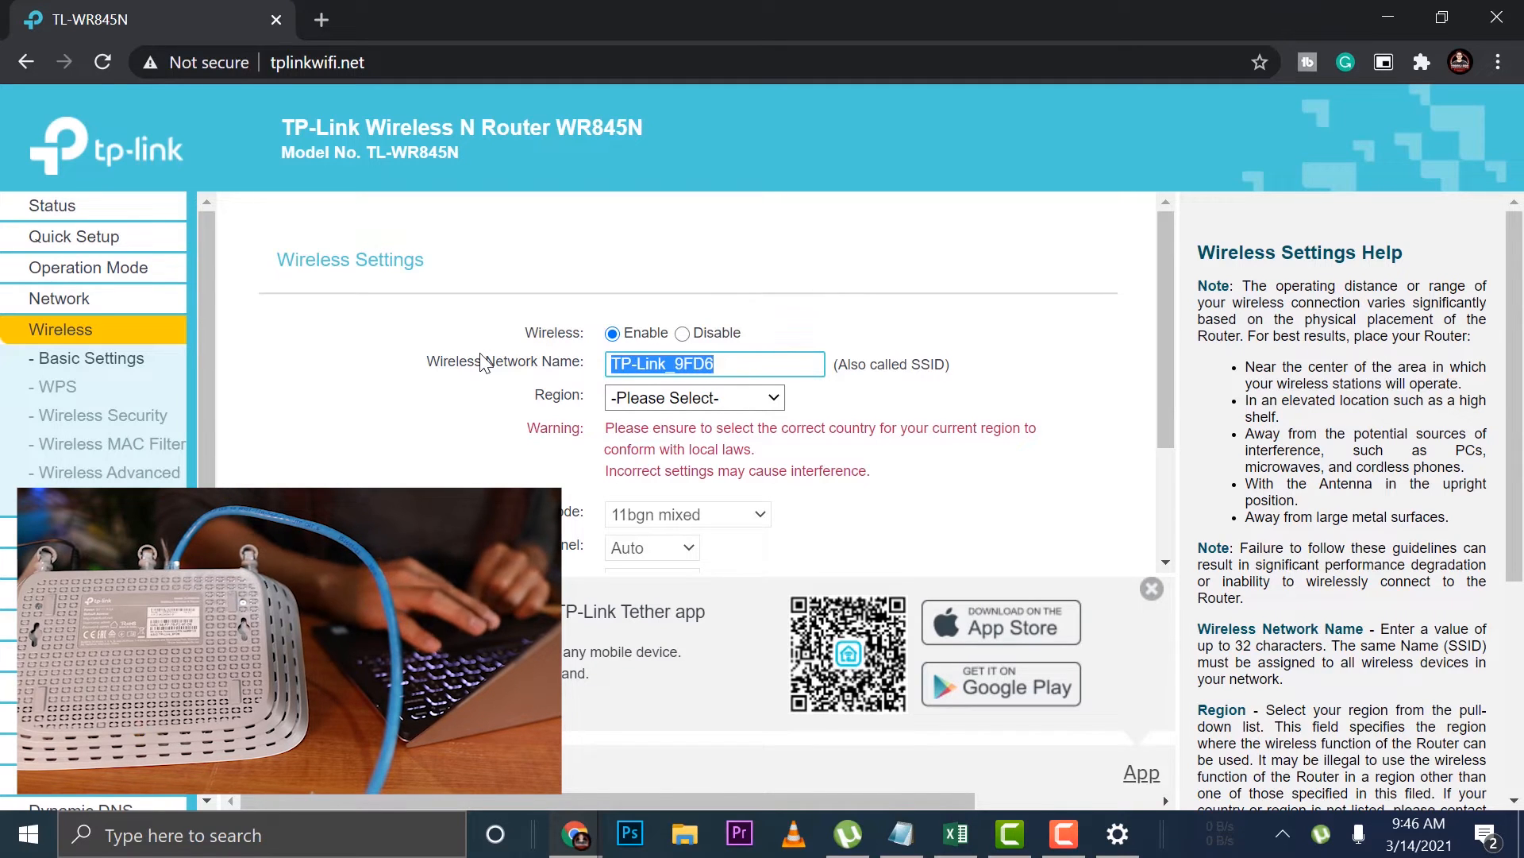
pyautogui.write('Torogi')
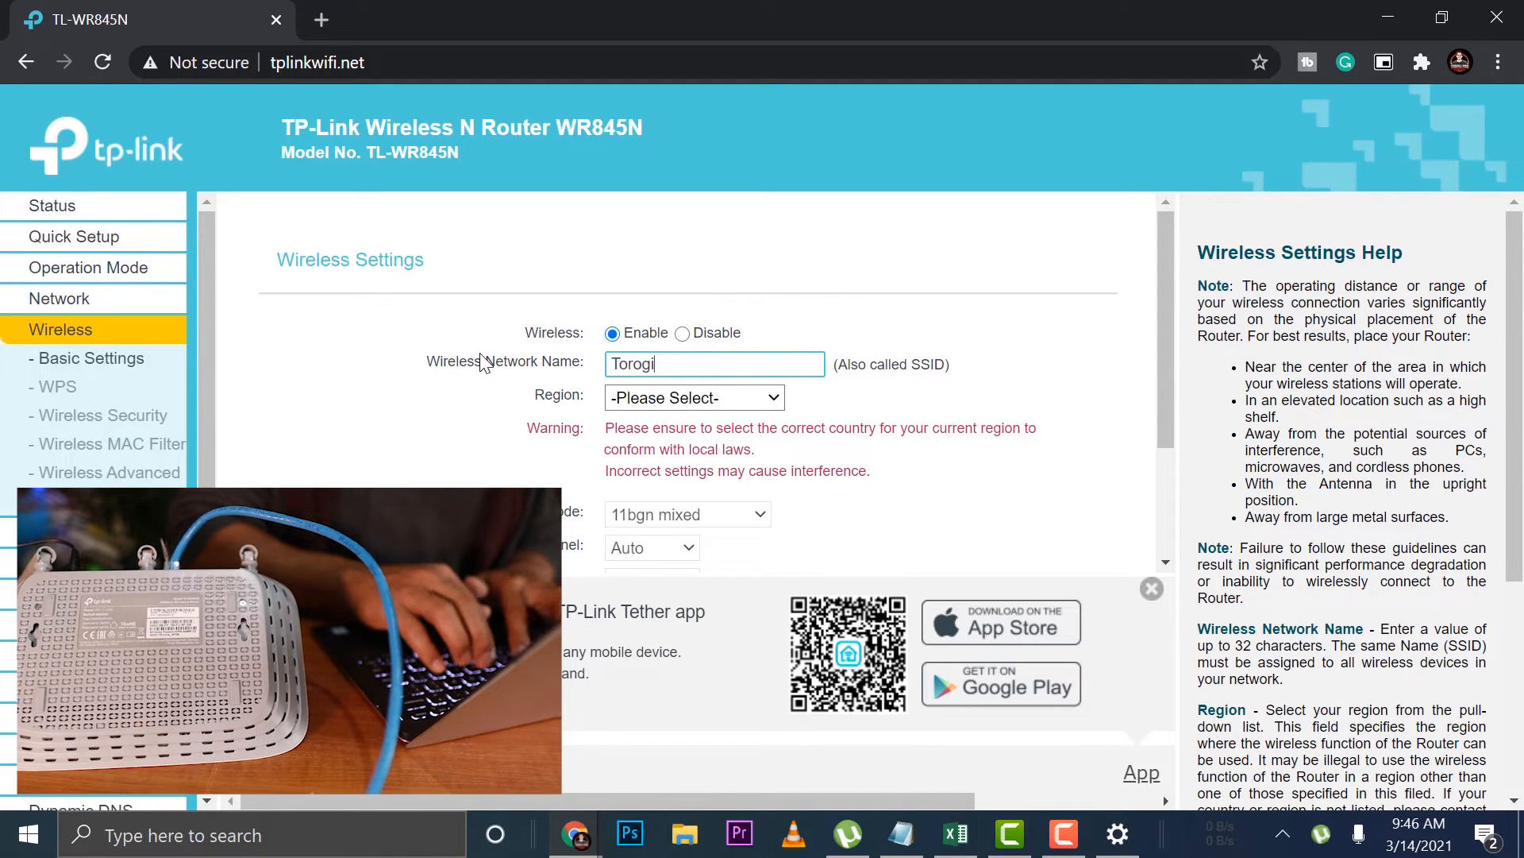
pyautogui.write('Pro')
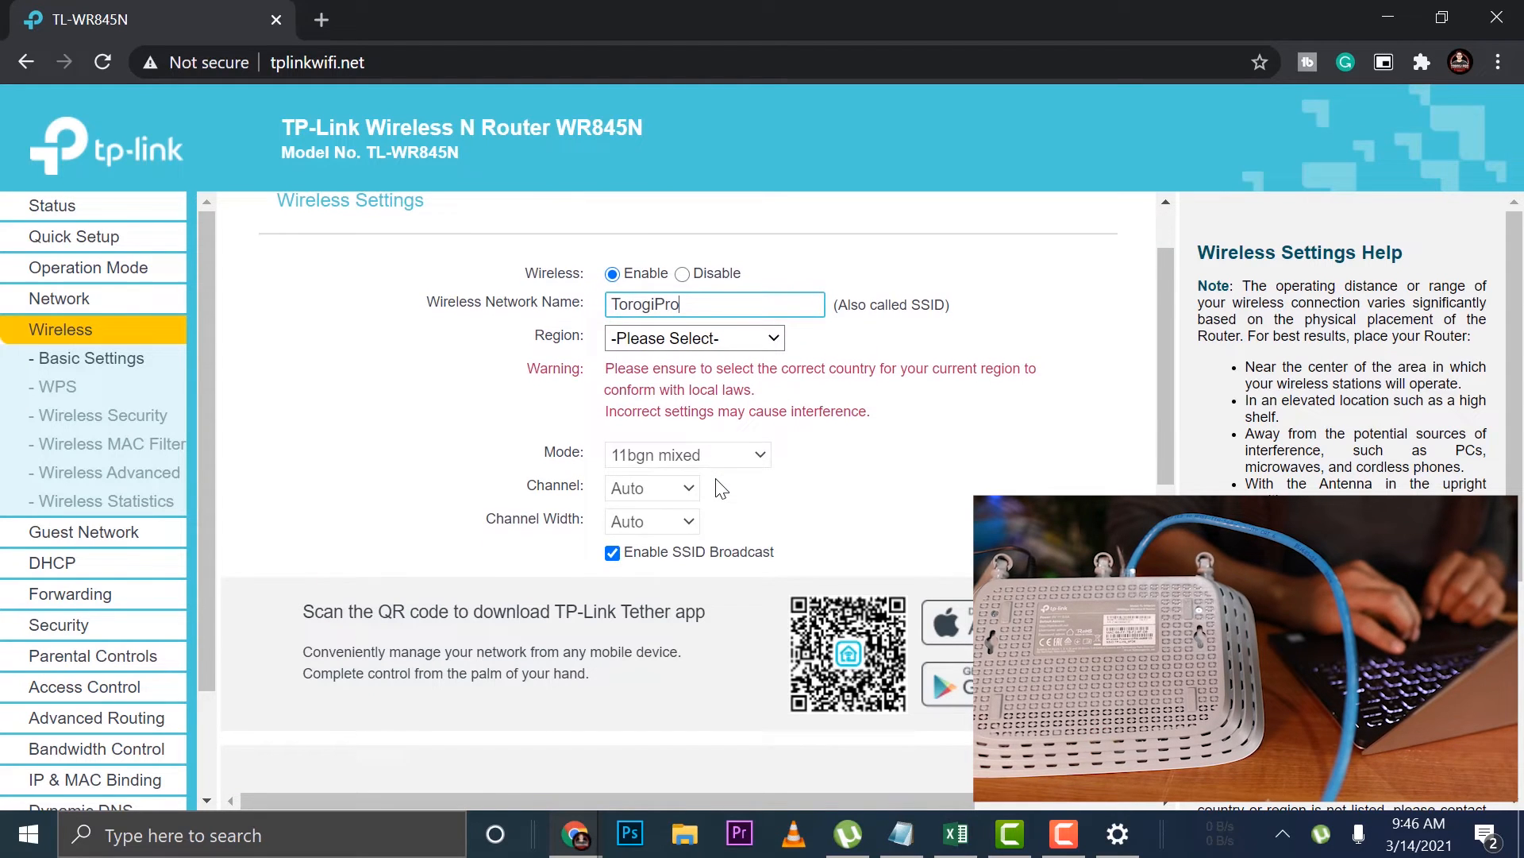
pyautogui.click(694, 337)
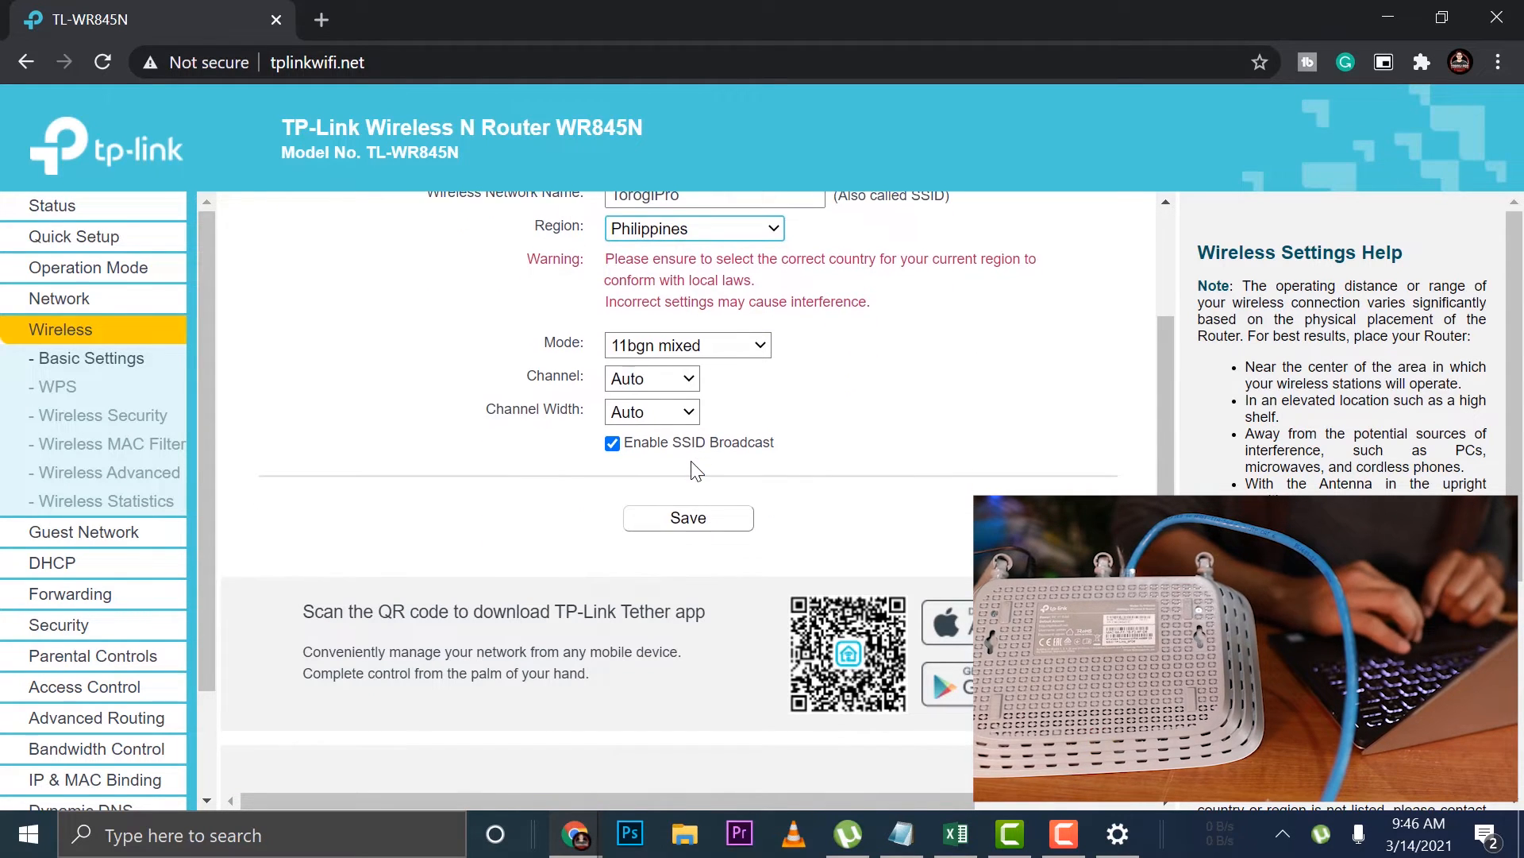
pyautogui.scroll(3)
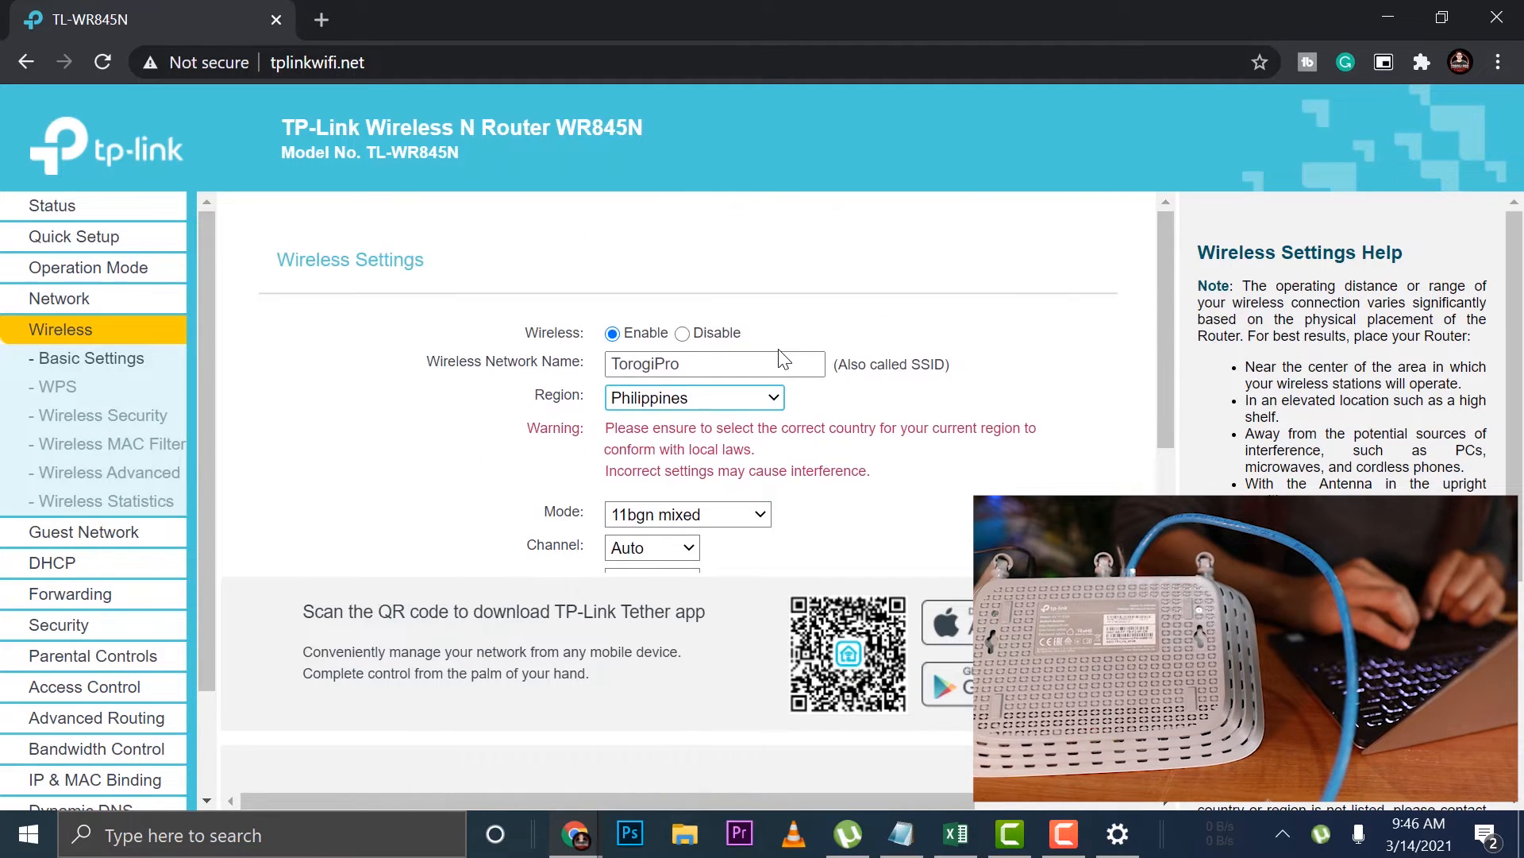
pyautogui.scroll(-3)
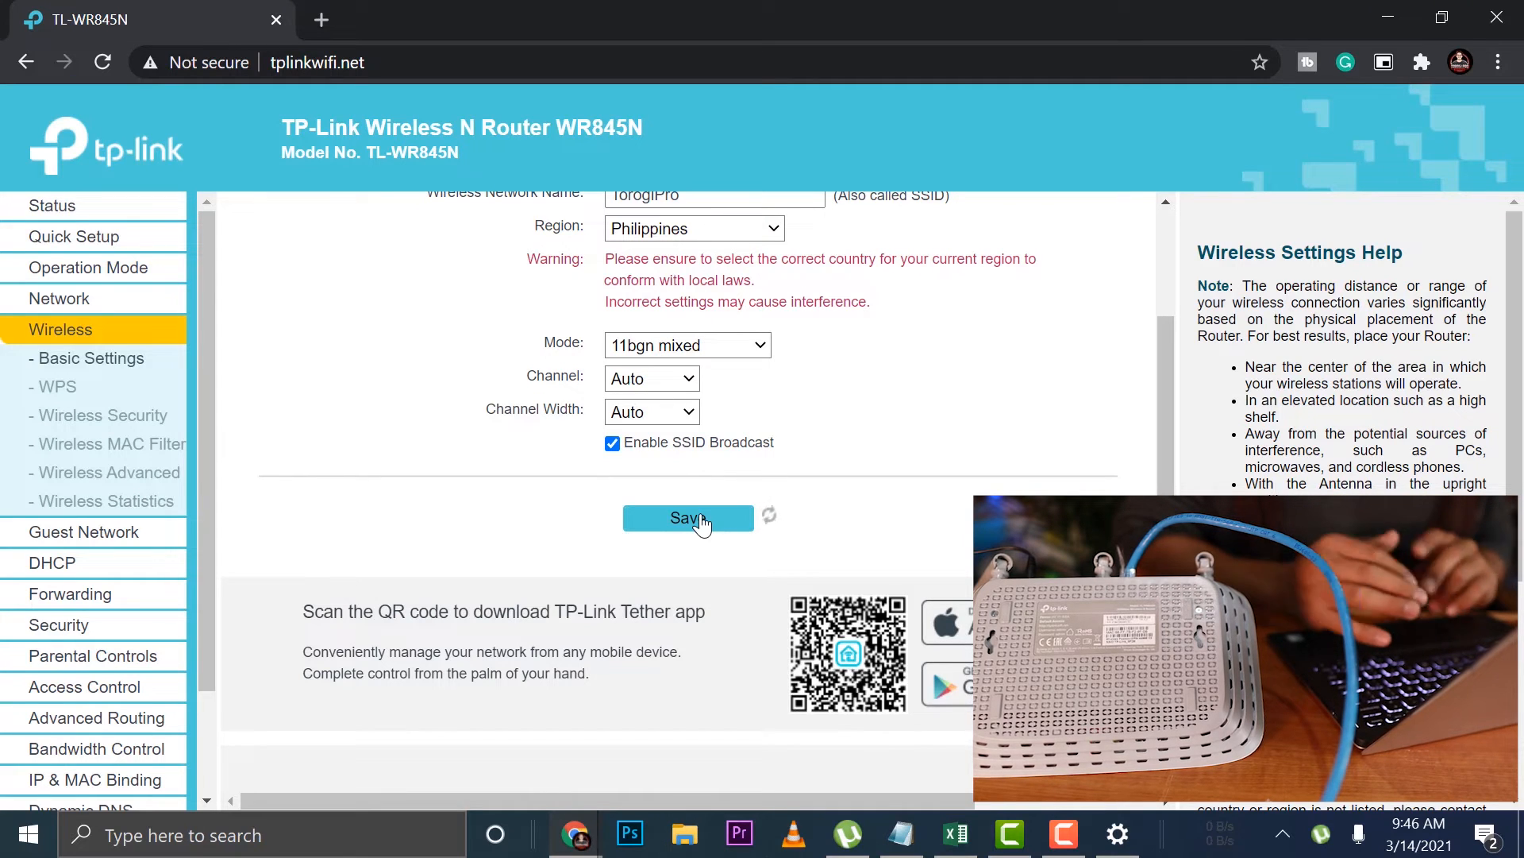
pyautogui.moveTo(1285, 841)
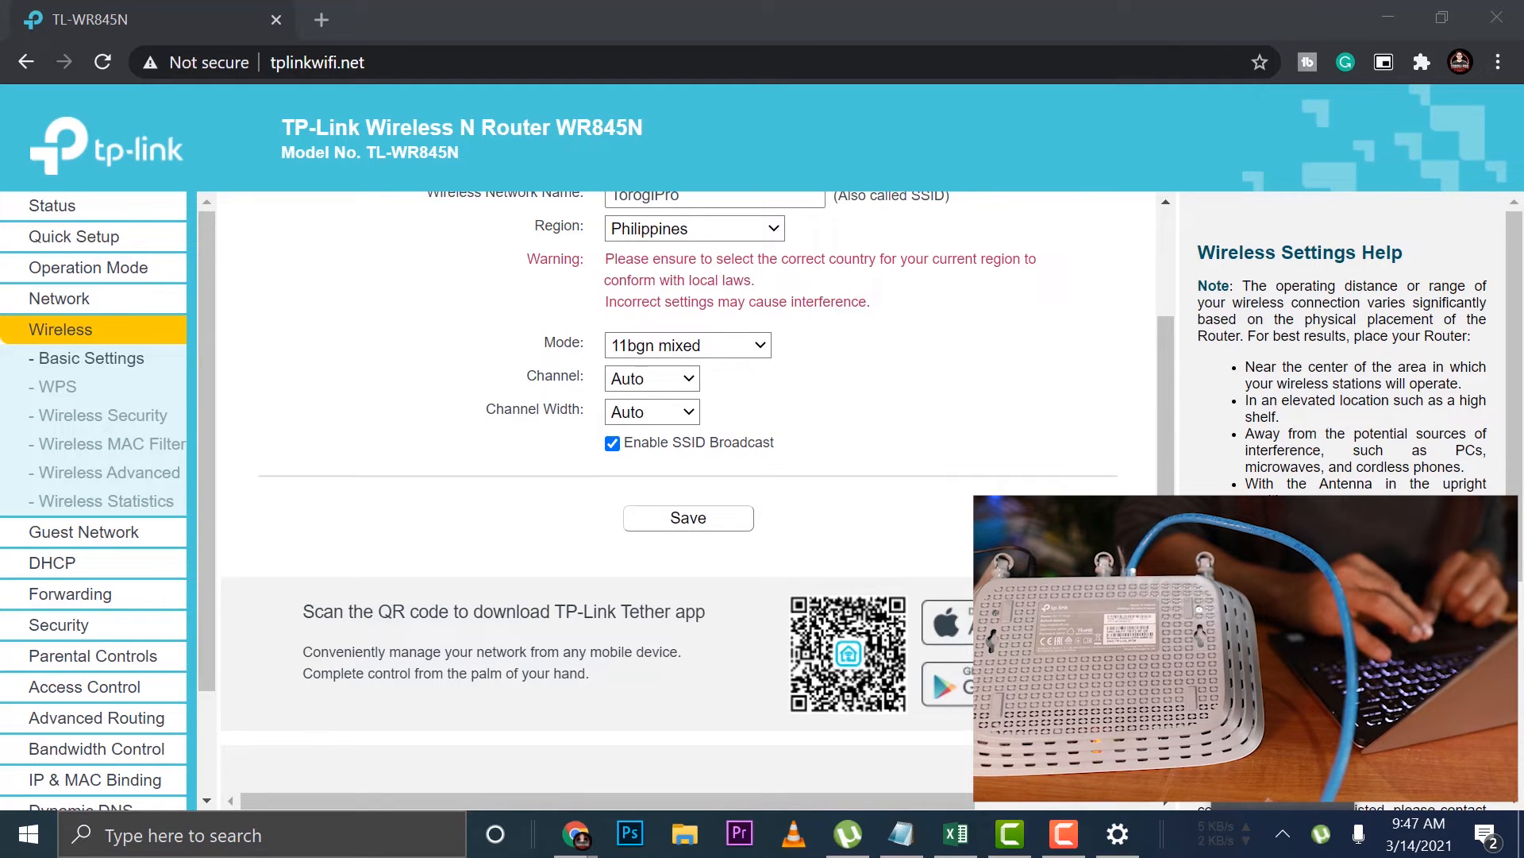
# Join TorogiPro with its security key and reload the router Status page.
pyautogui.click(1322, 835)
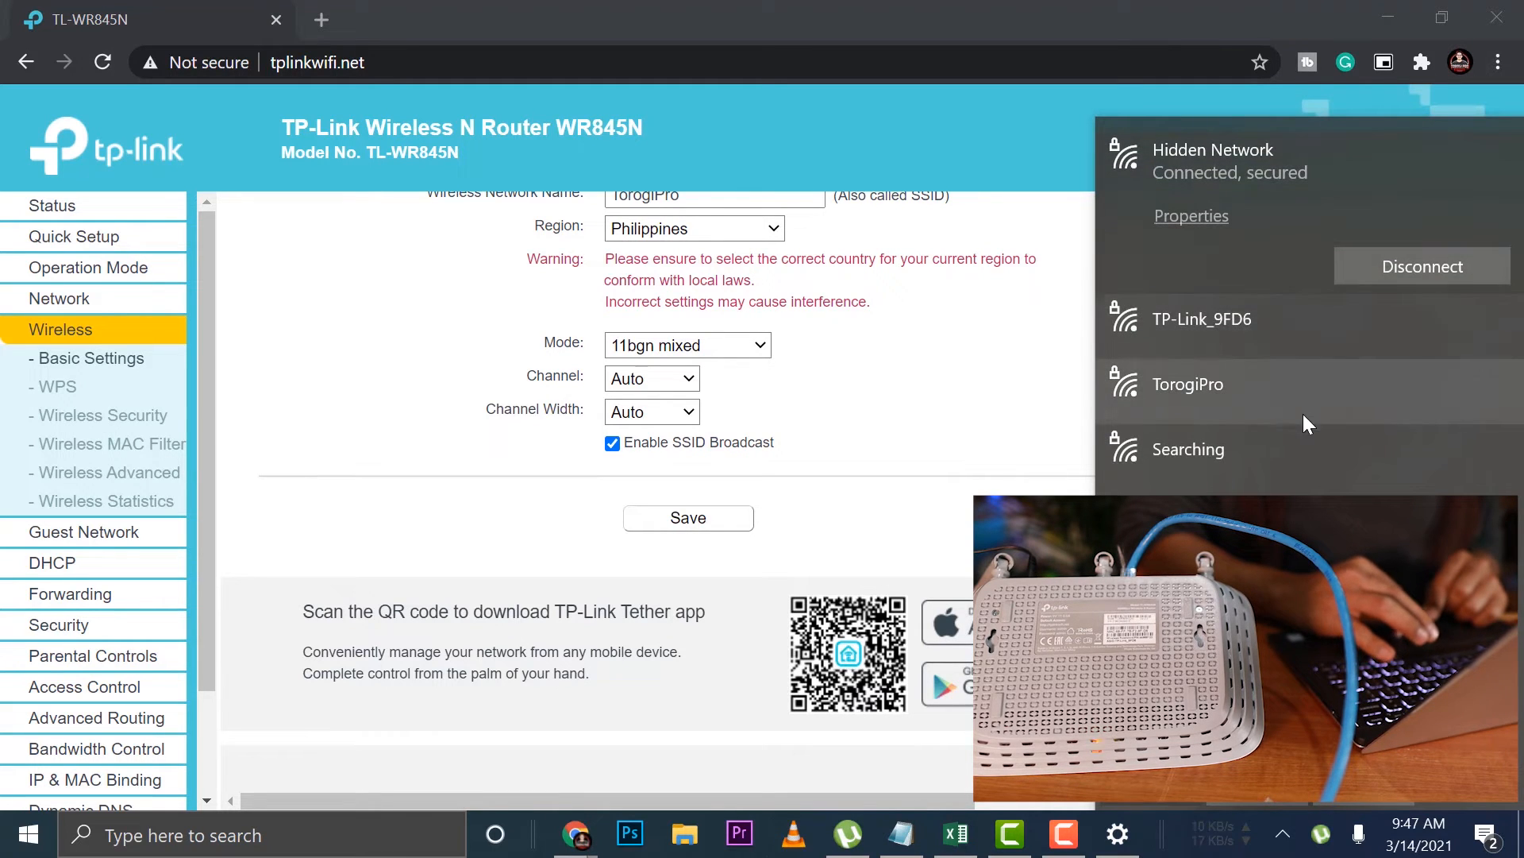
pyautogui.moveTo(1206, 402)
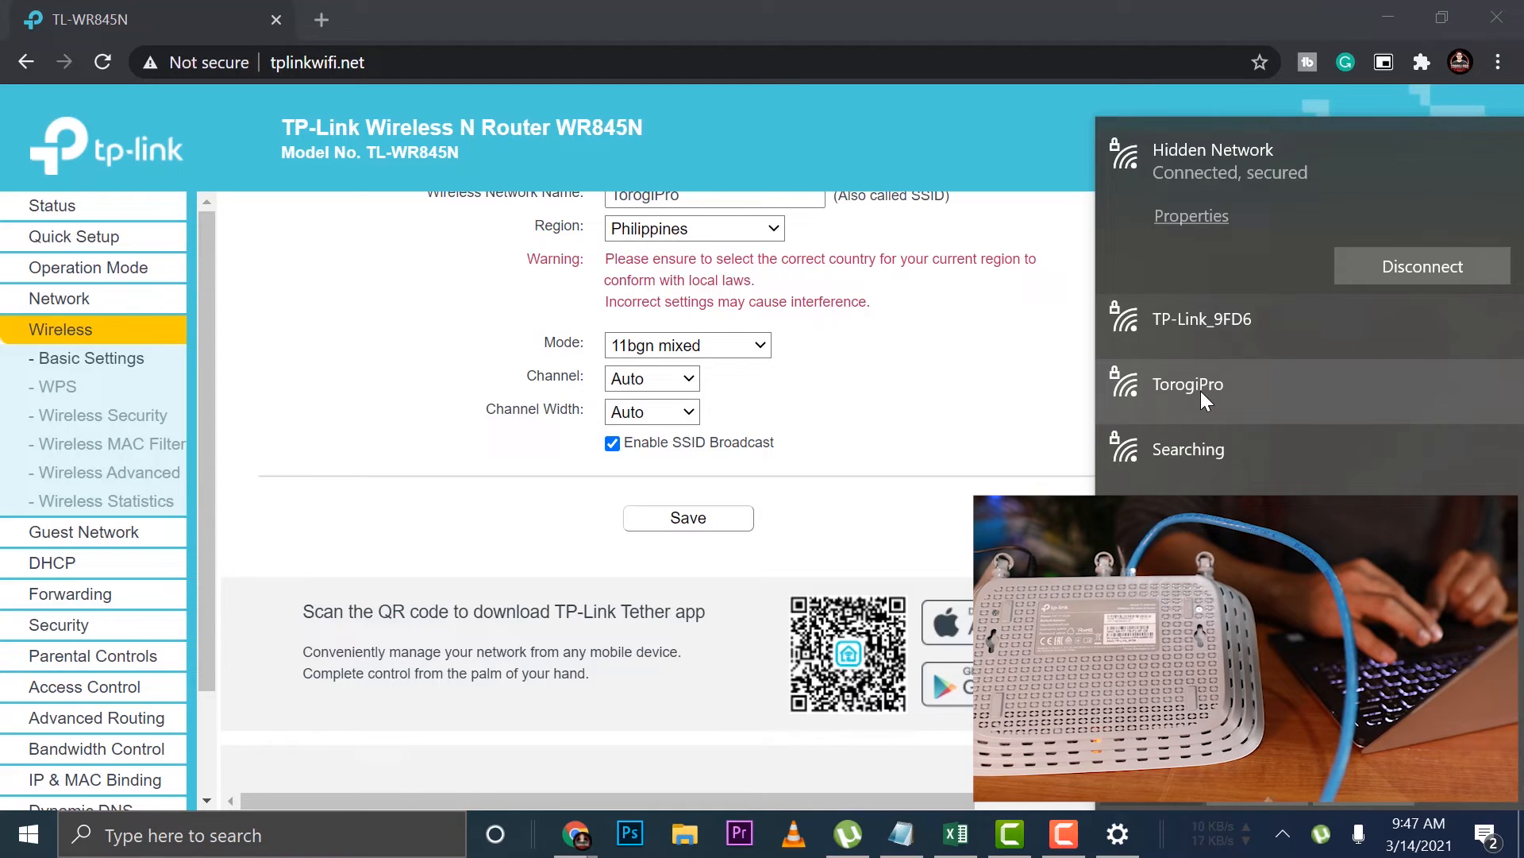
pyautogui.click(1187, 384)
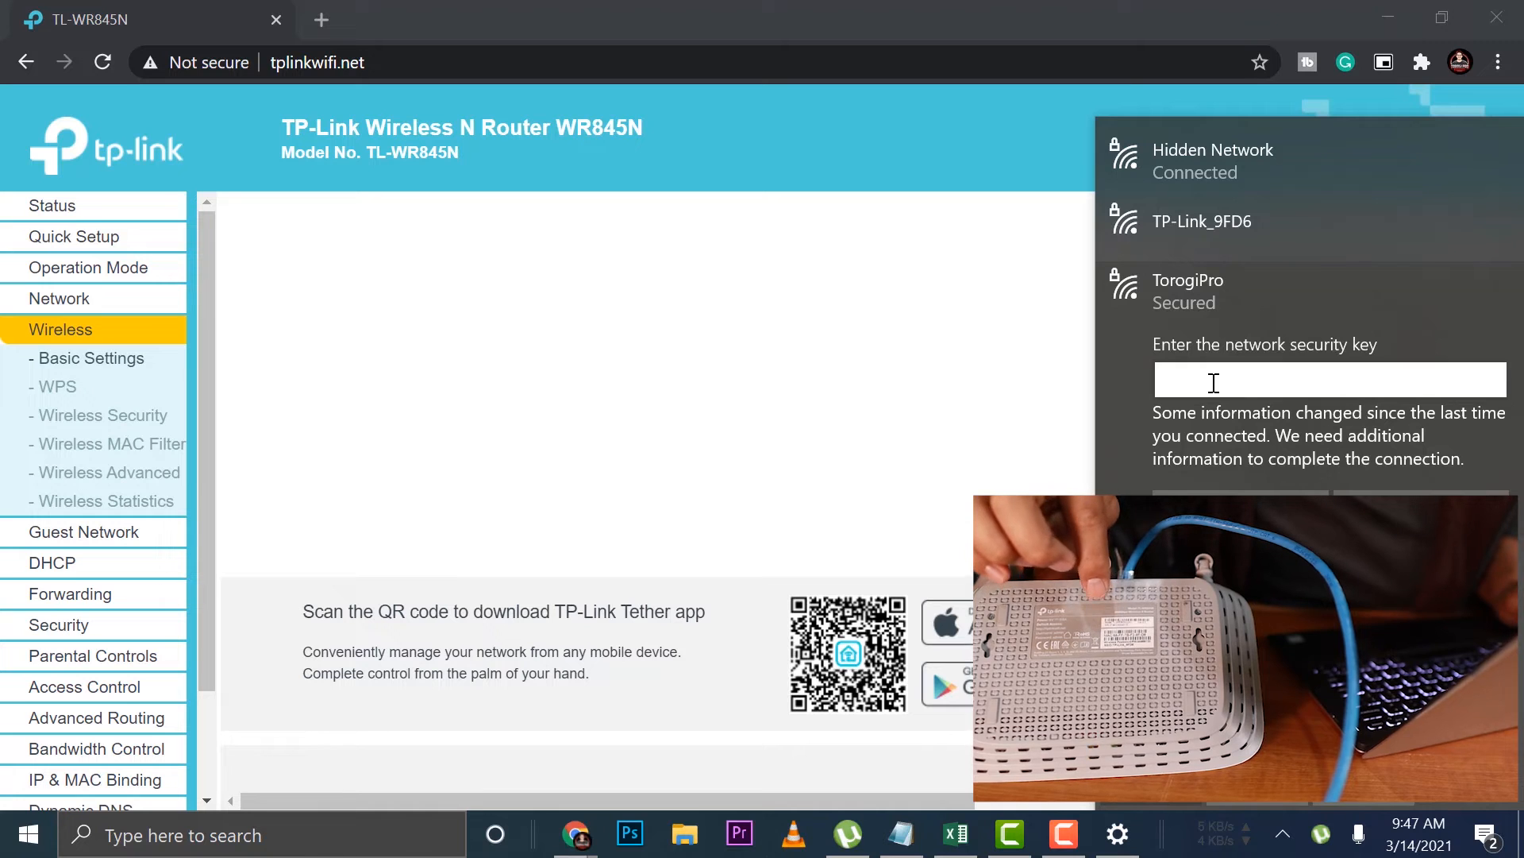
pyautogui.click(1329, 378)
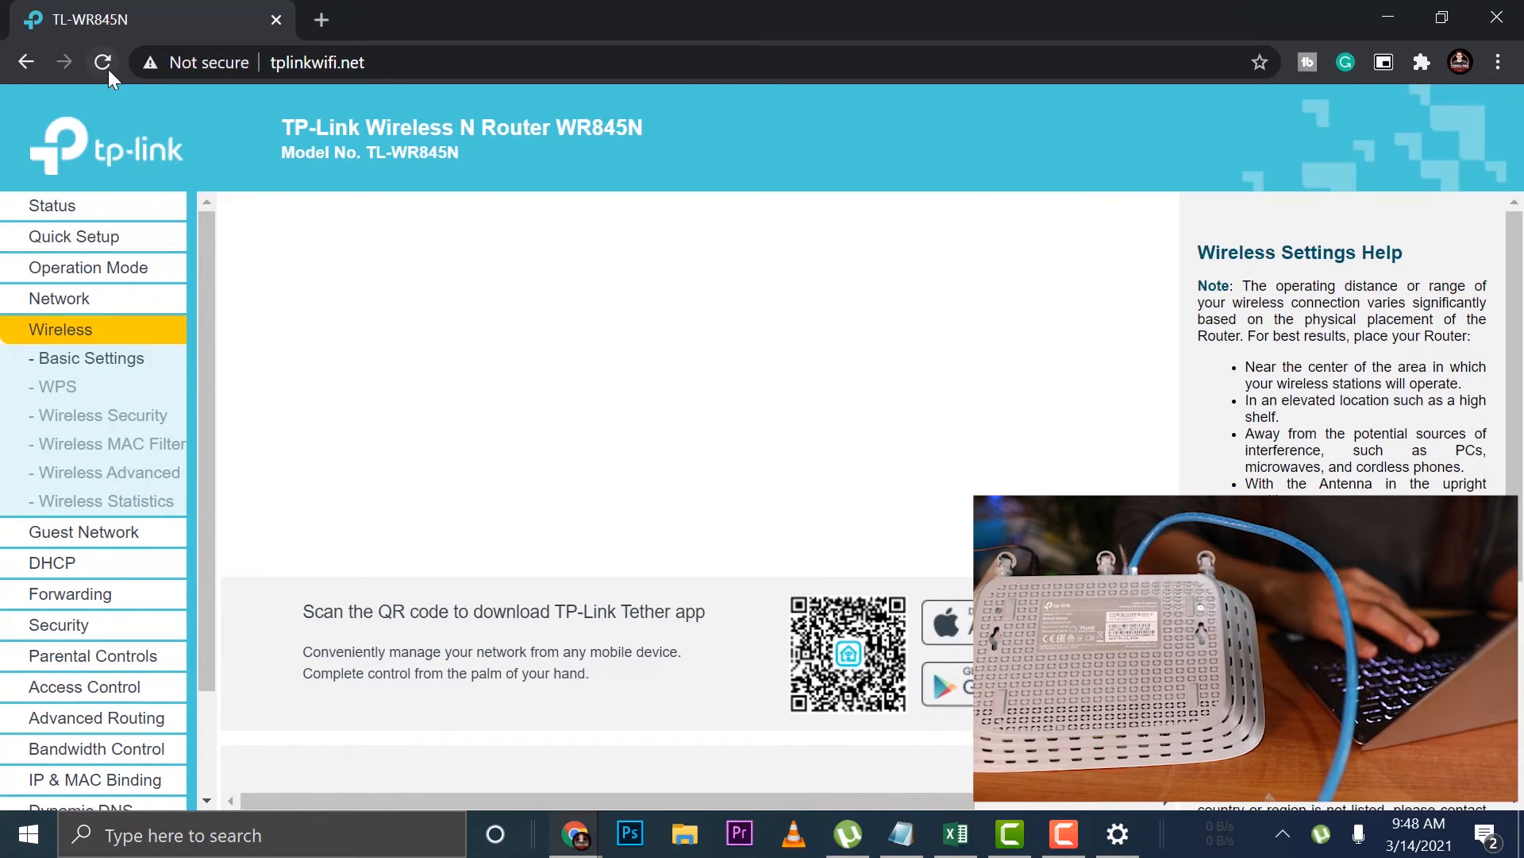
pyautogui.click(103, 62)
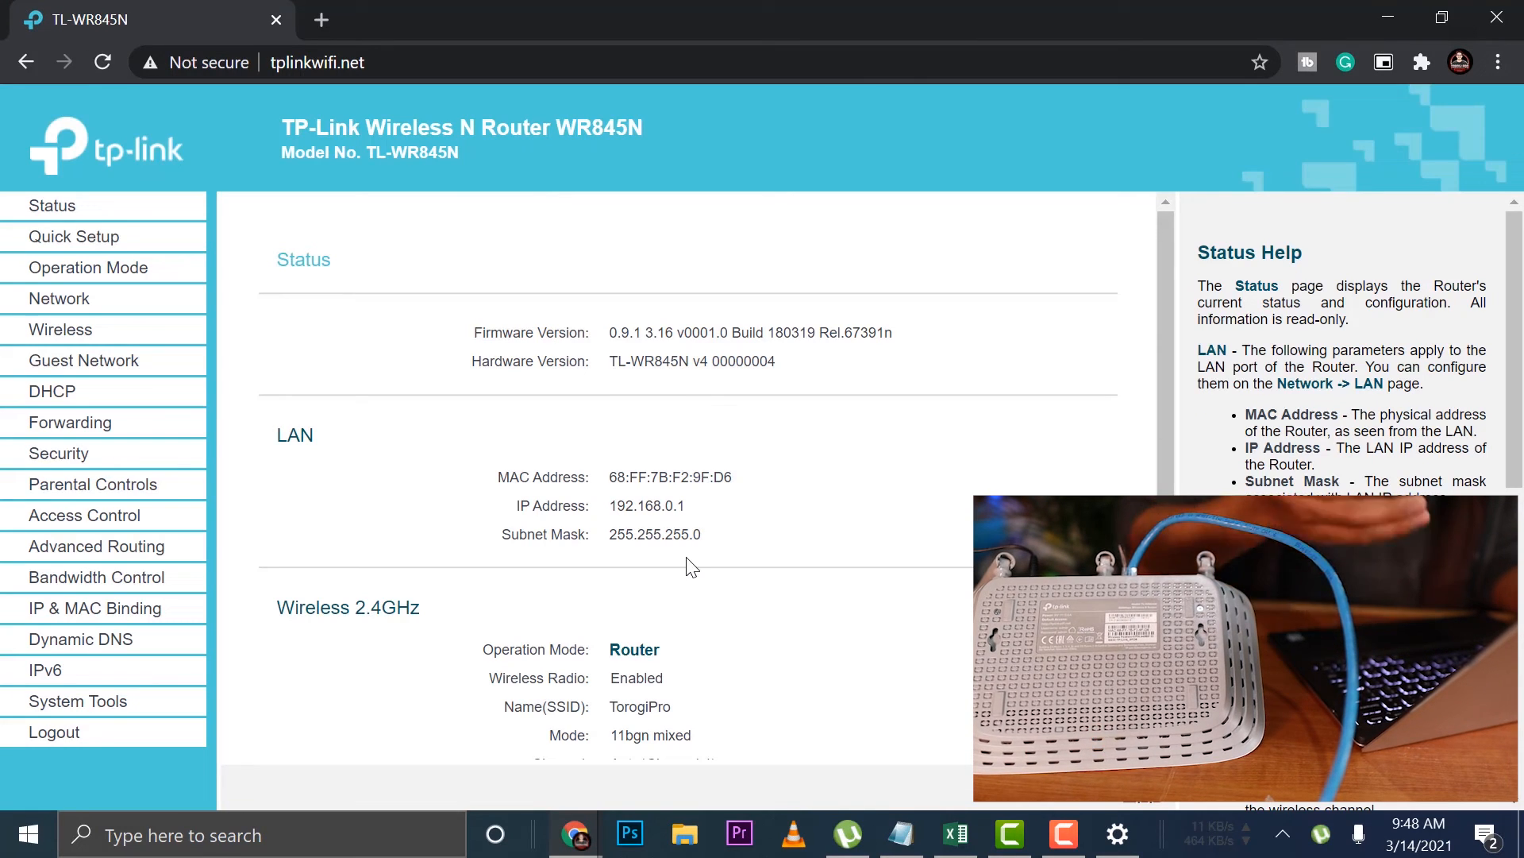
pyautogui.moveTo(61, 330)
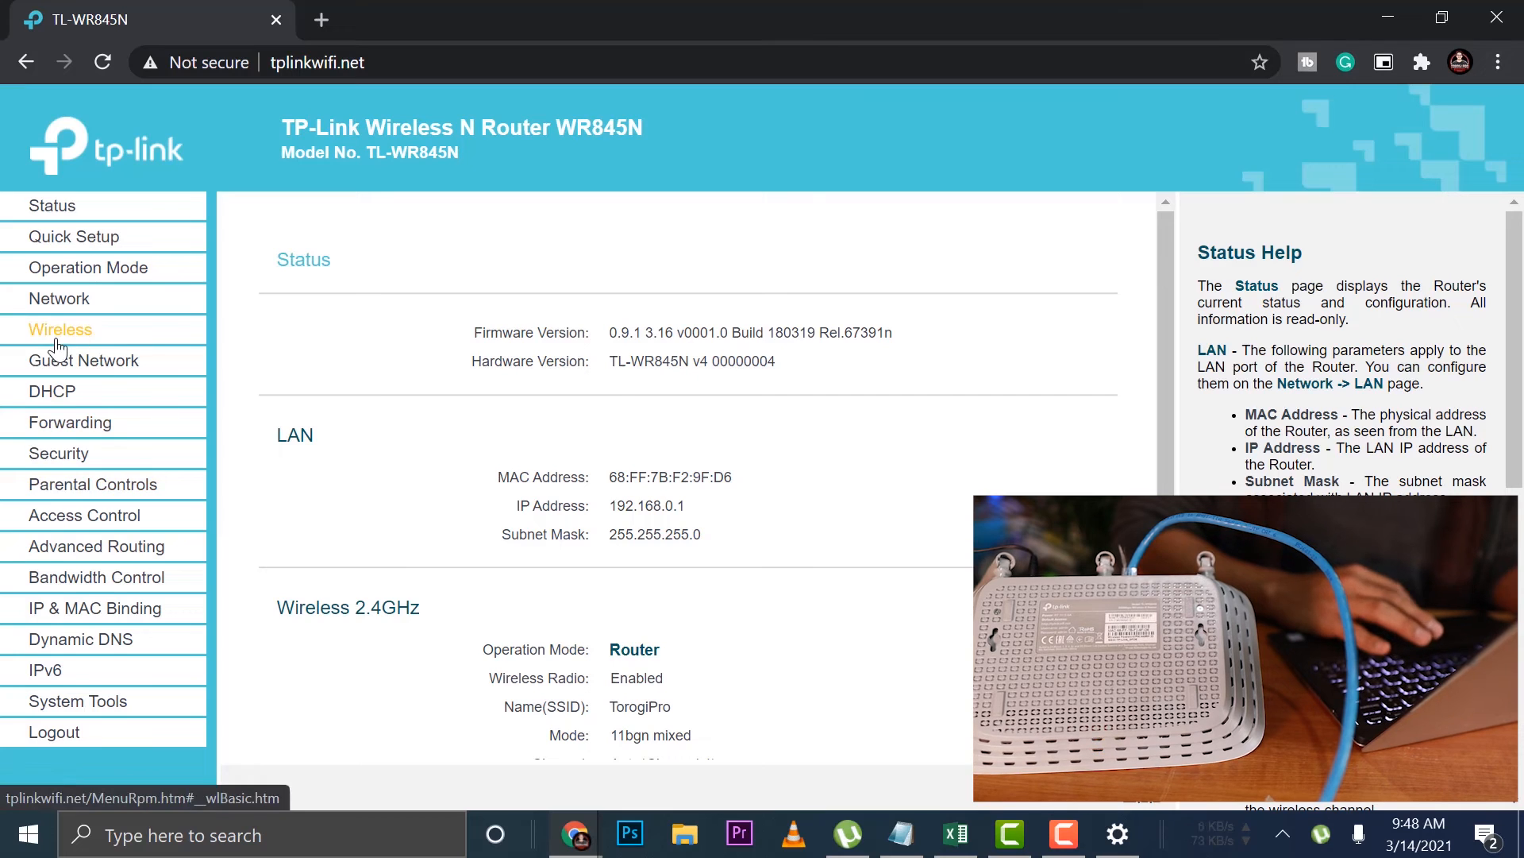
pyautogui.click(60, 329)
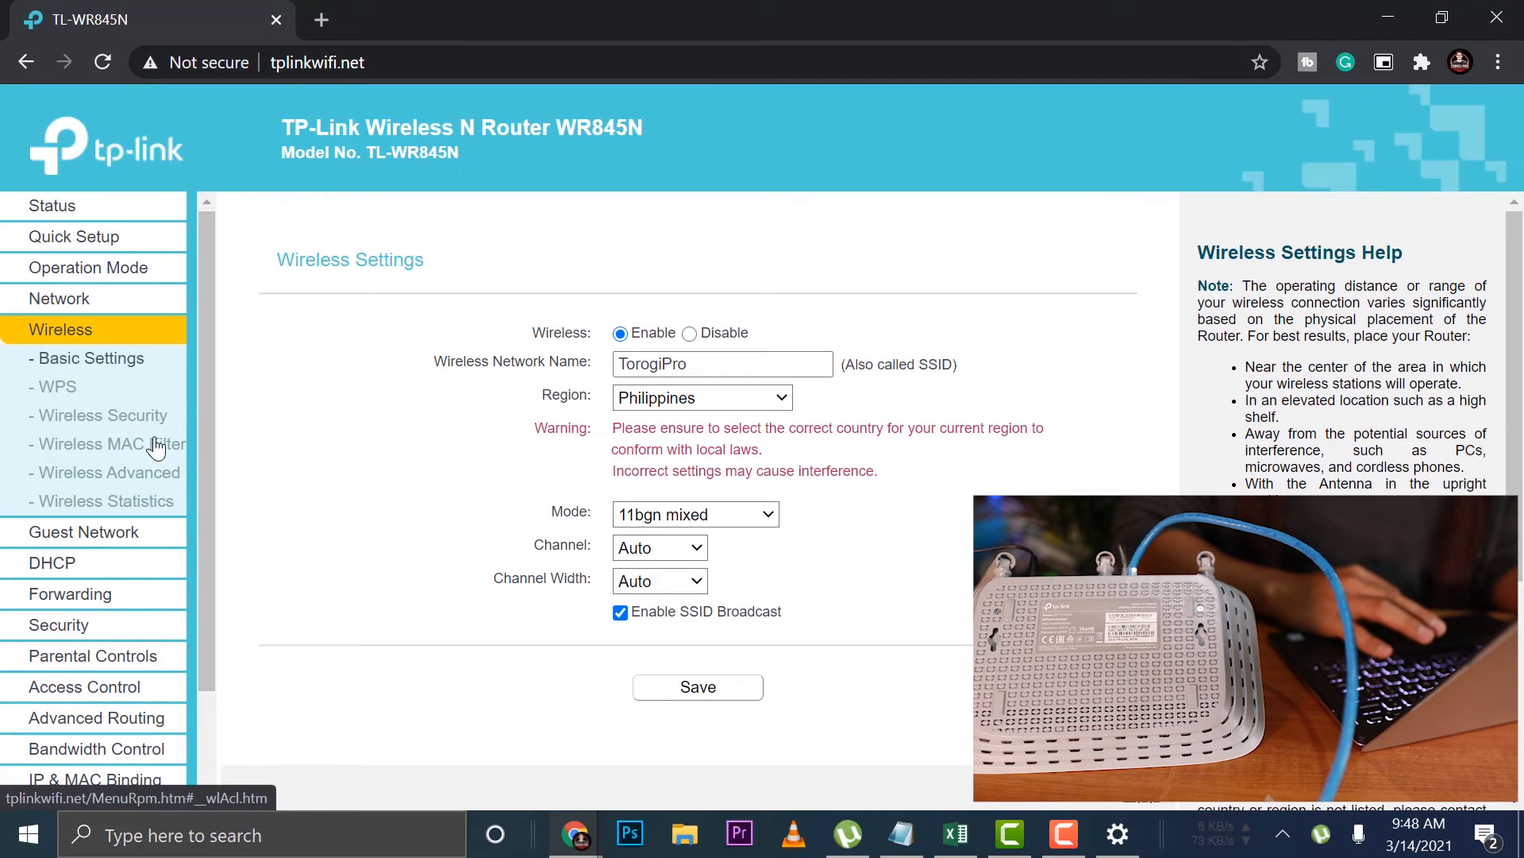
pyautogui.click(102, 415)
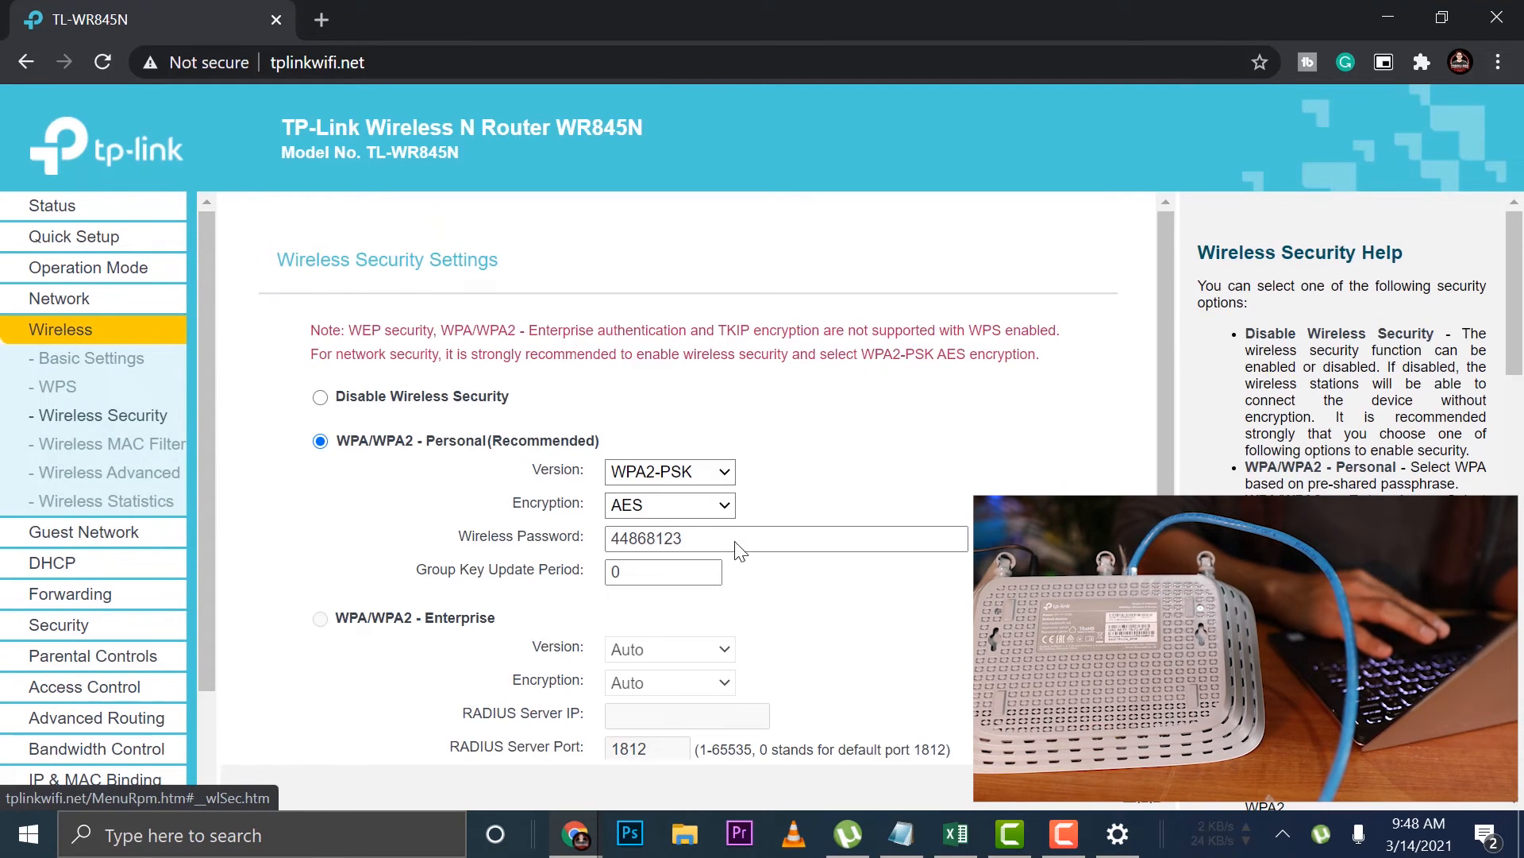
pyautogui.scroll(-3)
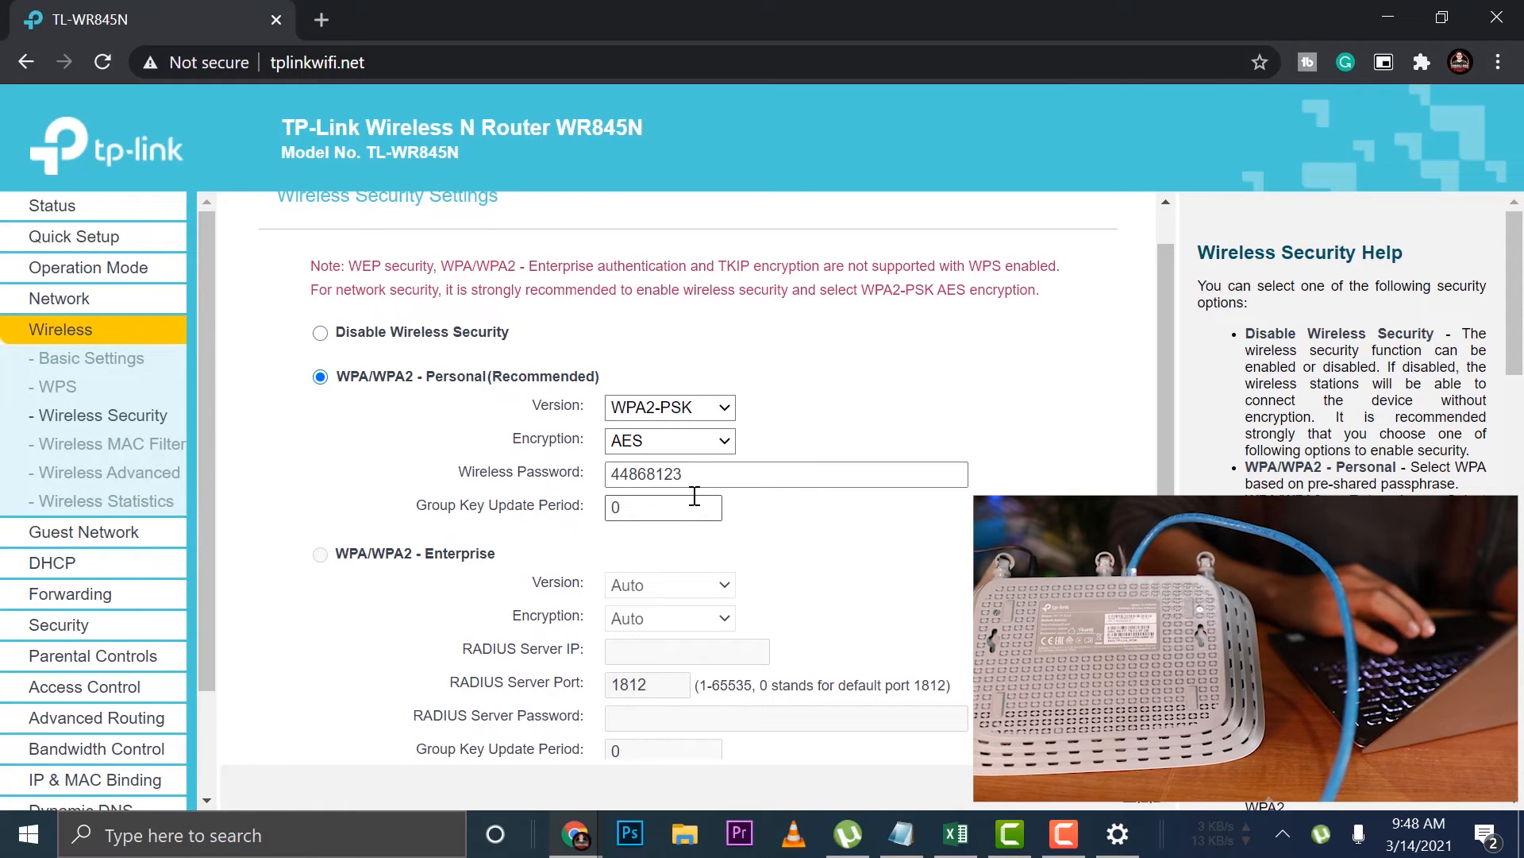
pyautogui.tripleClick(784, 474)
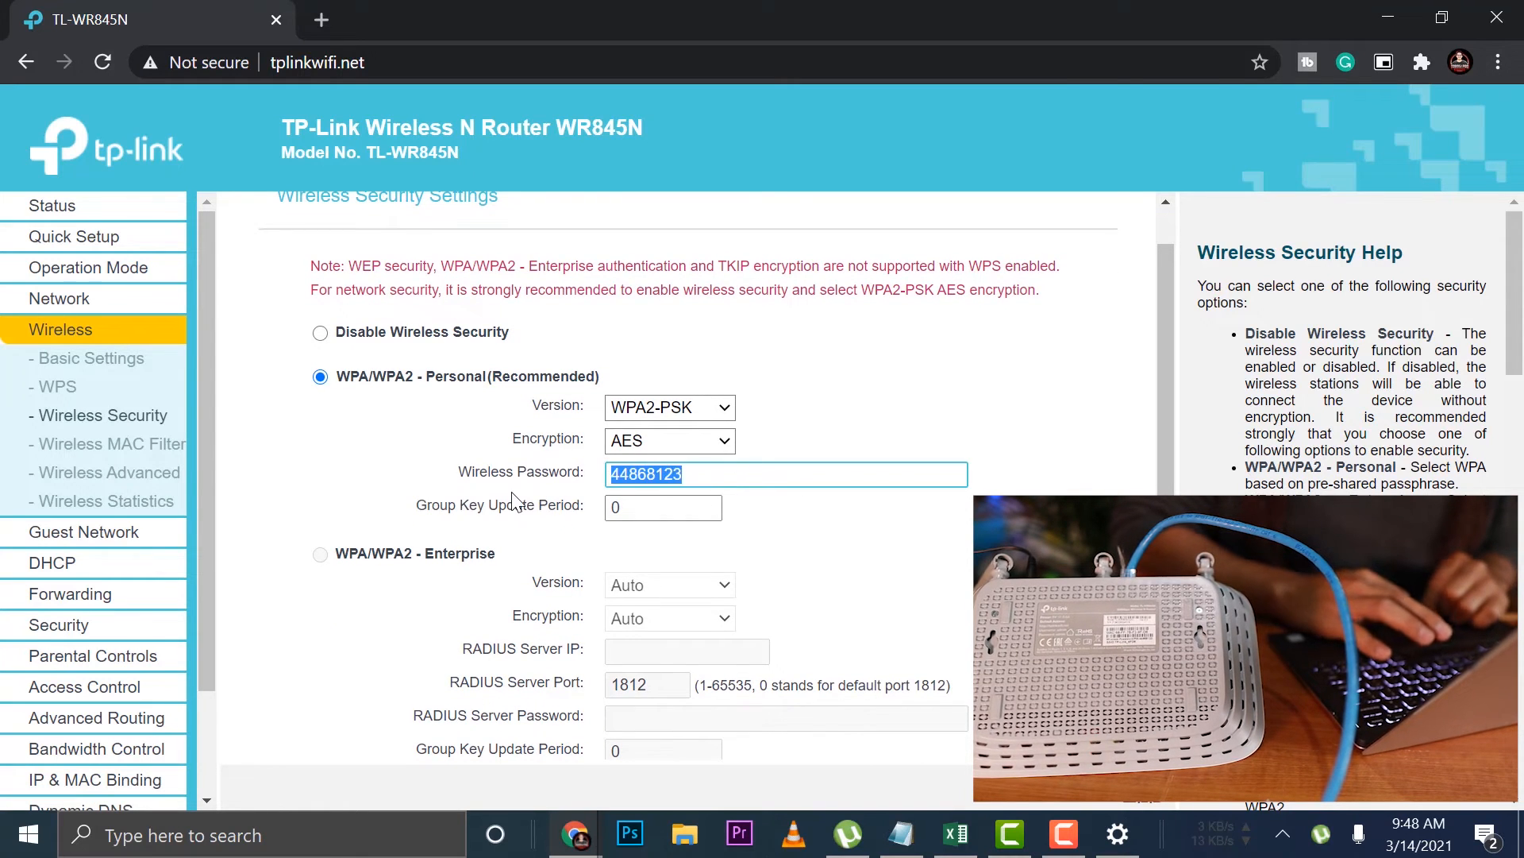
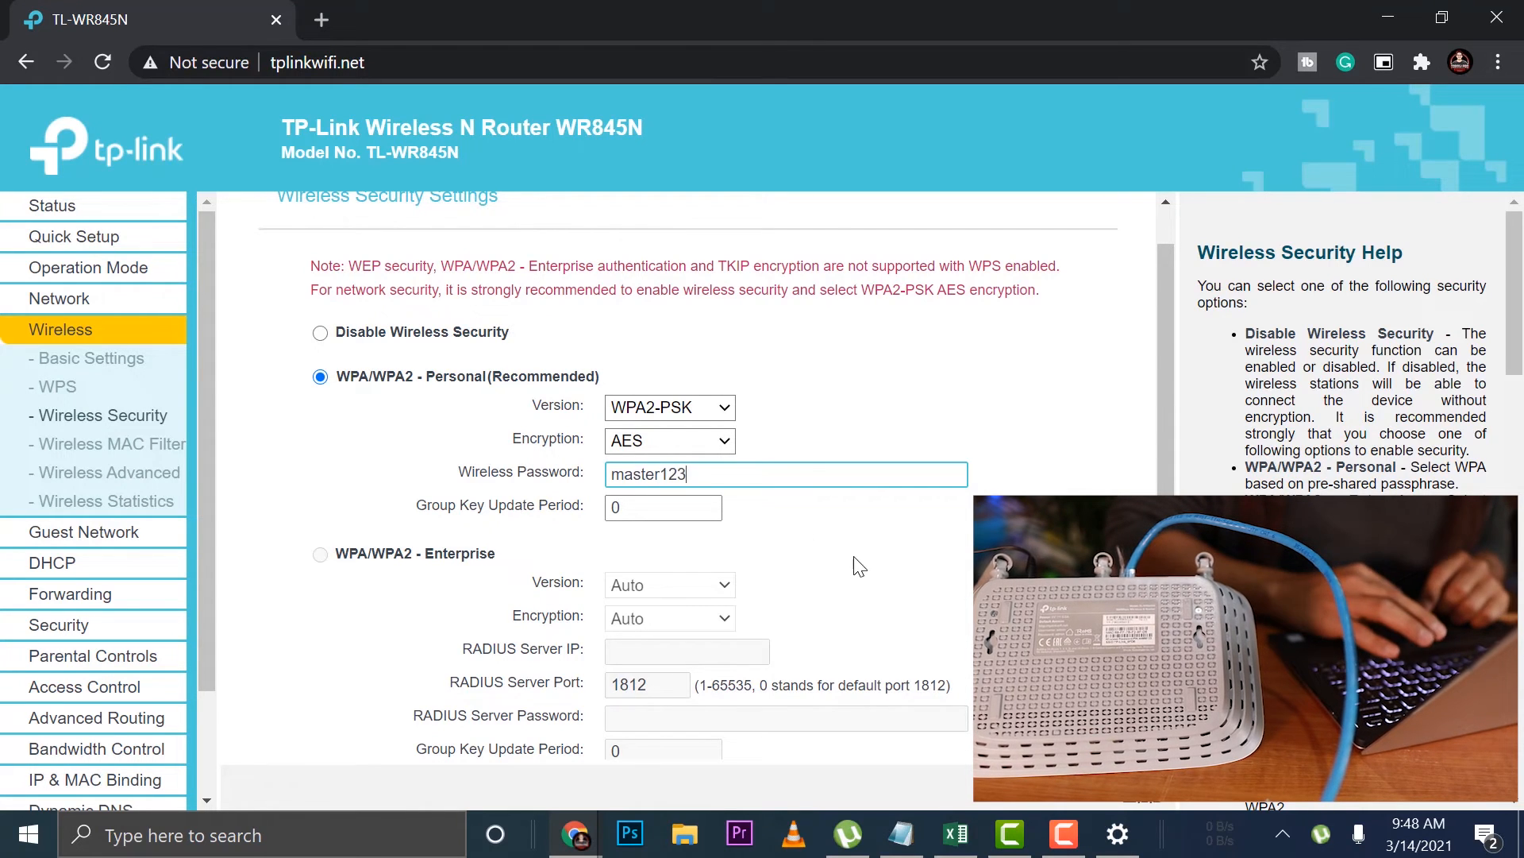
pyautogui.scroll(-3)
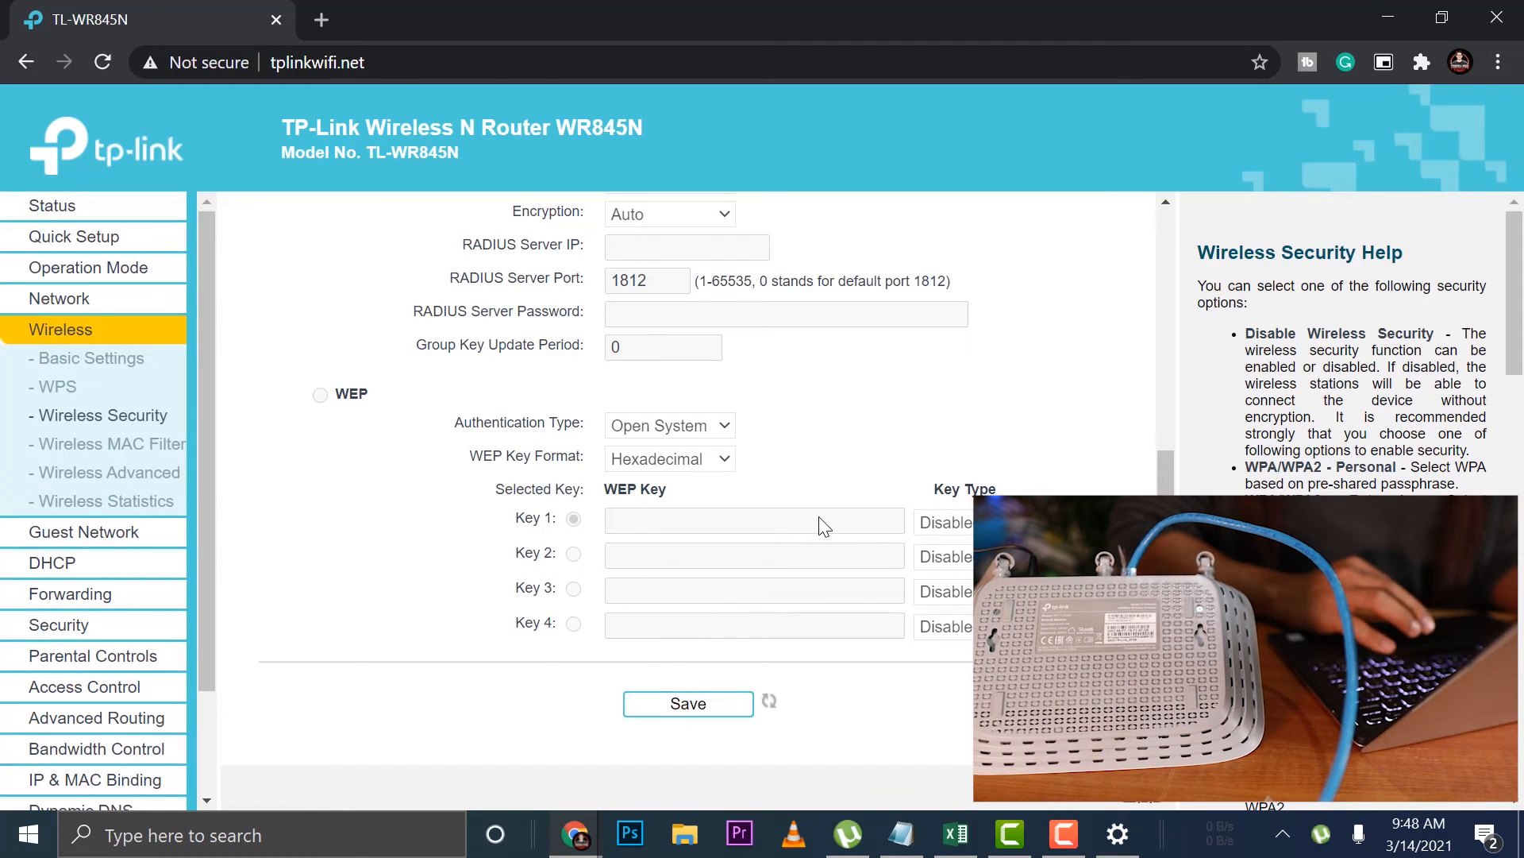
pyautogui.click(51, 205)
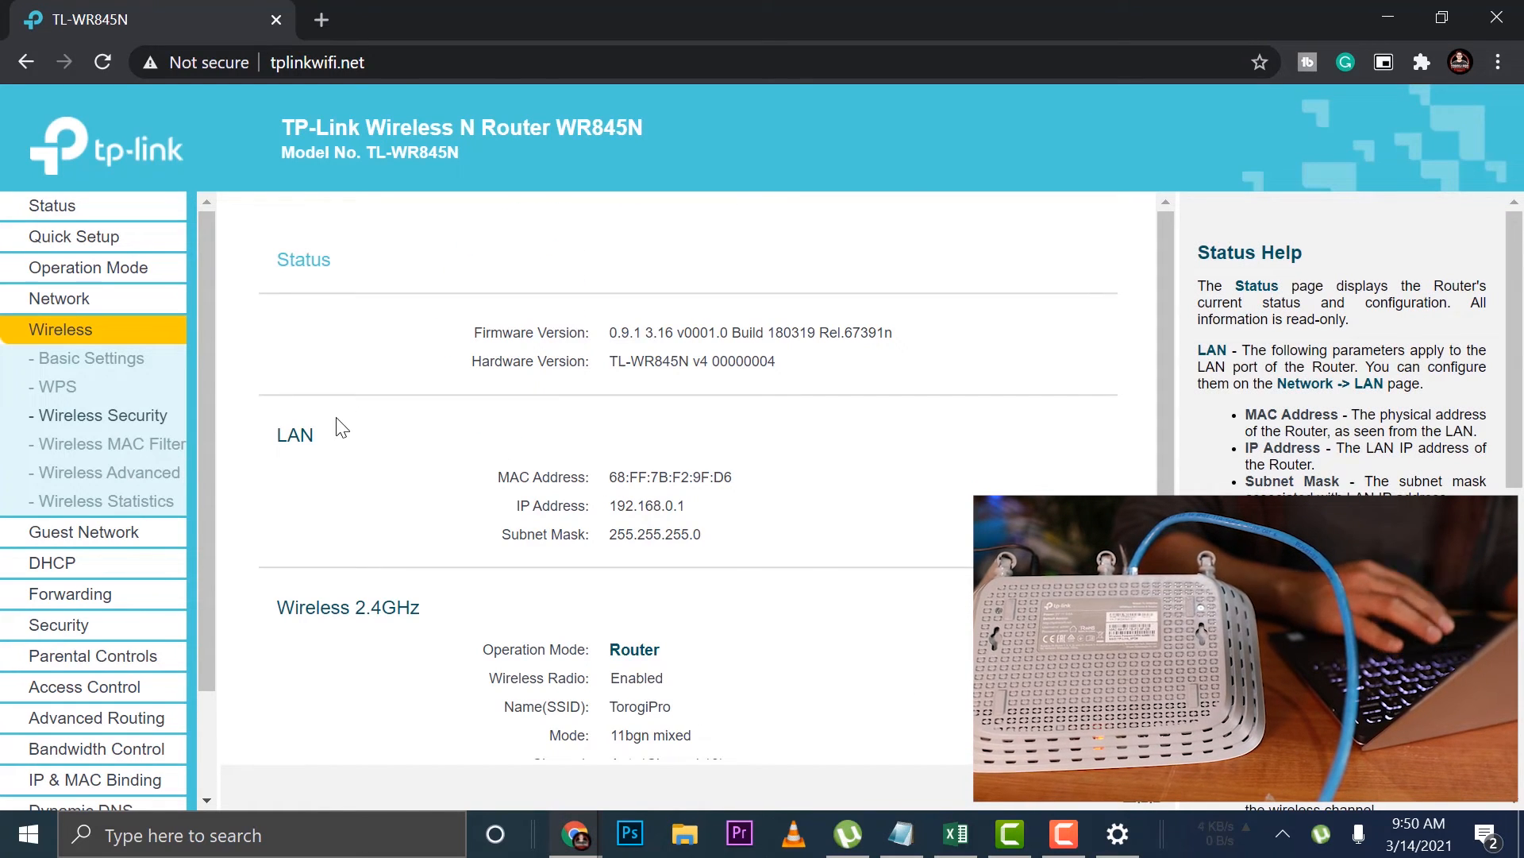
pyautogui.moveTo(83, 532)
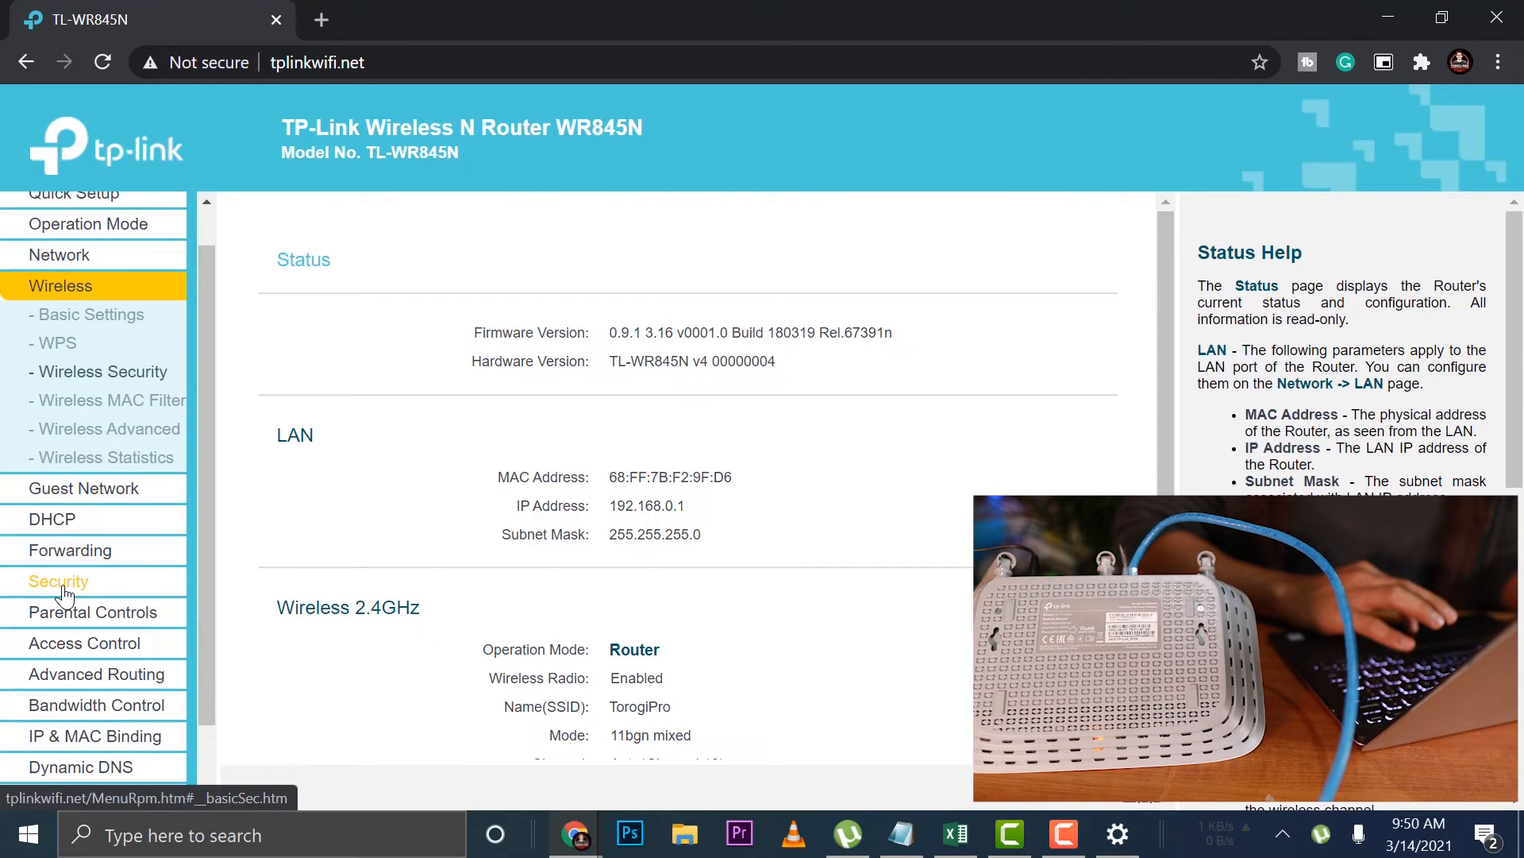
# Browse Security settings, then open the System Tools Password page.
pyautogui.click(58, 580)
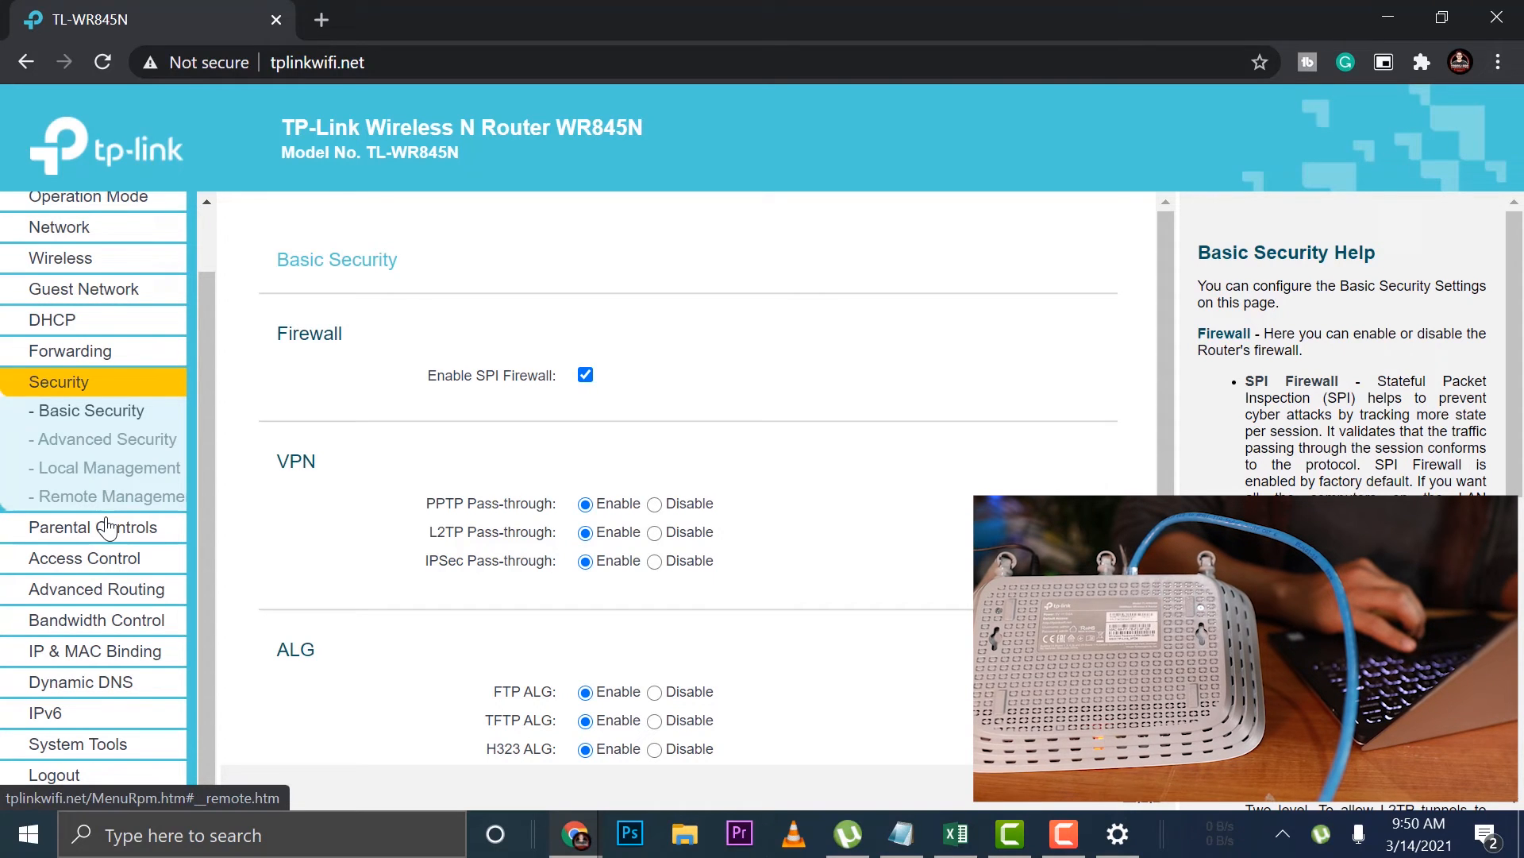
pyautogui.scroll(3)
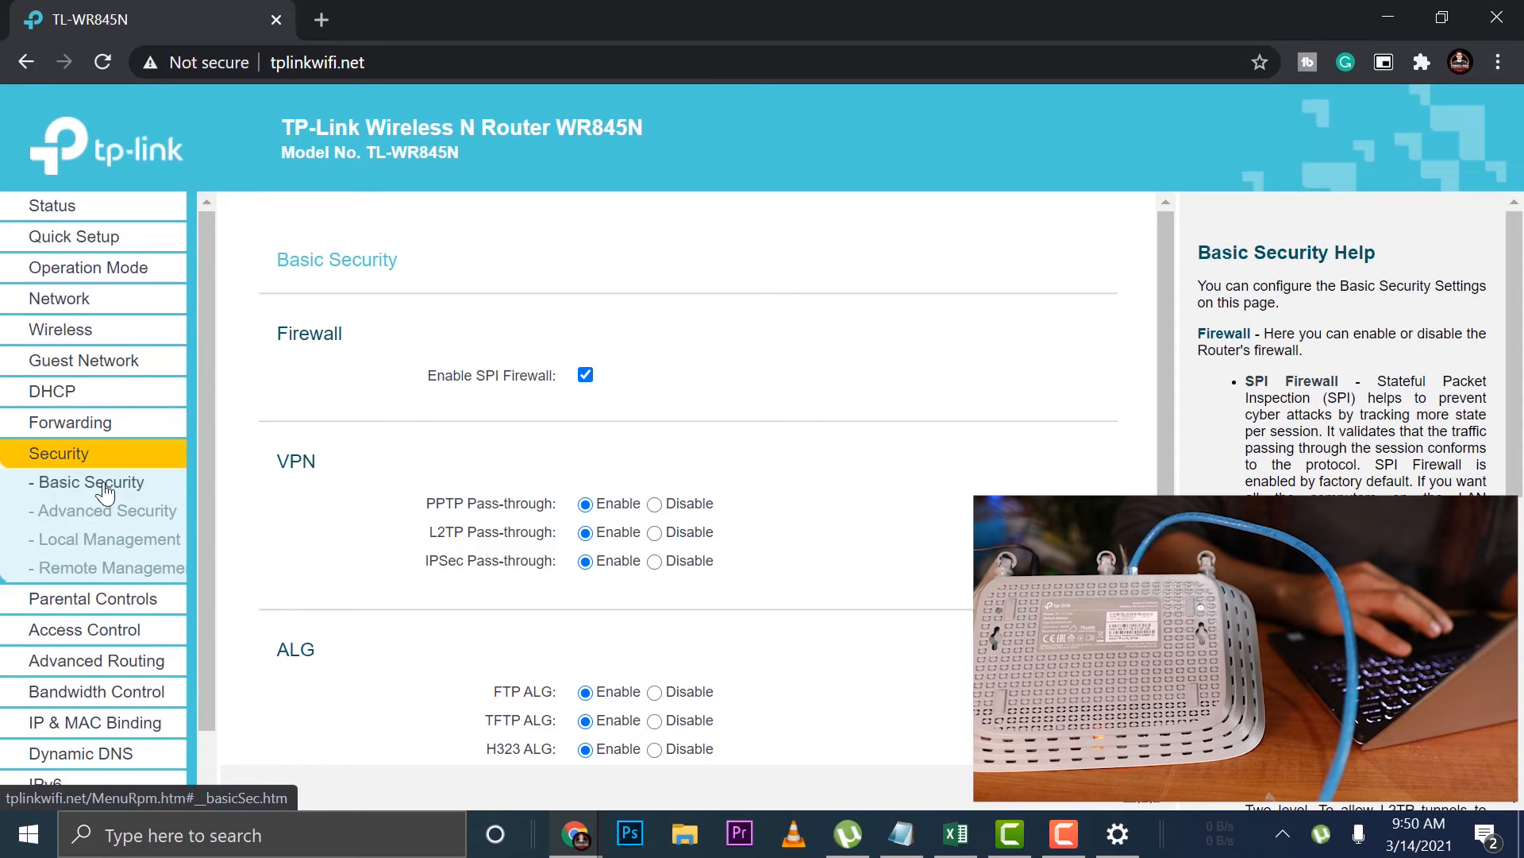
pyautogui.scroll(-3)
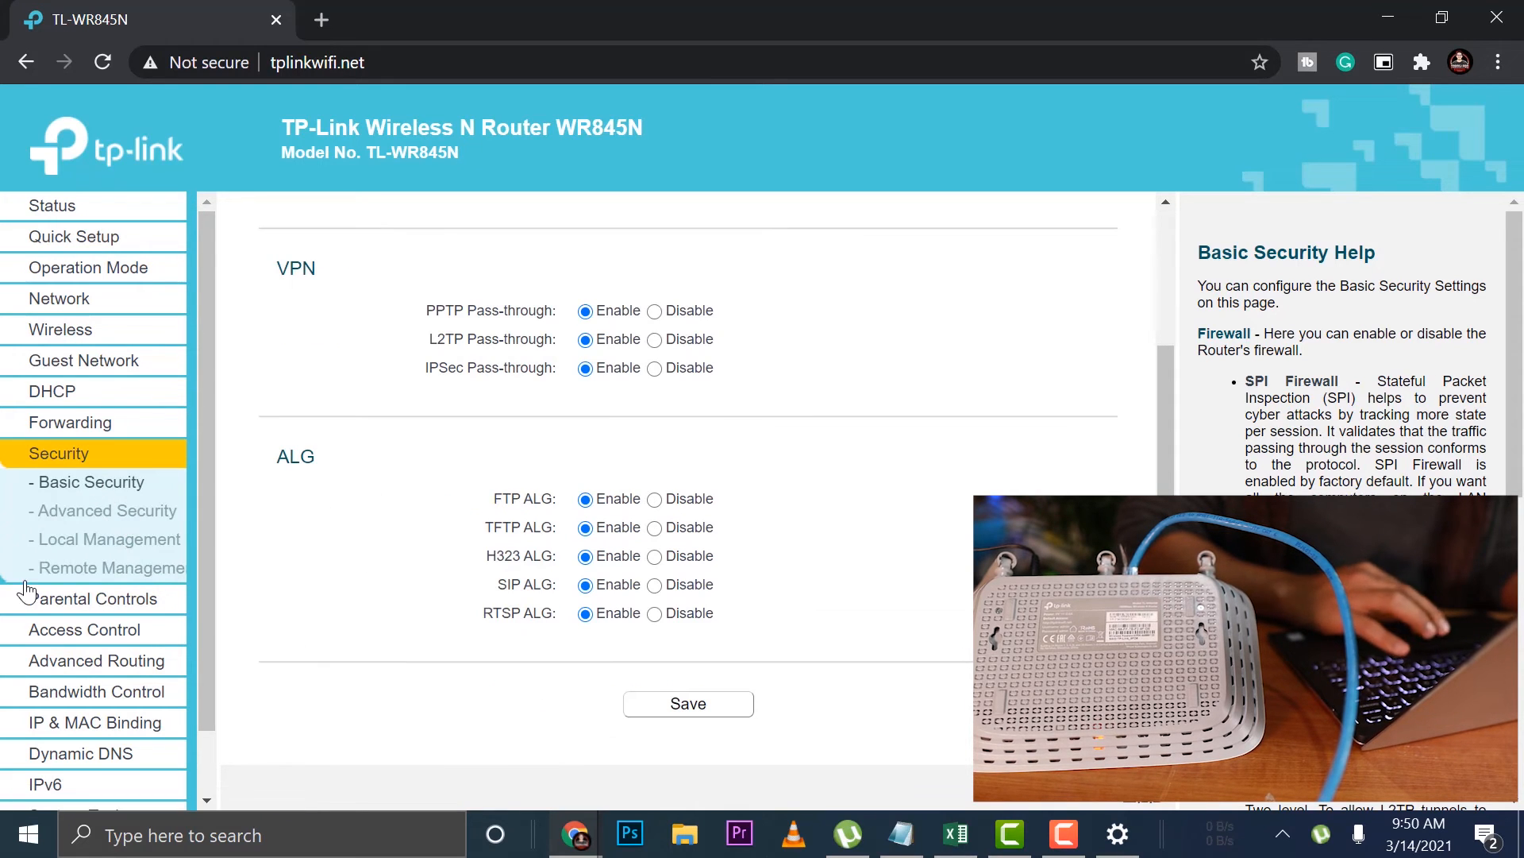
pyautogui.scroll(-3)
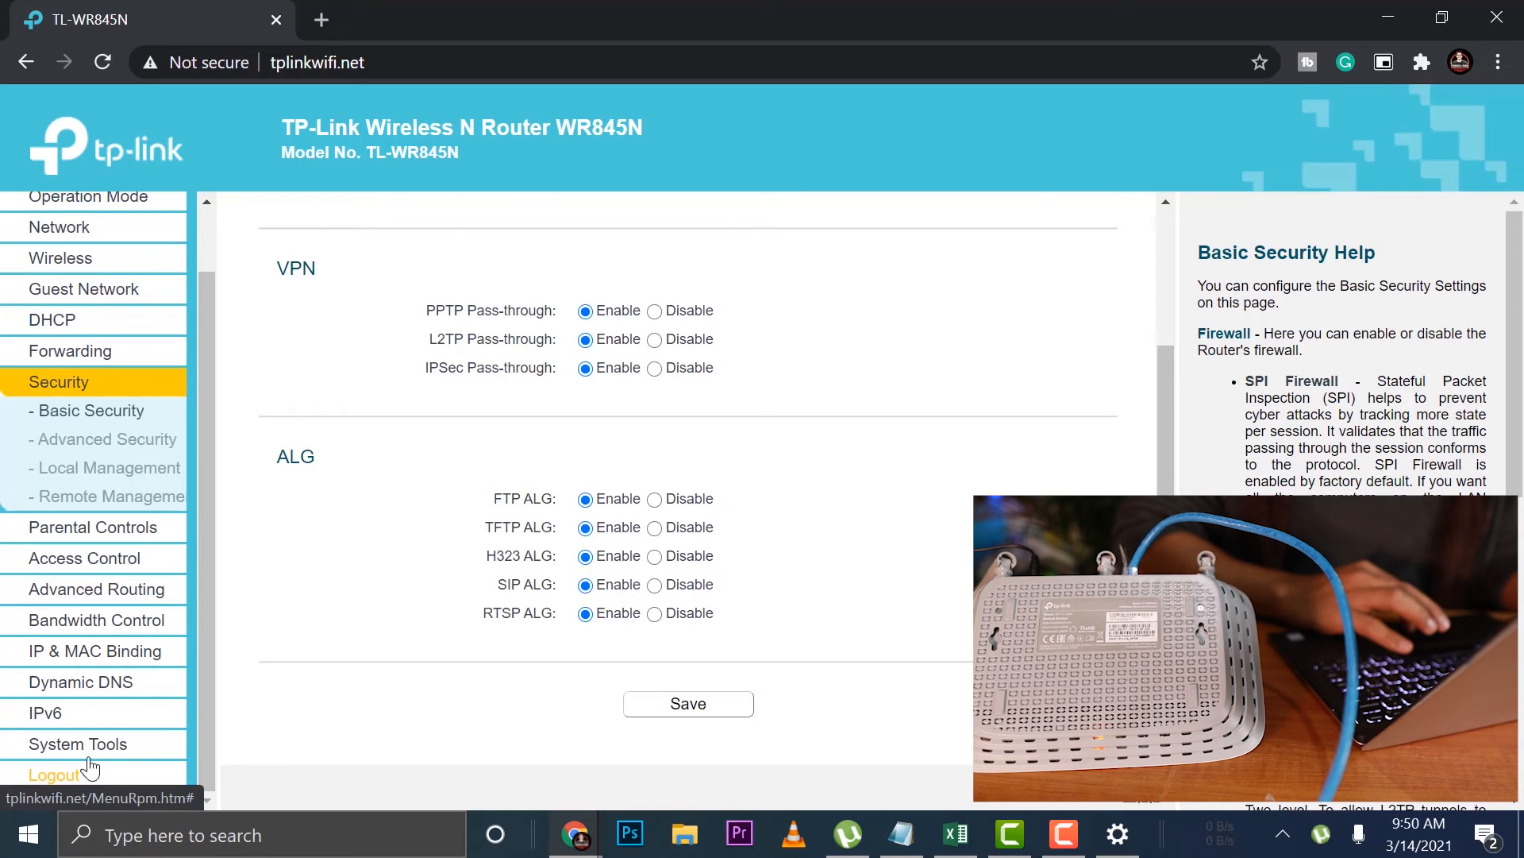
pyautogui.click(78, 744)
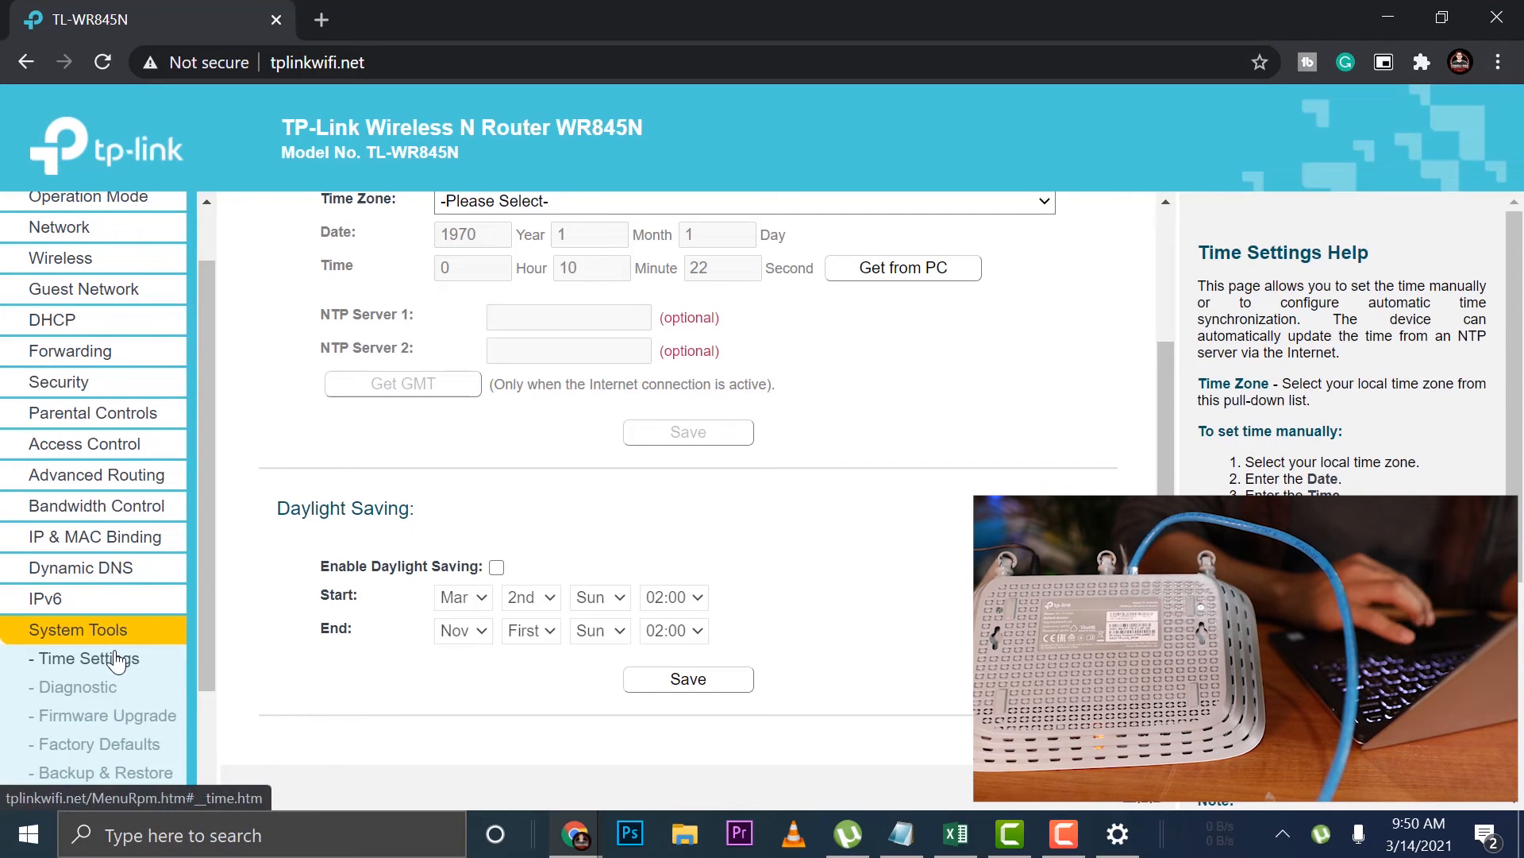
pyautogui.scroll(-3)
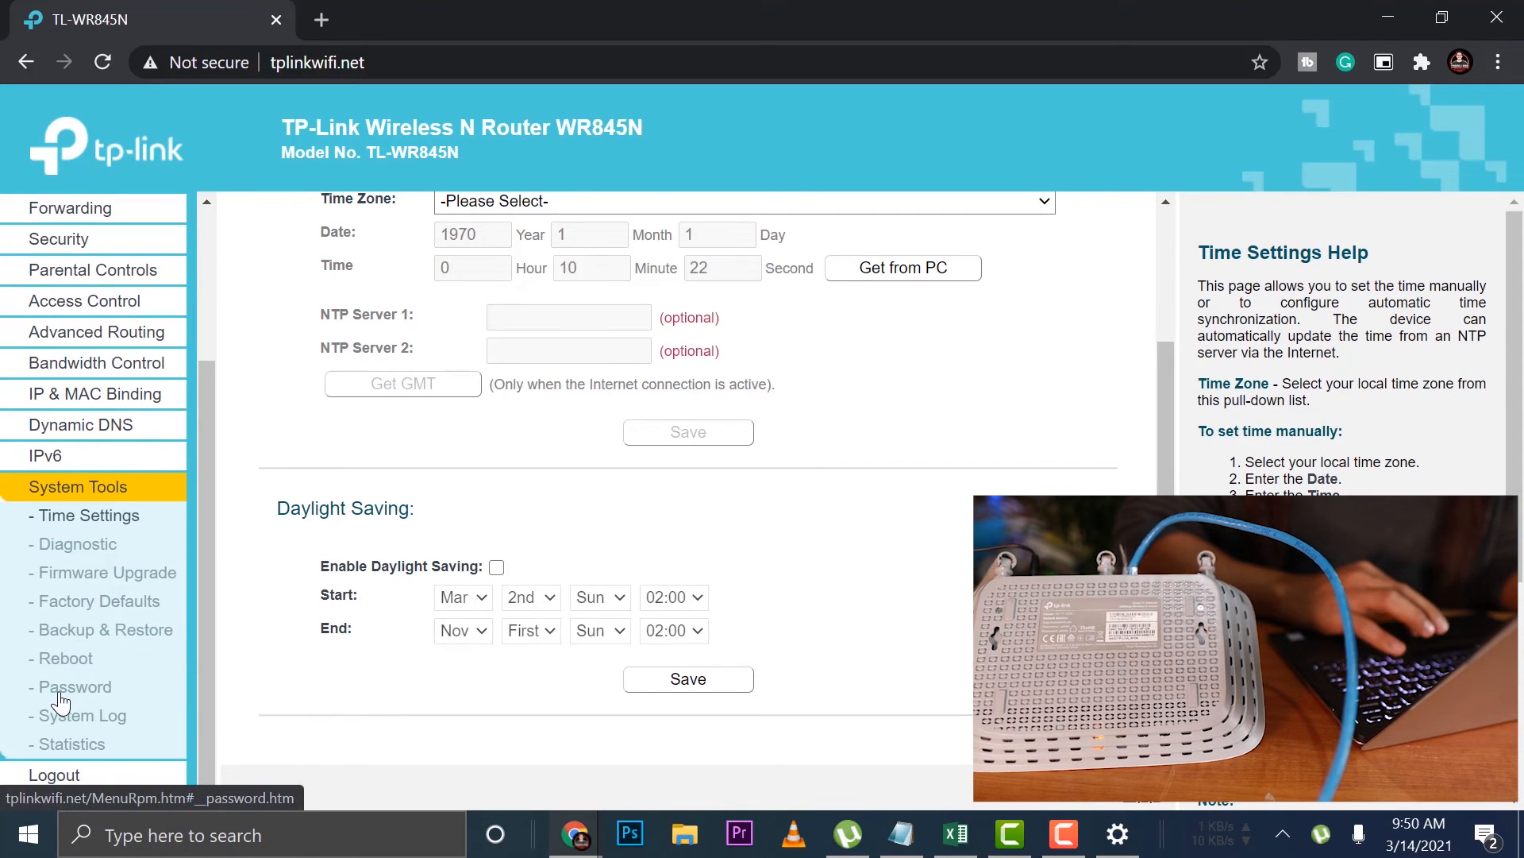
pyautogui.click(74, 686)
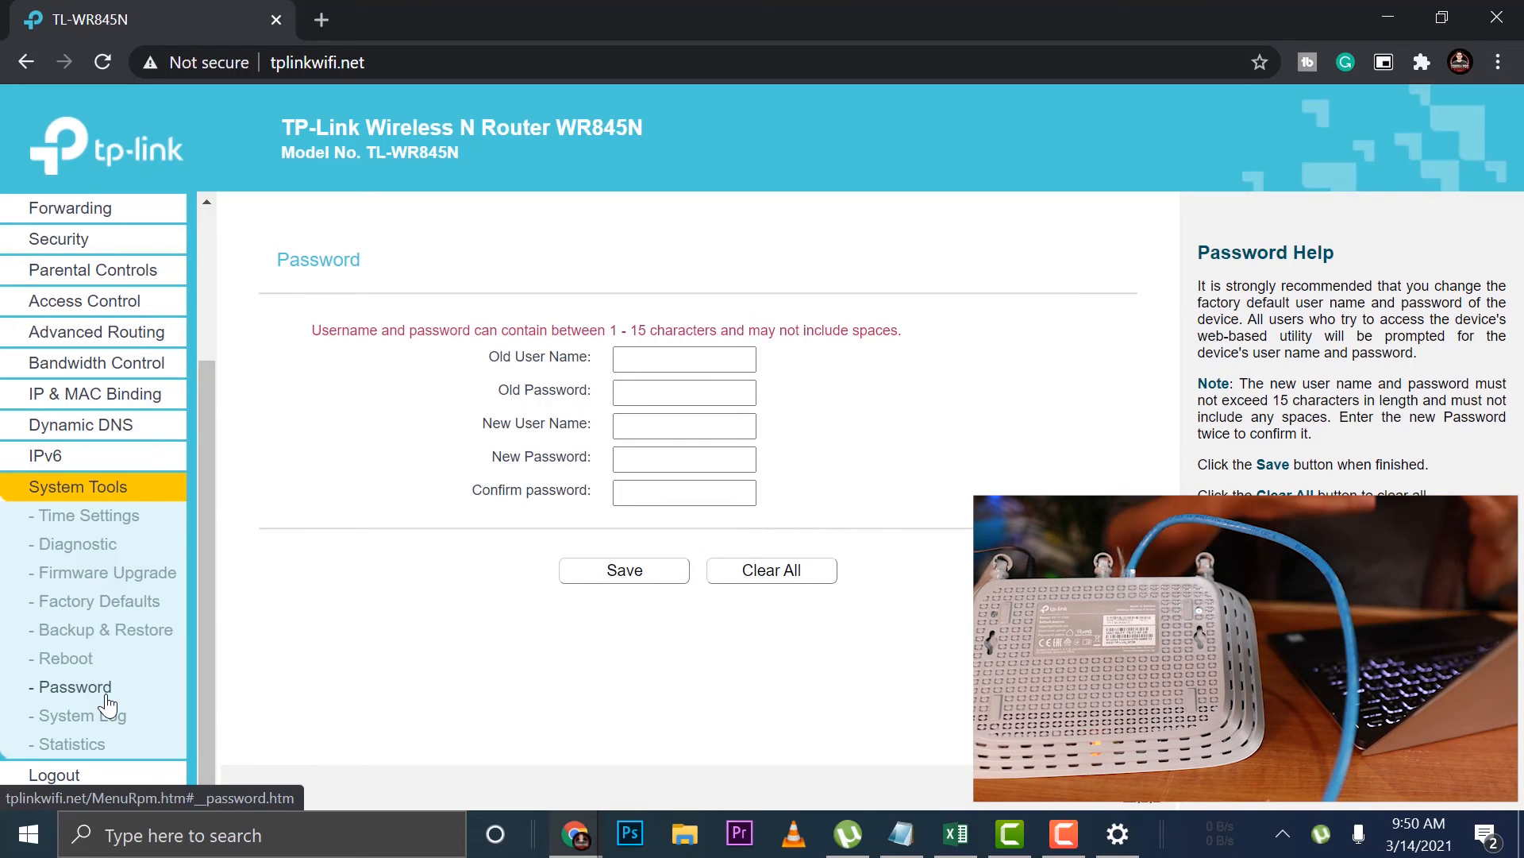
# Enter old username admin and password, new username Torogipro and password, and save.
pyautogui.click(683, 358)
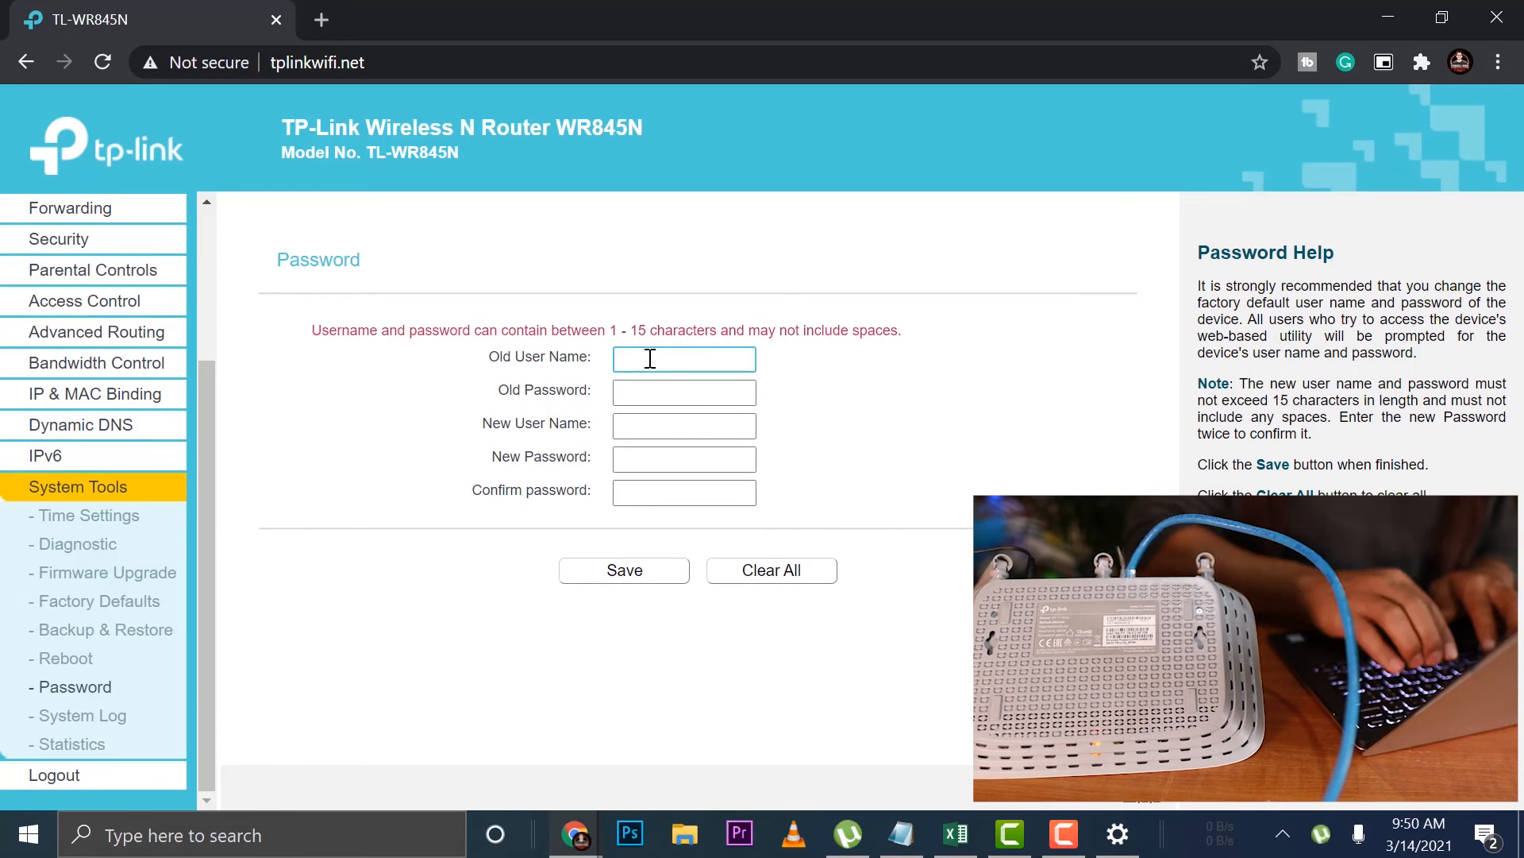
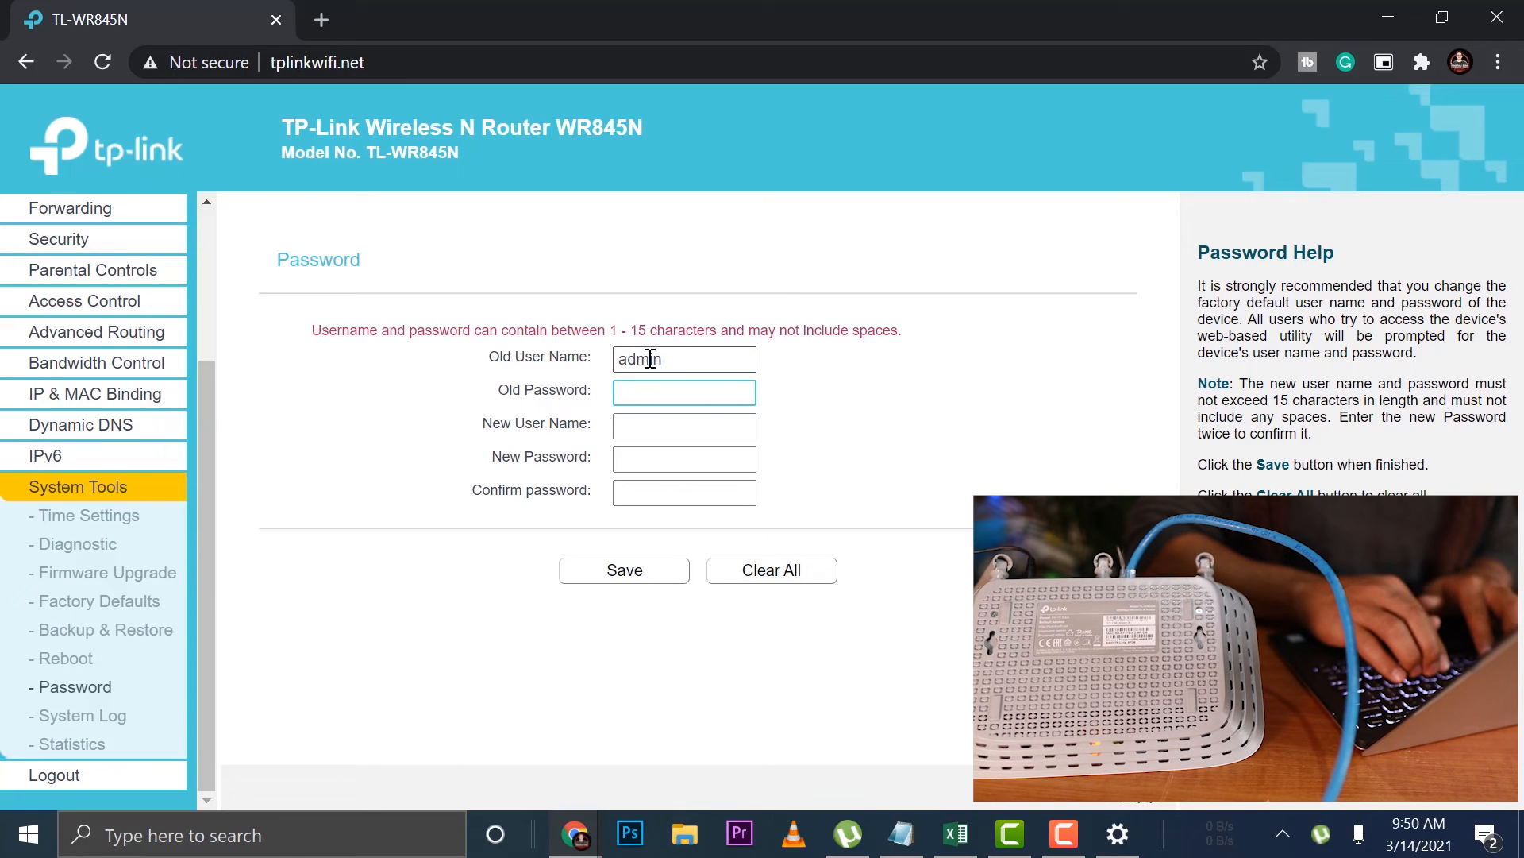
pyautogui.click(684, 391)
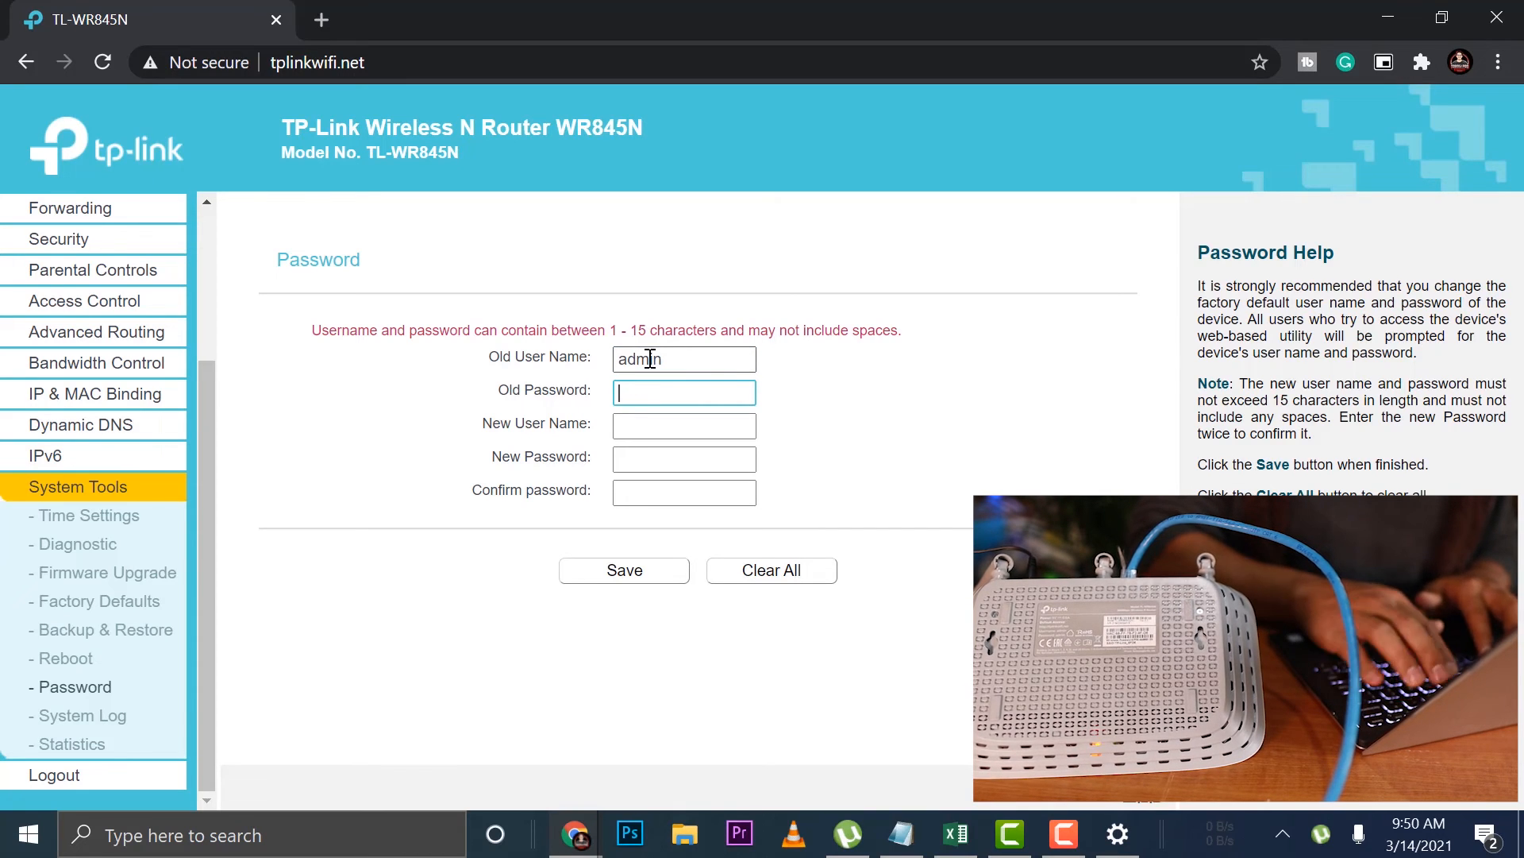
pyautogui.write('Toro')
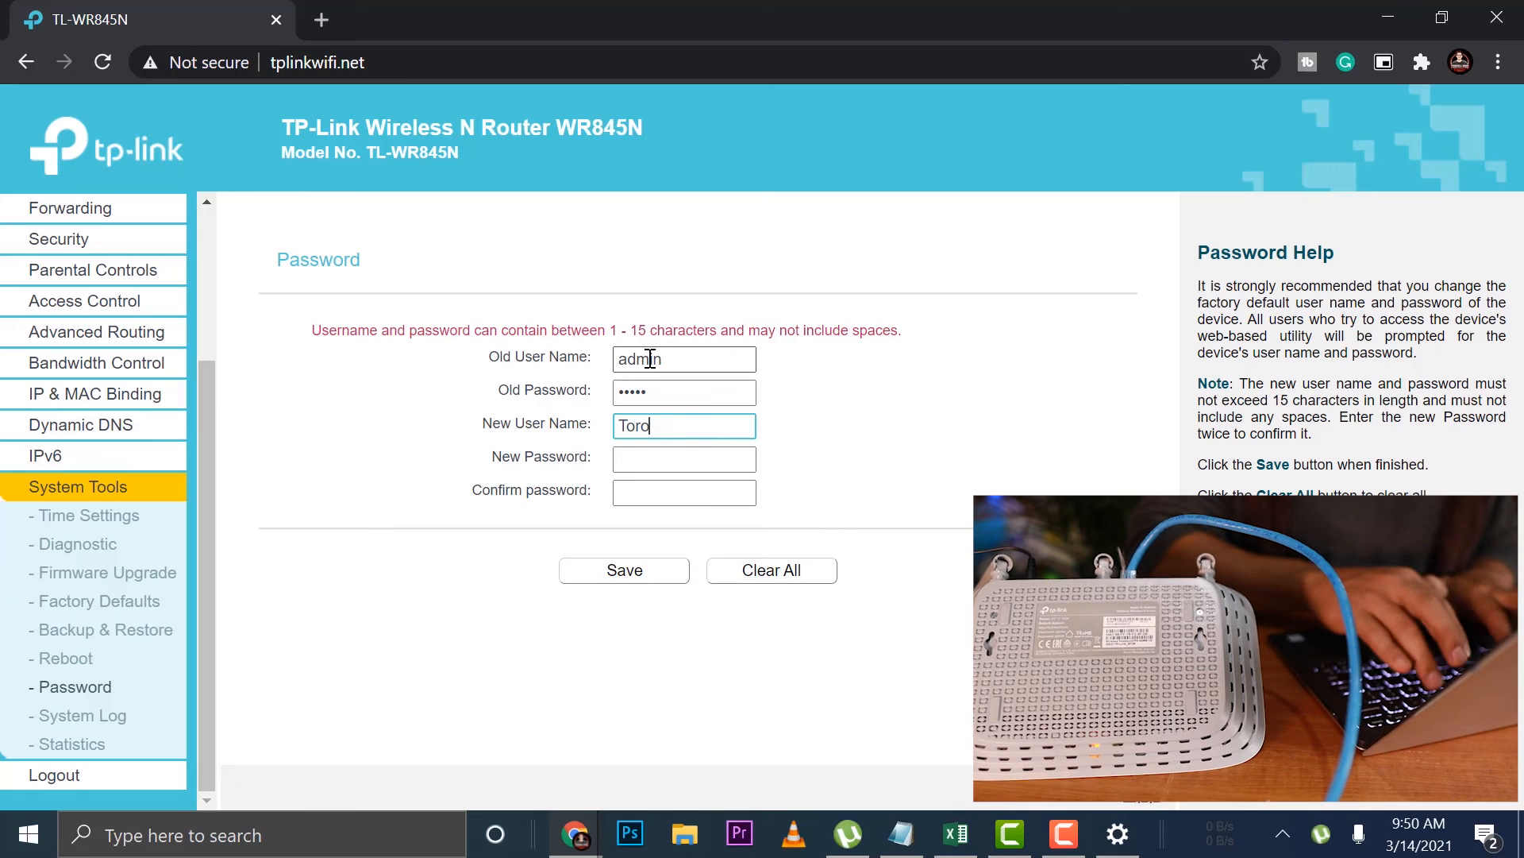
pyautogui.write('gipro')
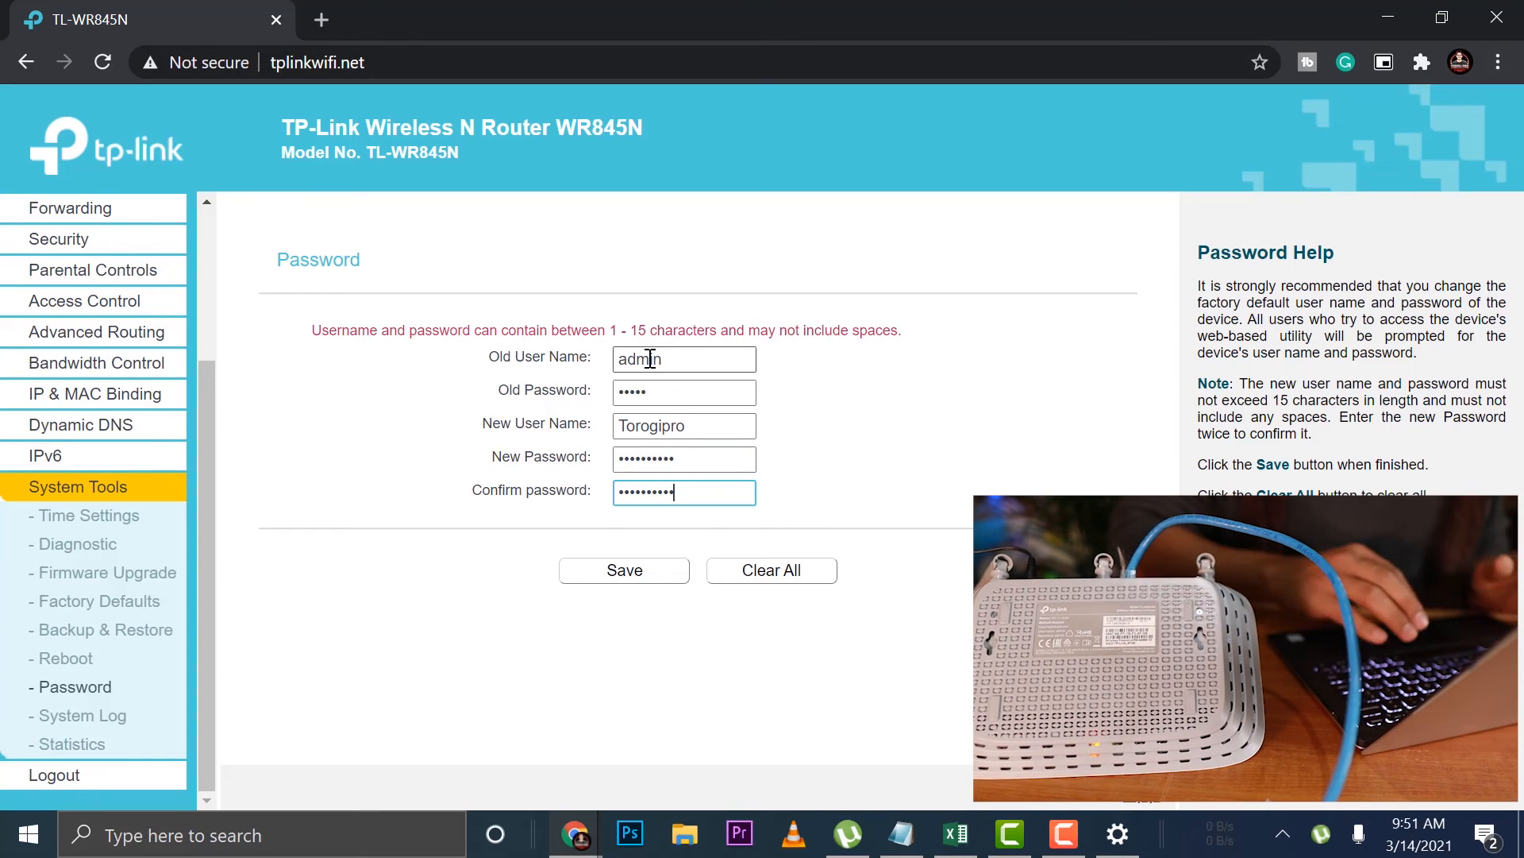
pyautogui.click(624, 570)
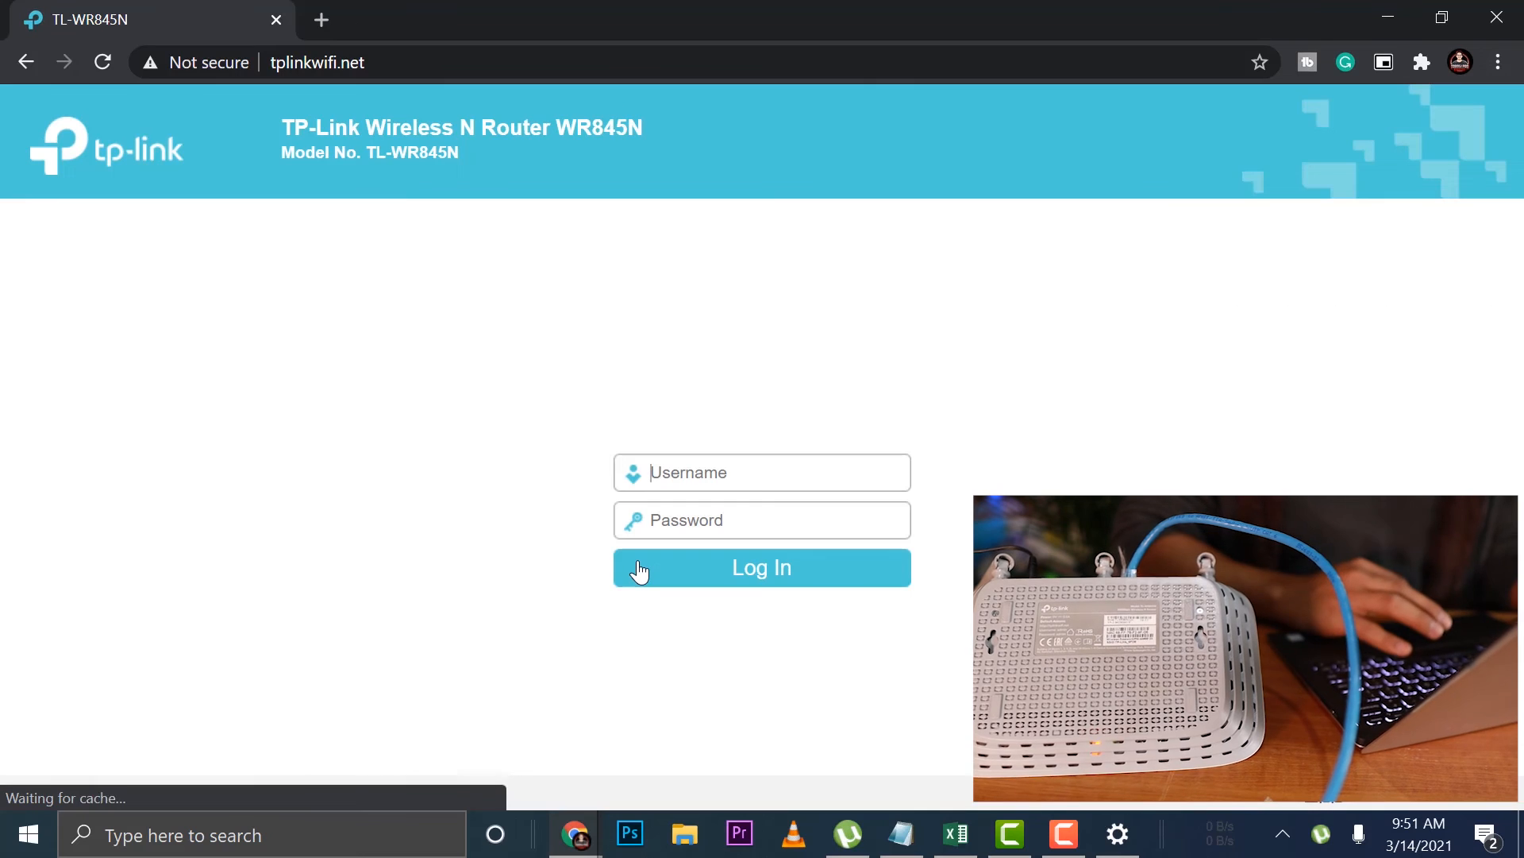
pyautogui.moveTo(732, 501)
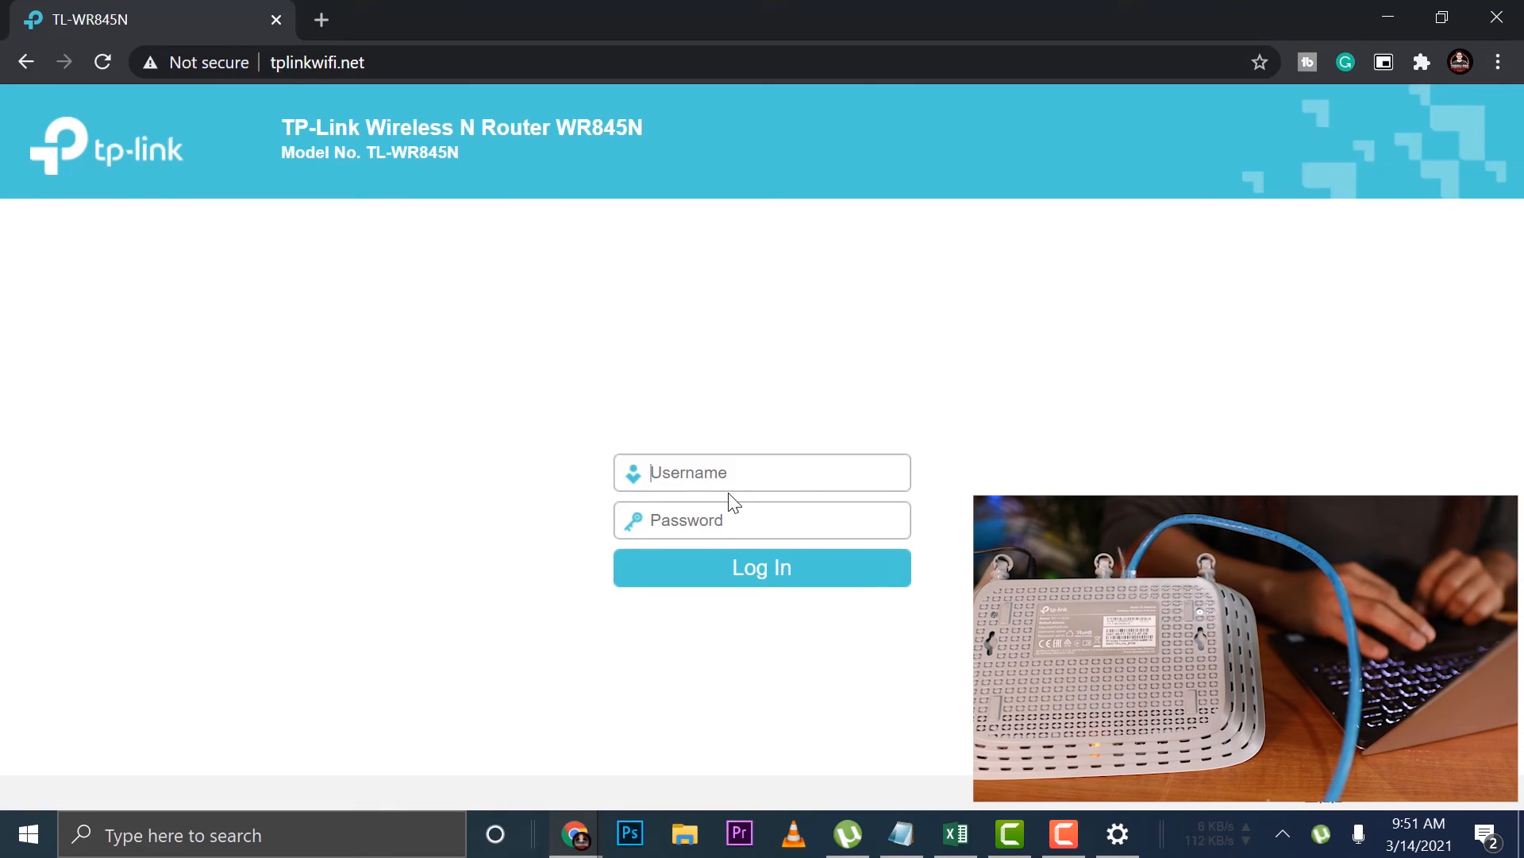
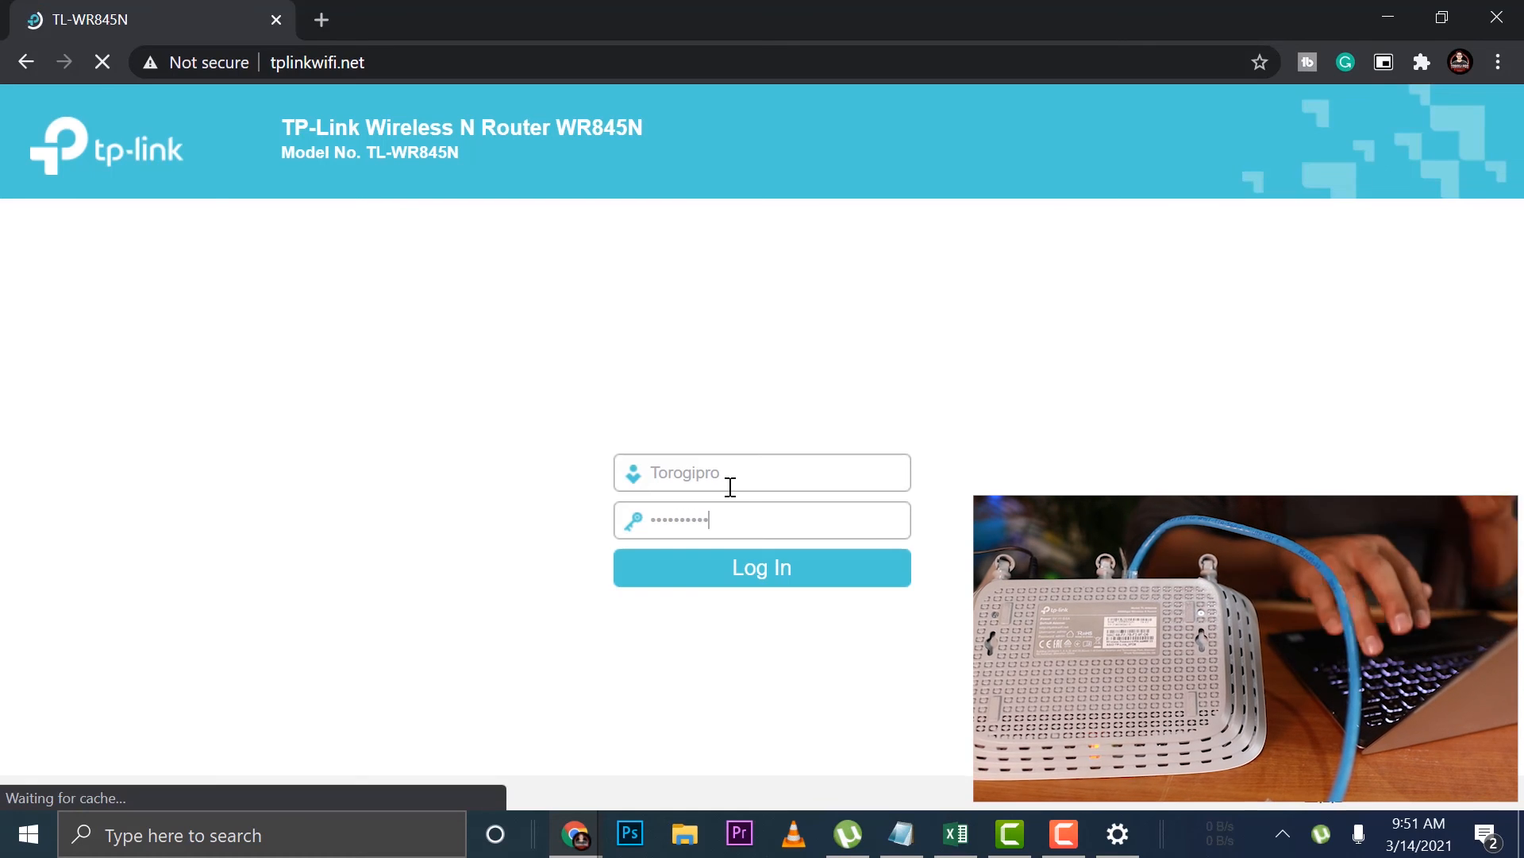
# Log in with username Torogipro and the new admin password.
pyautogui.click(762, 567)
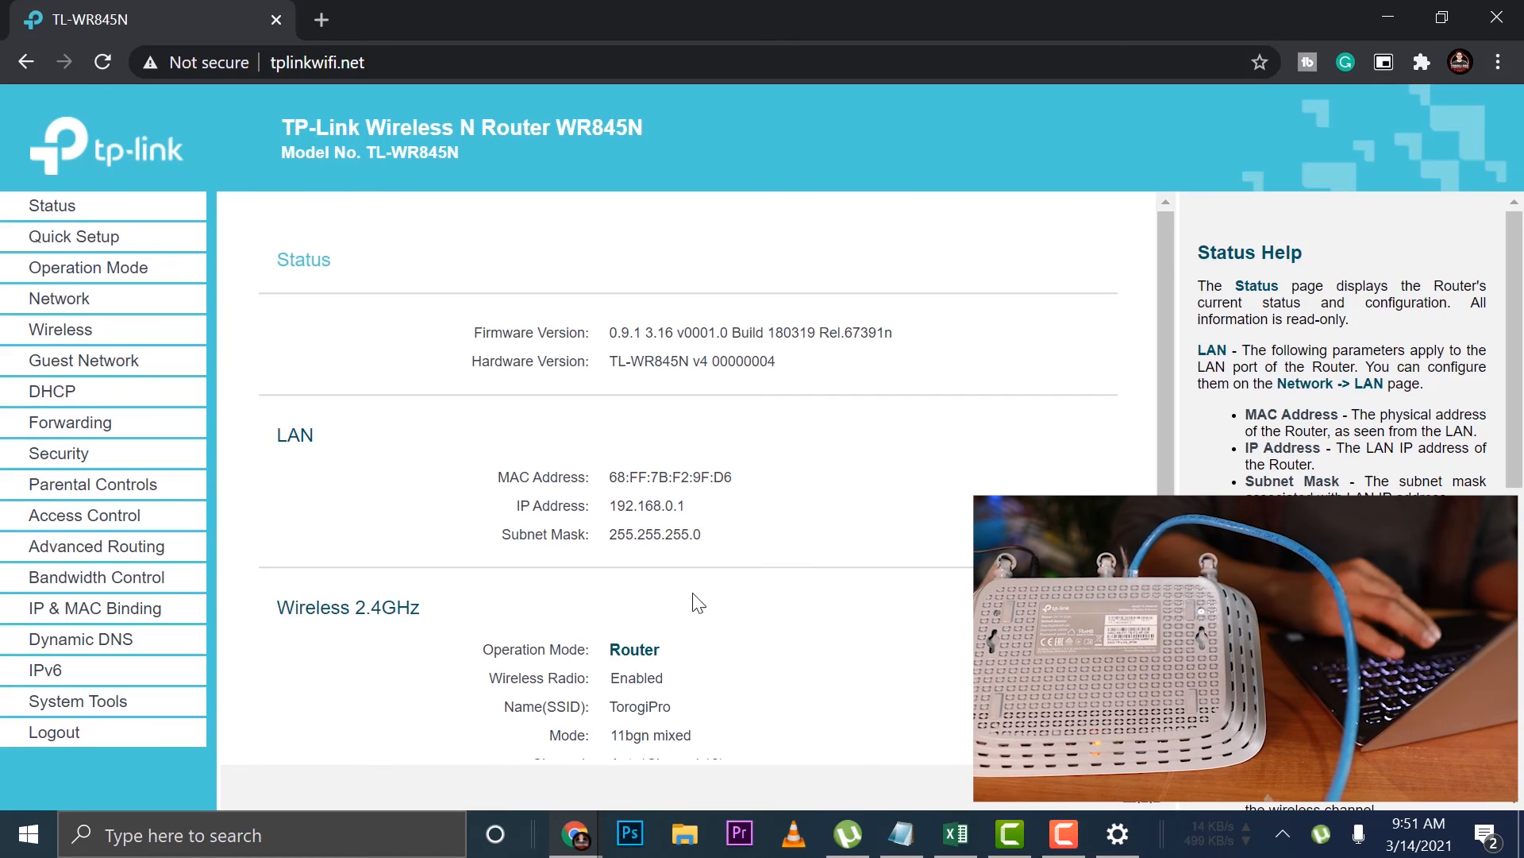